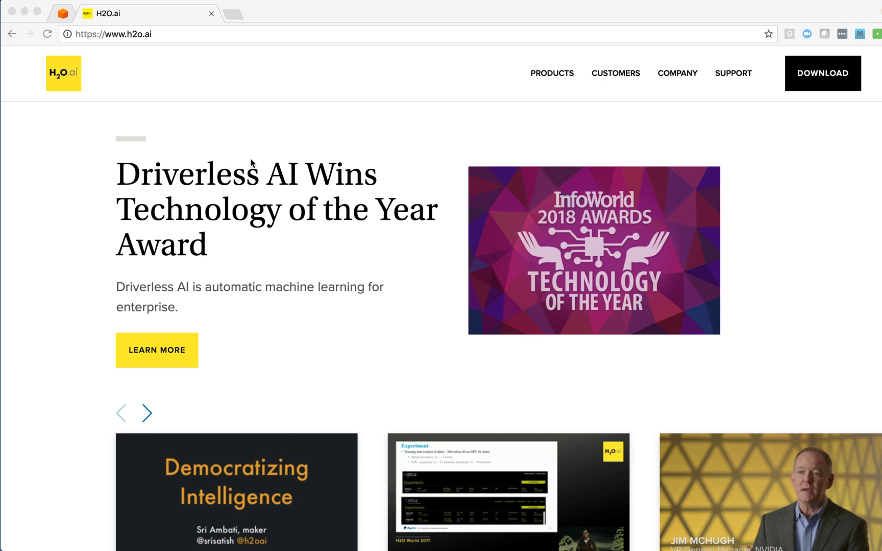
- Reload h2o.ai and go to the Download page listing H2O, Sparkling Water and Driverless AI
left_click(135, 34)
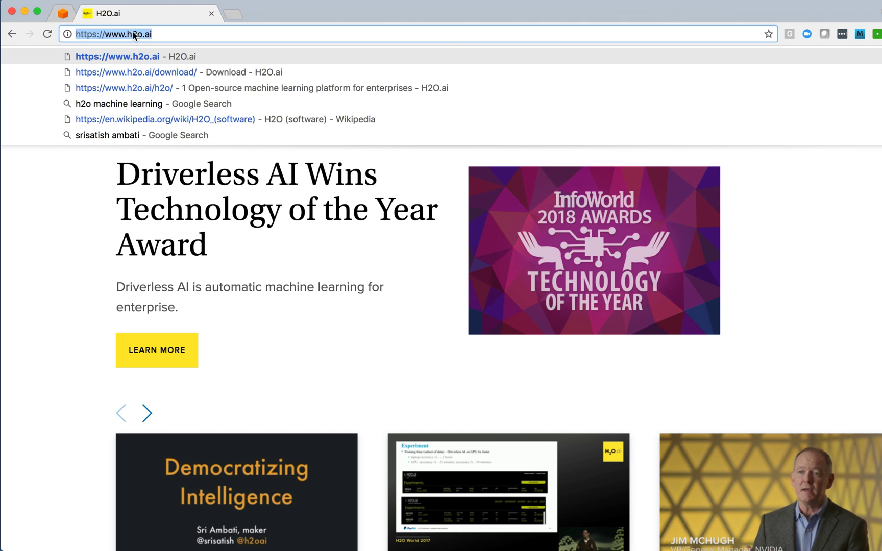
type("h2o.ai")
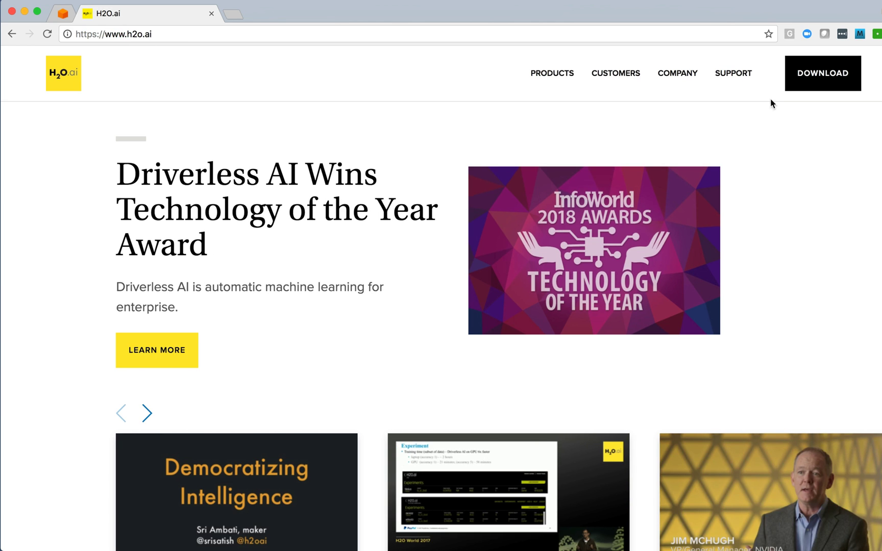
left_click(822, 74)
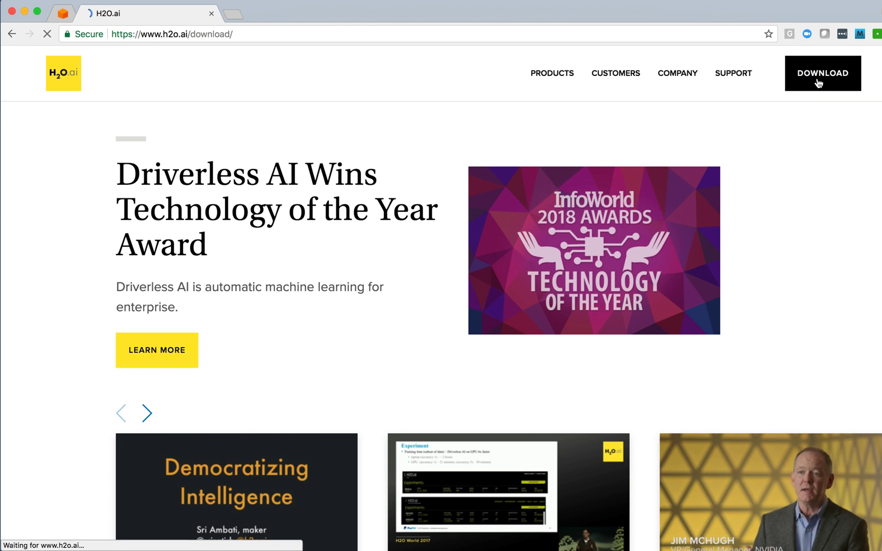
left_click(822, 74)
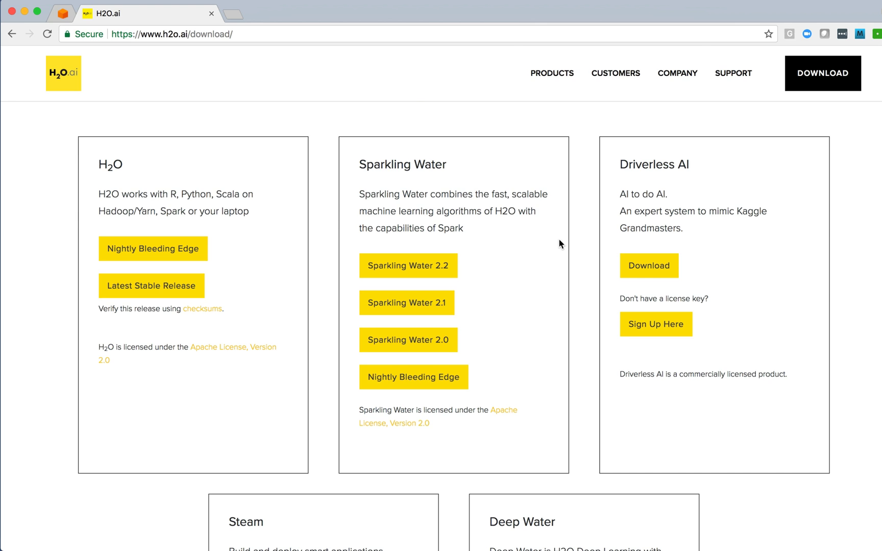
scroll("down", 3)
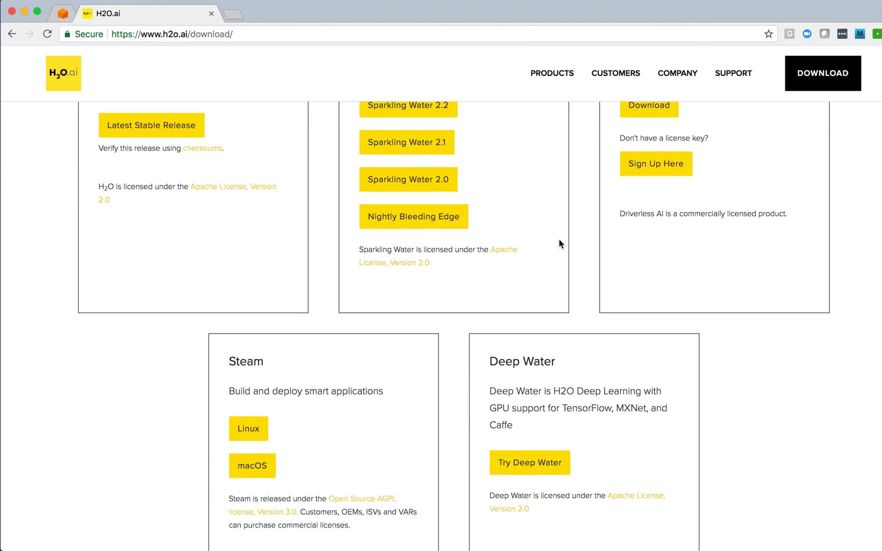
scroll("up", 3)
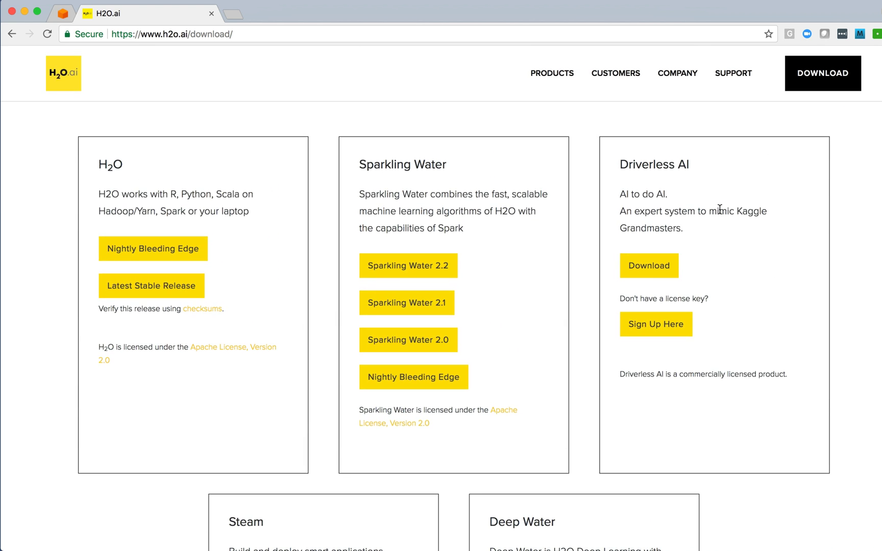
left_click(648, 266)
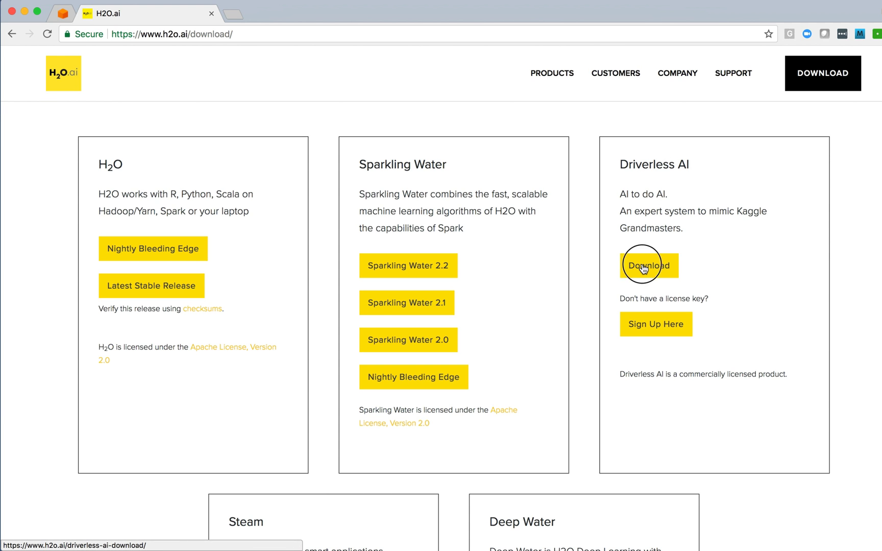
- Choose Driverless AI's download and follow the 'here' link to request a trial license key
left_click(649, 265)
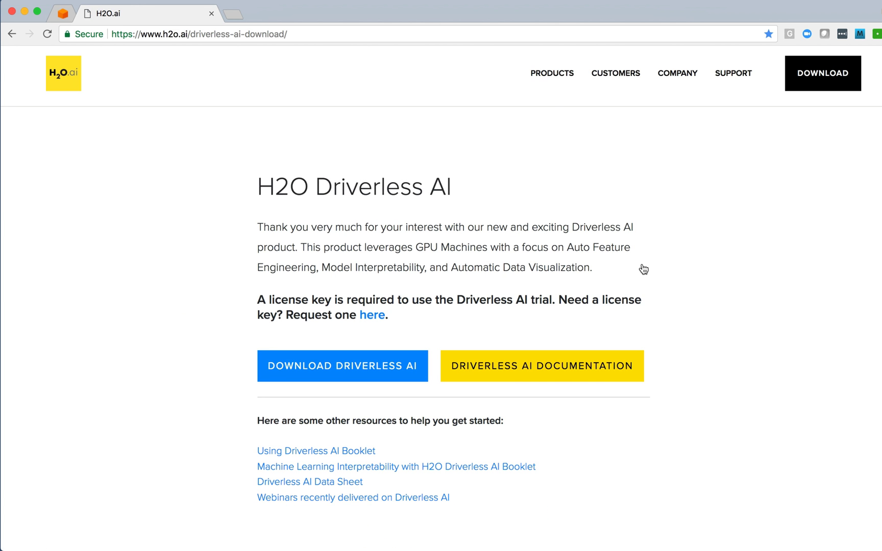
mouse_move(544, 261)
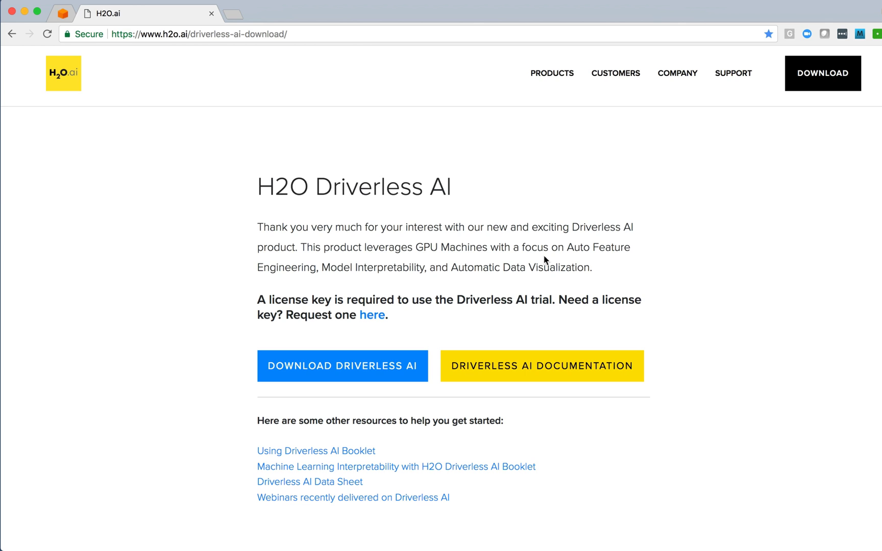
scroll("up", 3)
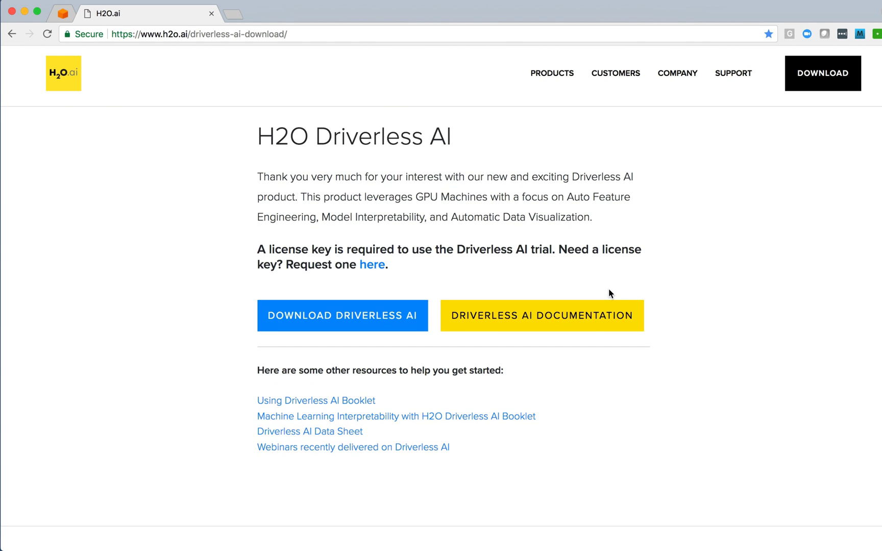
mouse_move(372, 266)
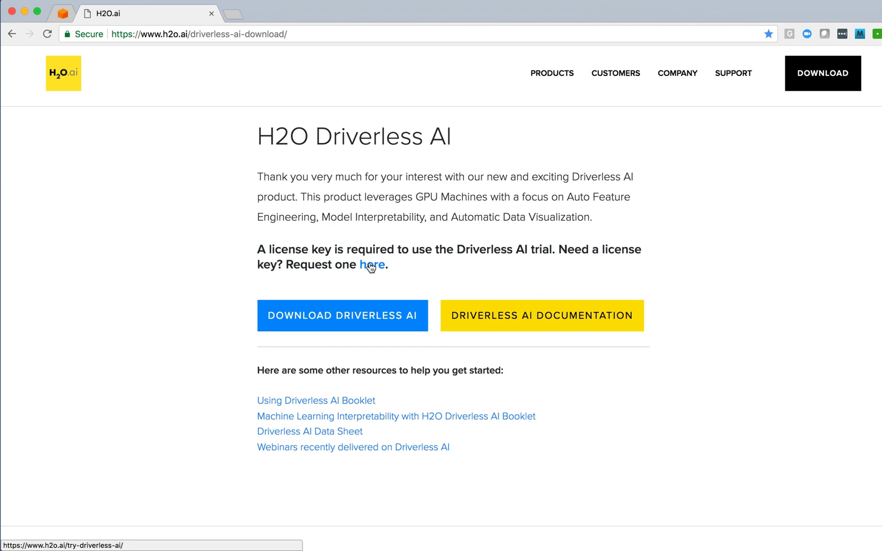
left_click(373, 266)
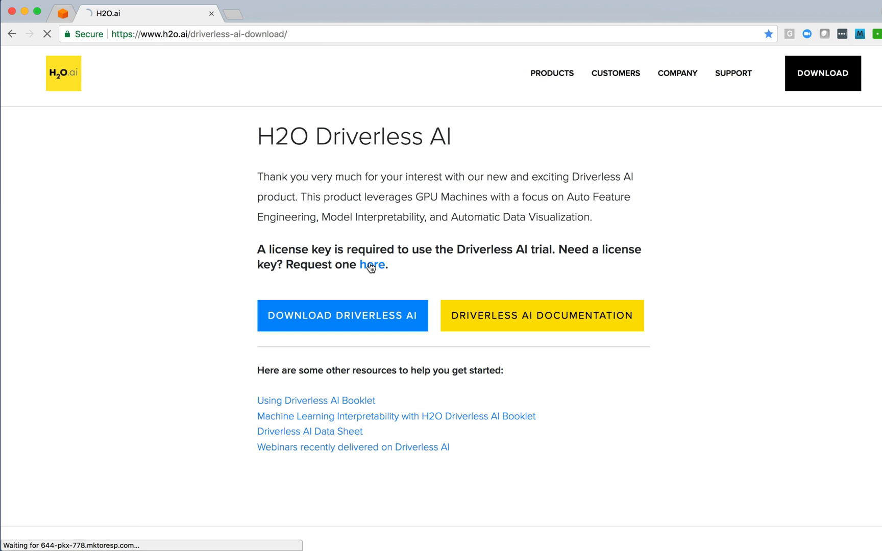
left_click(374, 265)
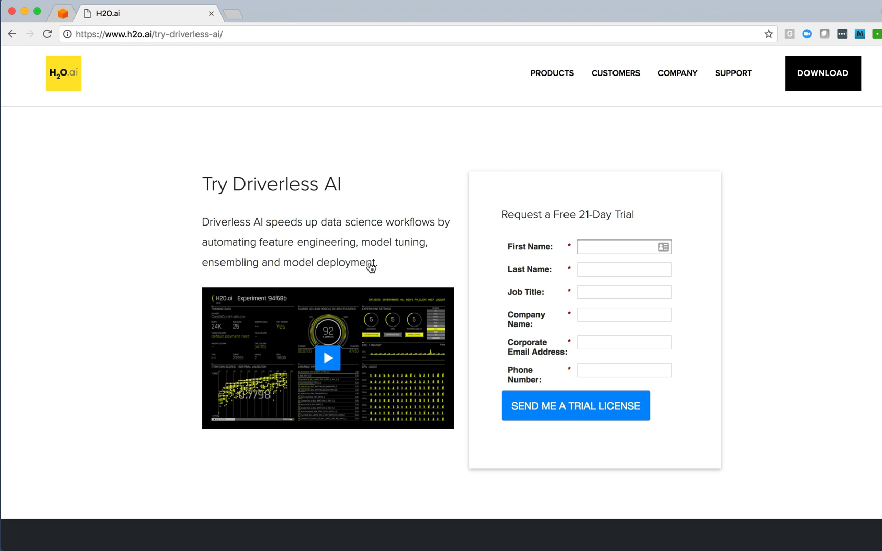
mouse_move(605, 259)
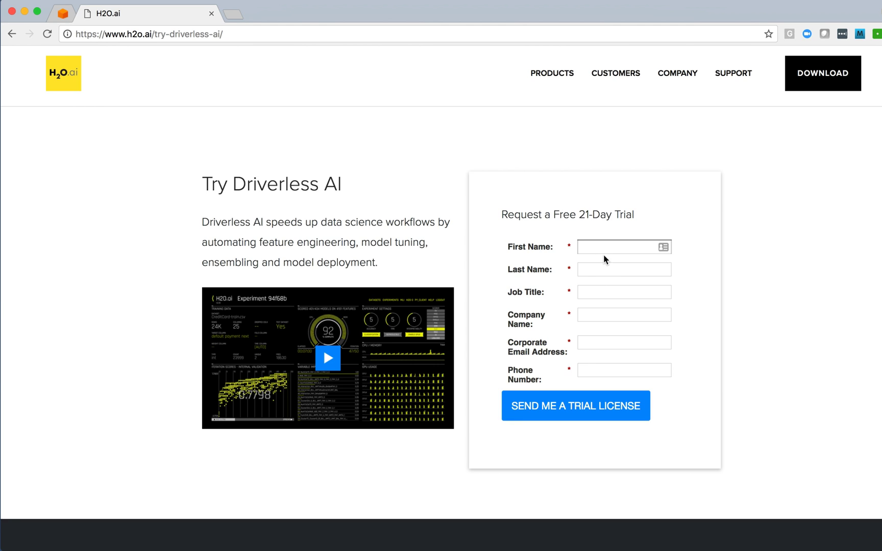
mouse_move(590, 337)
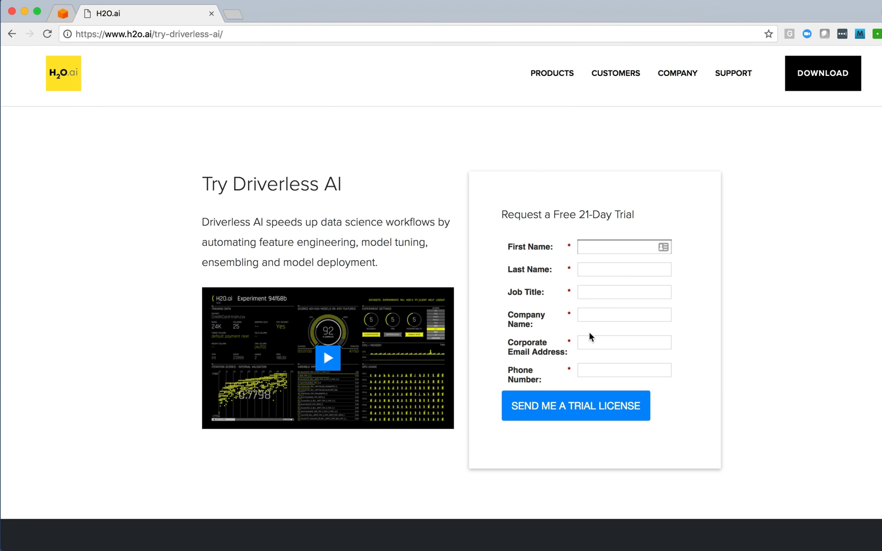
mouse_move(597, 383)
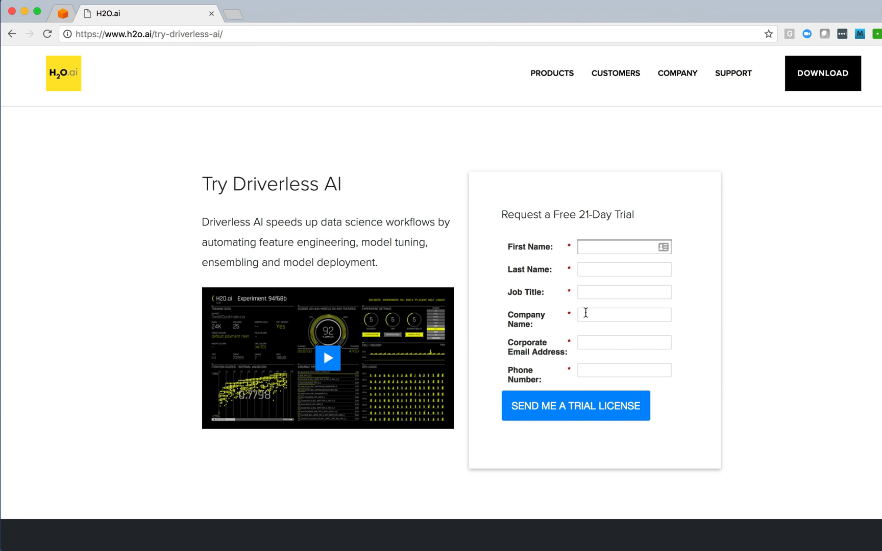
mouse_move(173, 101)
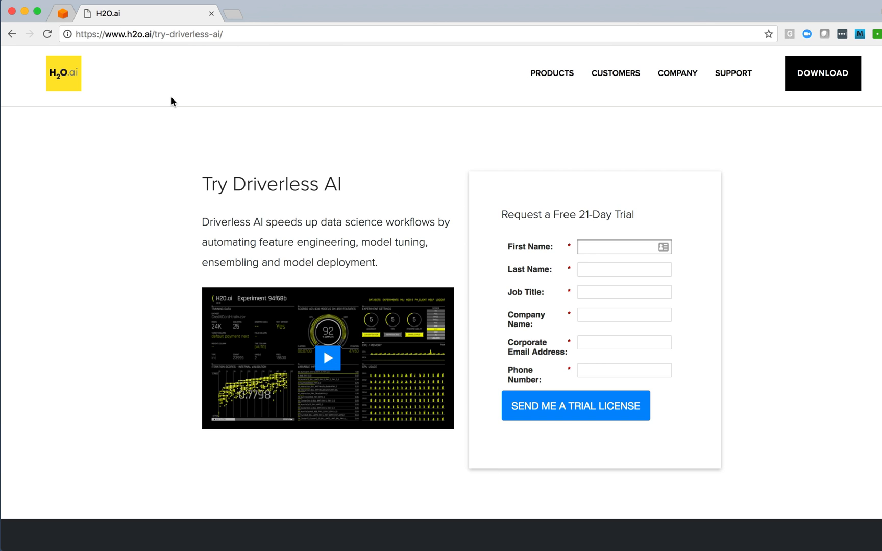
- Go back to the download page and reach the Driverless AI documentation's Installing guide
left_click(822, 74)
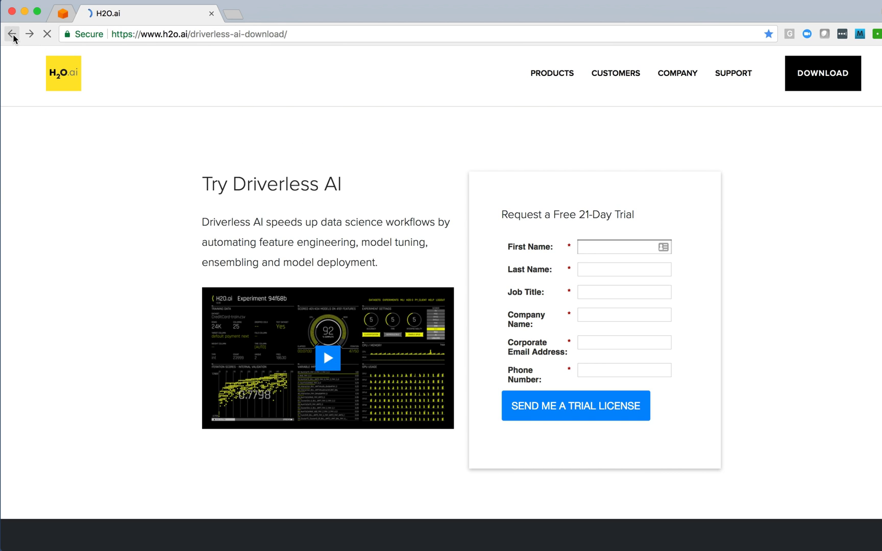
left_click(12, 34)
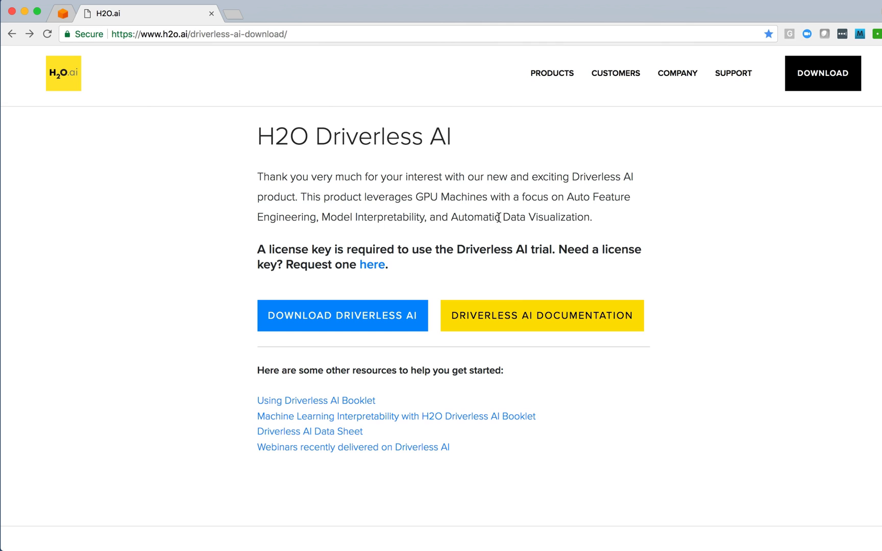
mouse_move(513, 324)
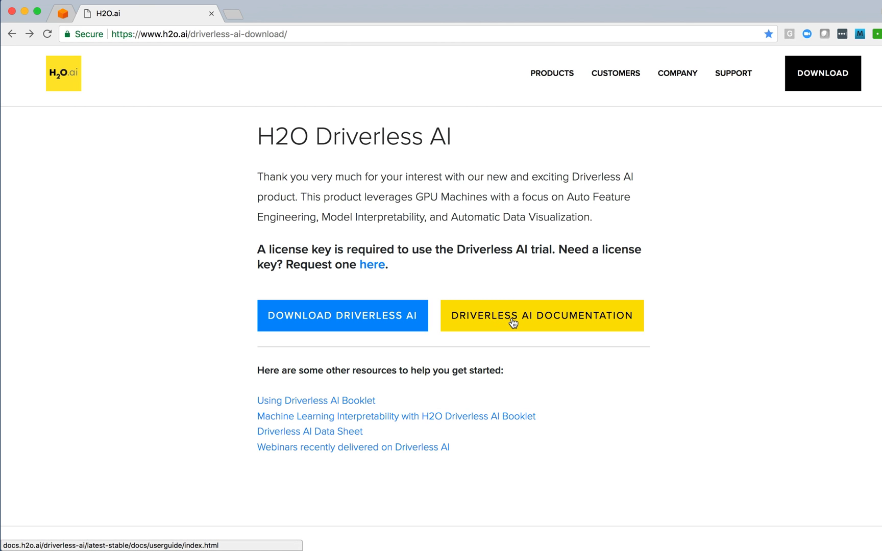
left_click(541, 316)
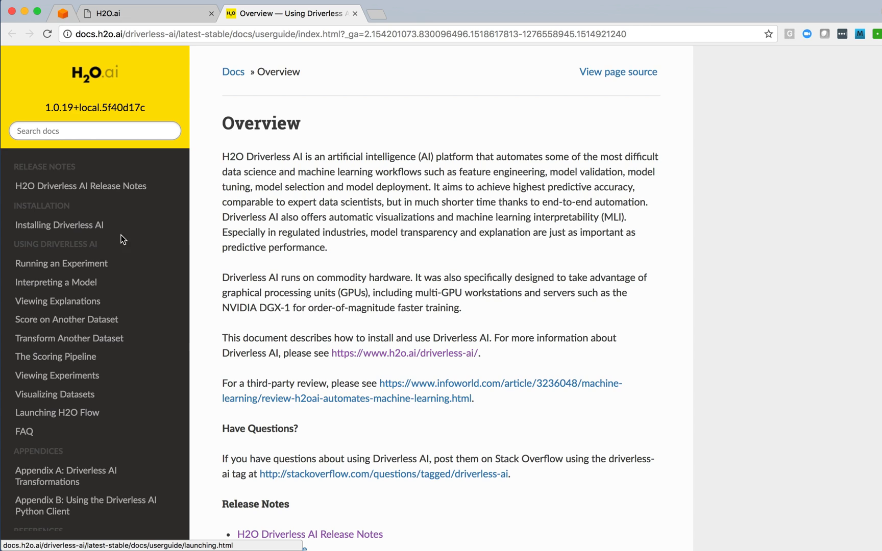
left_click(59, 225)
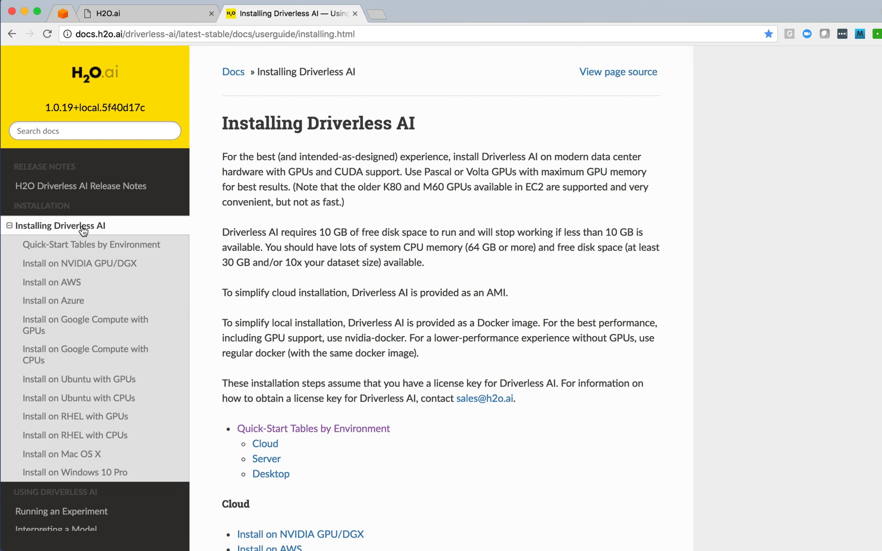
mouse_move(445, 276)
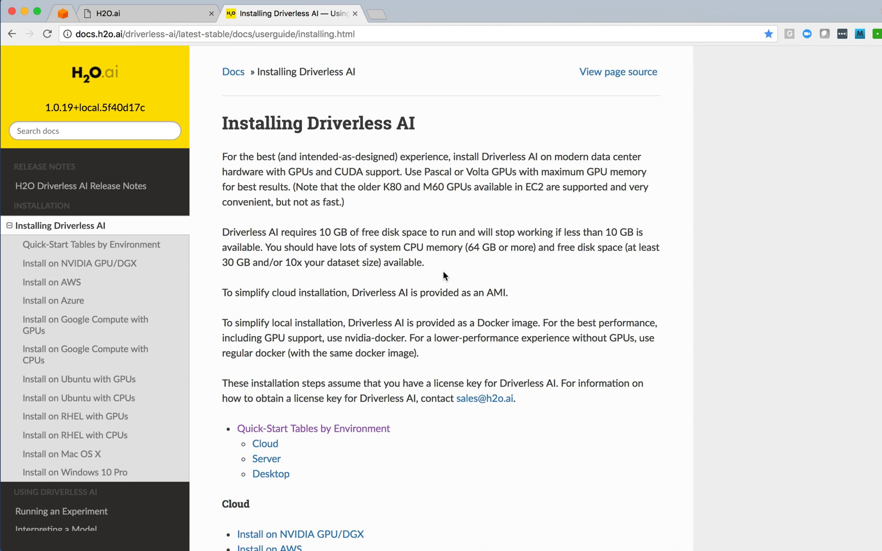
mouse_move(485, 153)
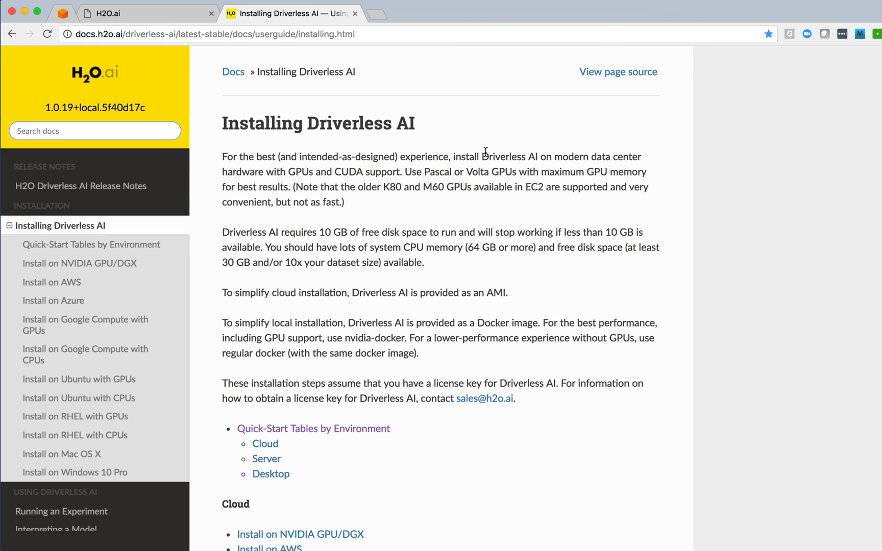
mouse_move(356, 231)
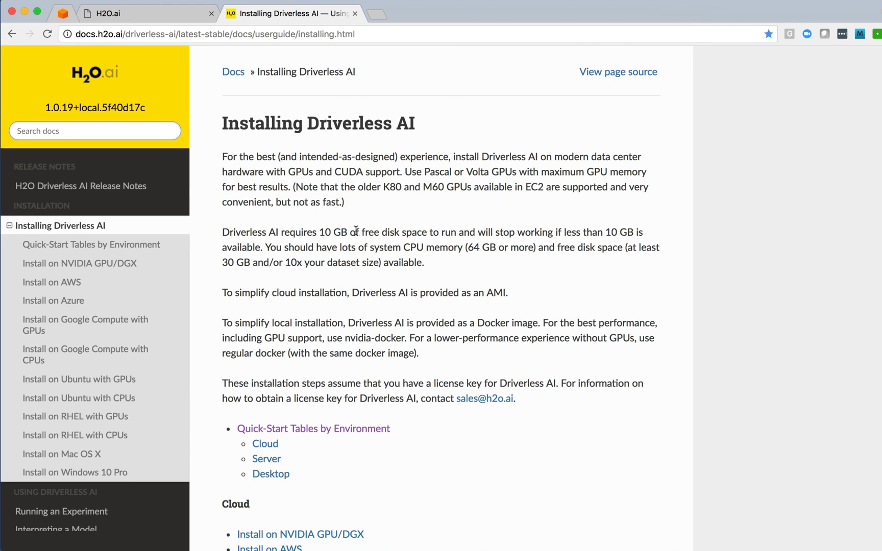
mouse_move(472, 247)
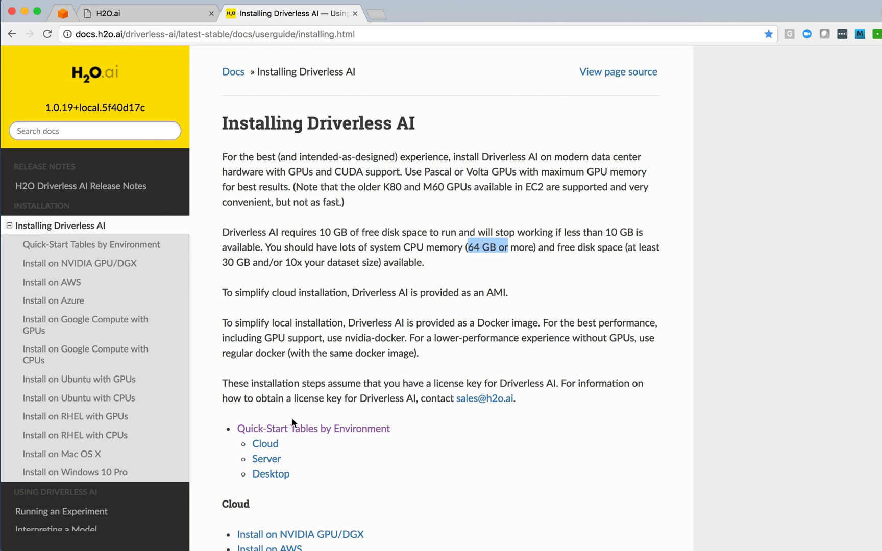
left_click(312, 428)
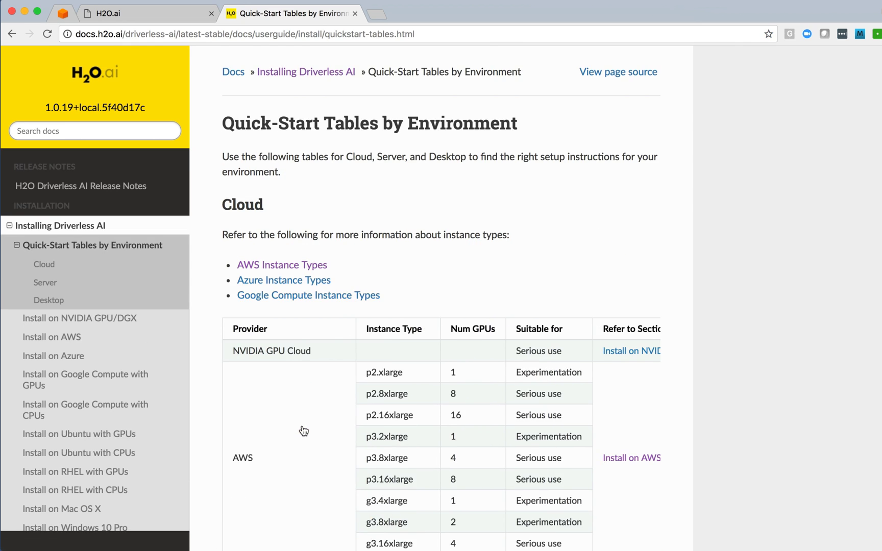
scroll("down", 3)
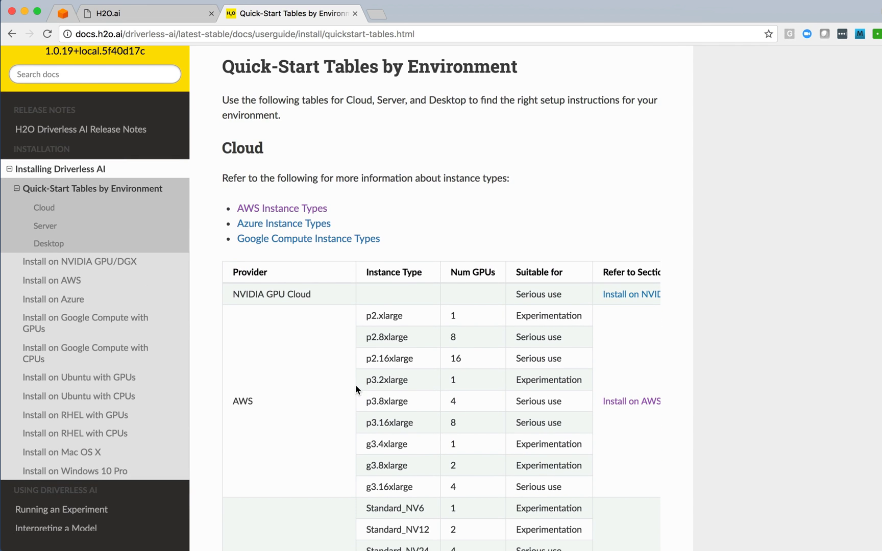
scroll("down", 3)
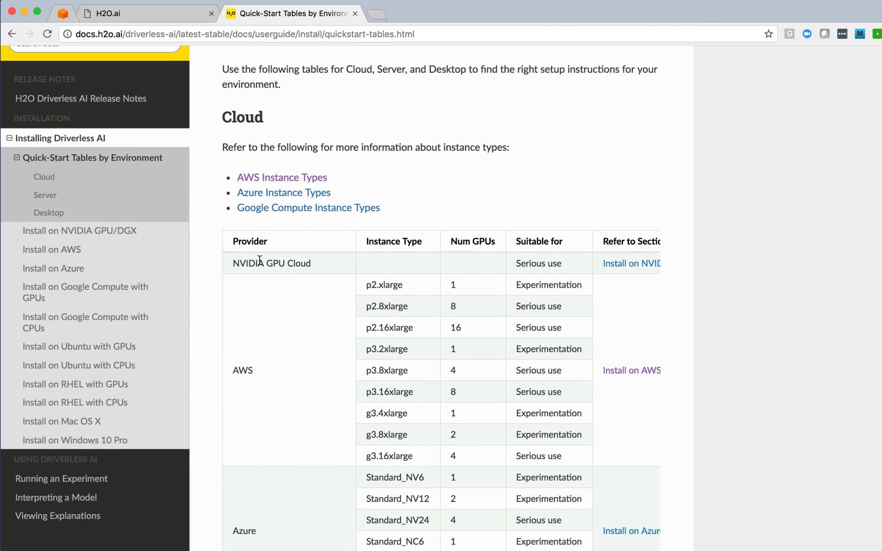
mouse_move(288, 312)
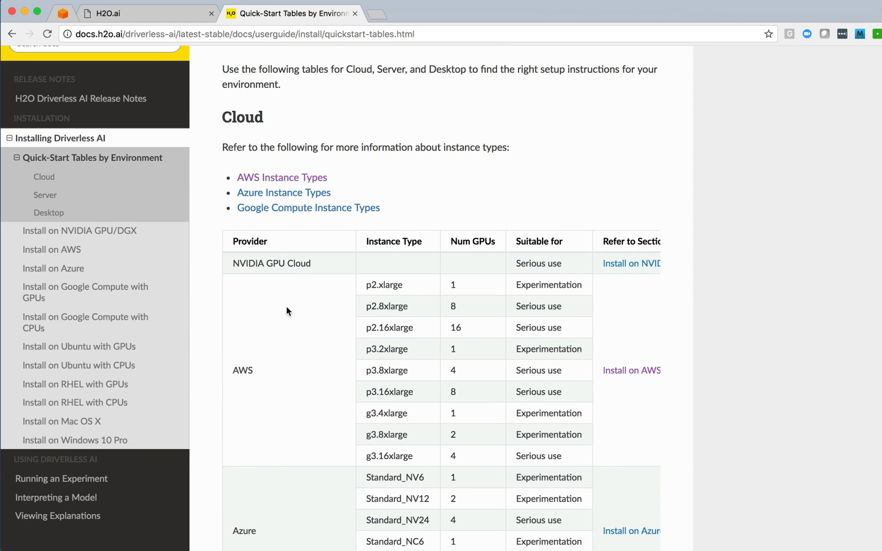
scroll("down", 3)
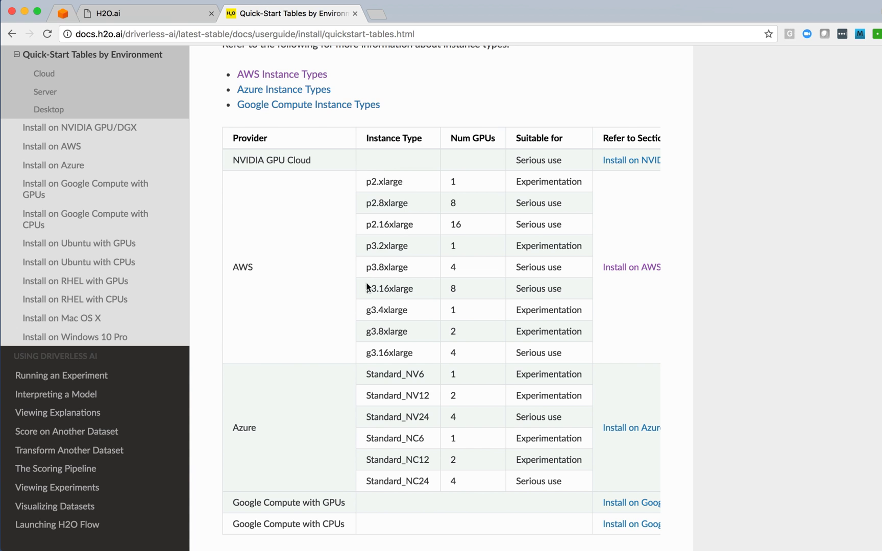
scroll("down", 3)
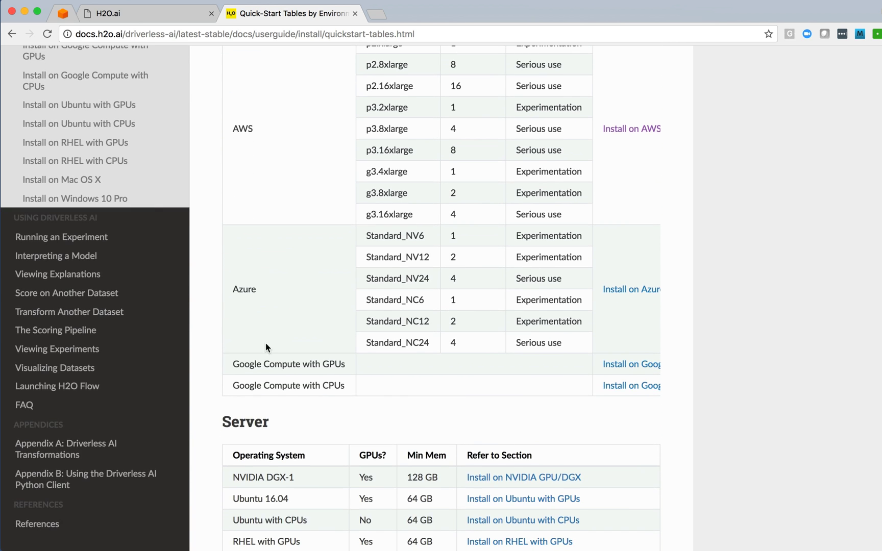
scroll("down", 3)
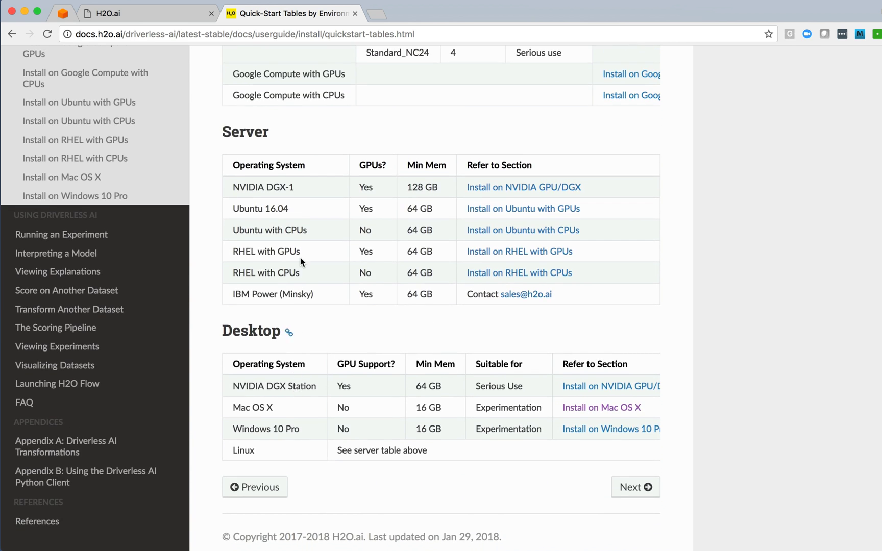
mouse_move(303, 204)
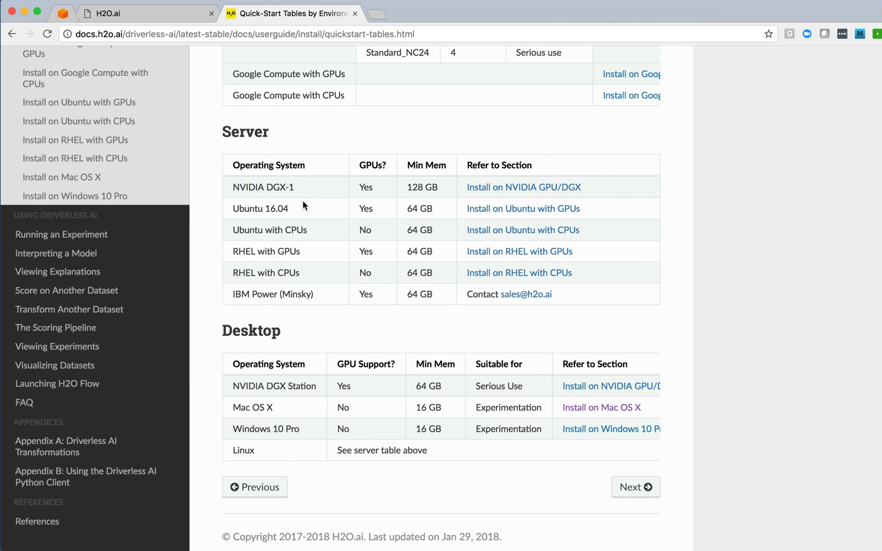
mouse_move(266, 229)
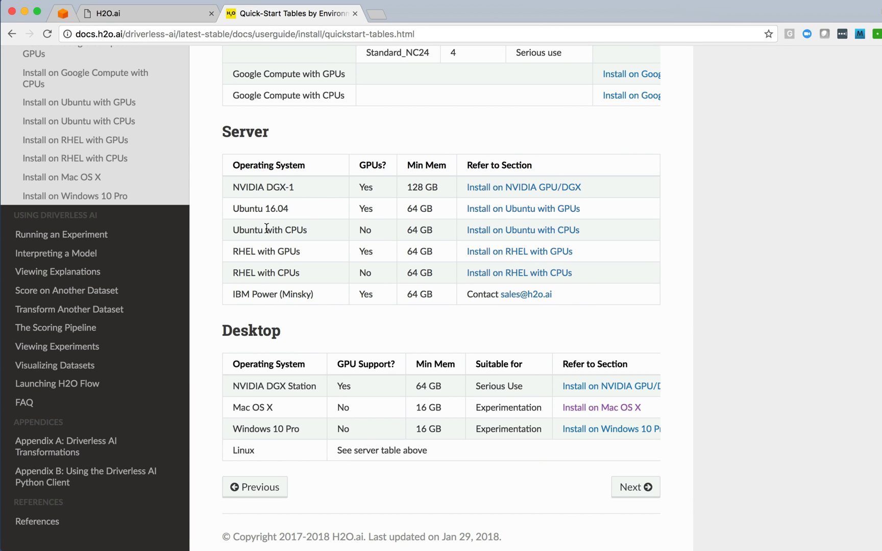
mouse_move(281, 289)
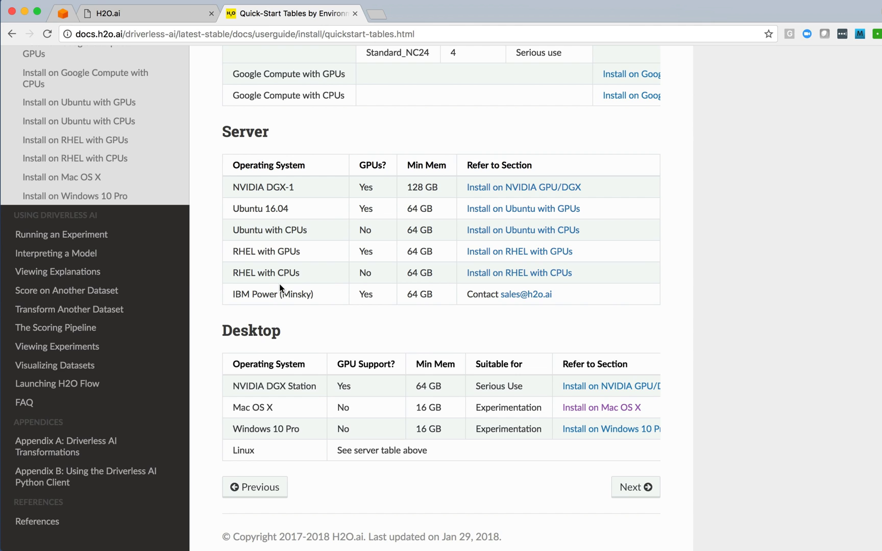
scroll("down", 3)
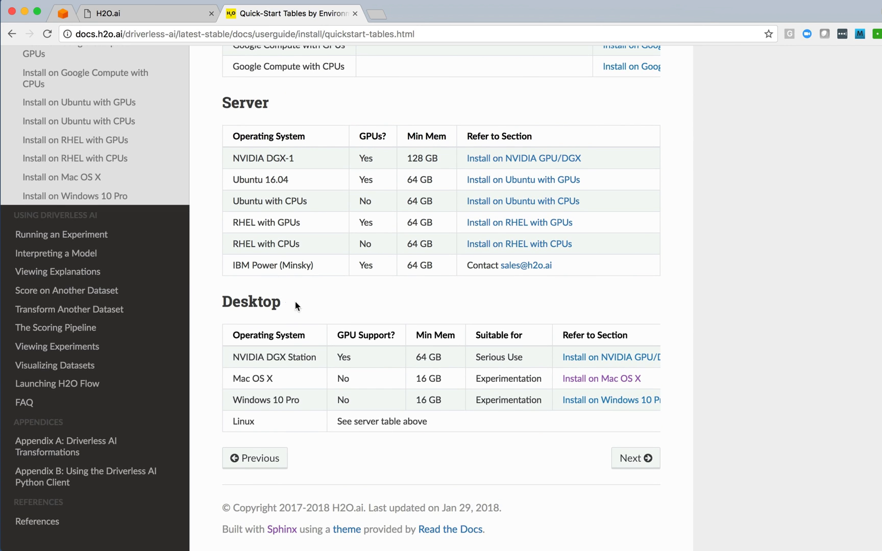
mouse_move(266, 415)
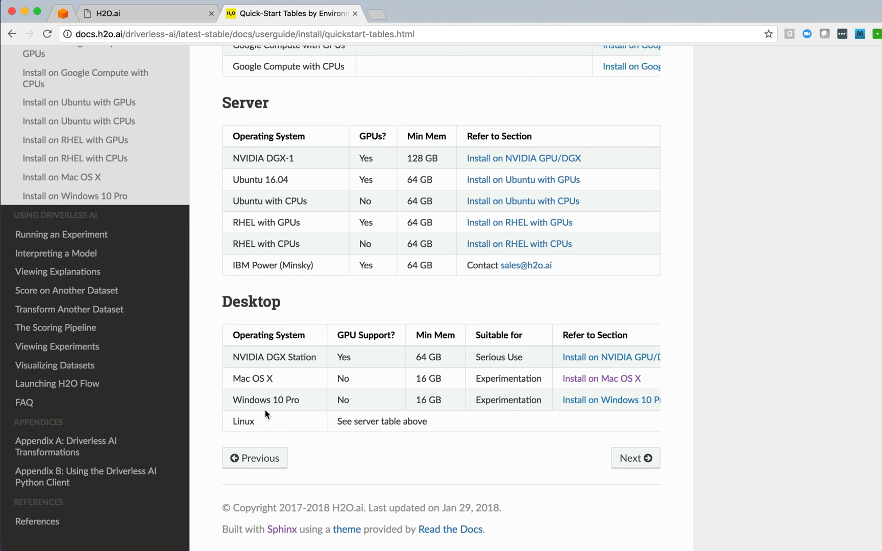
mouse_move(250, 357)
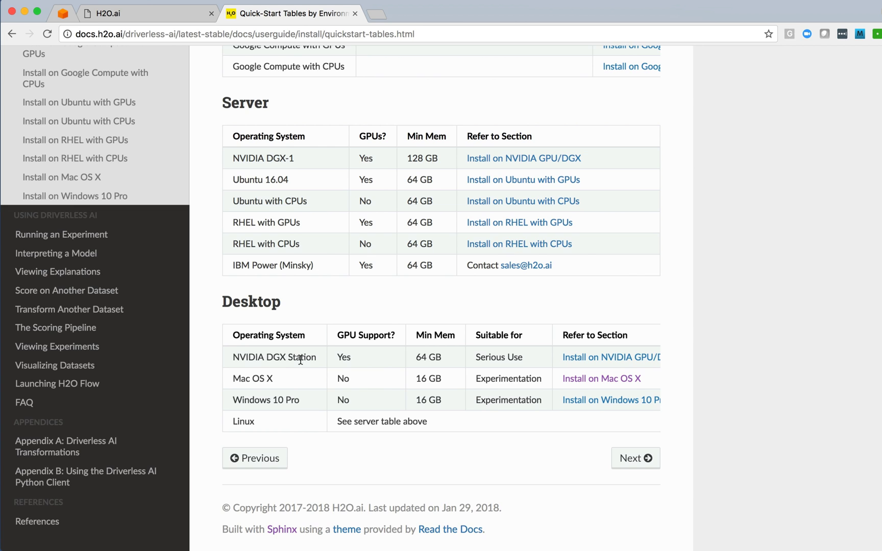
mouse_move(338, 421)
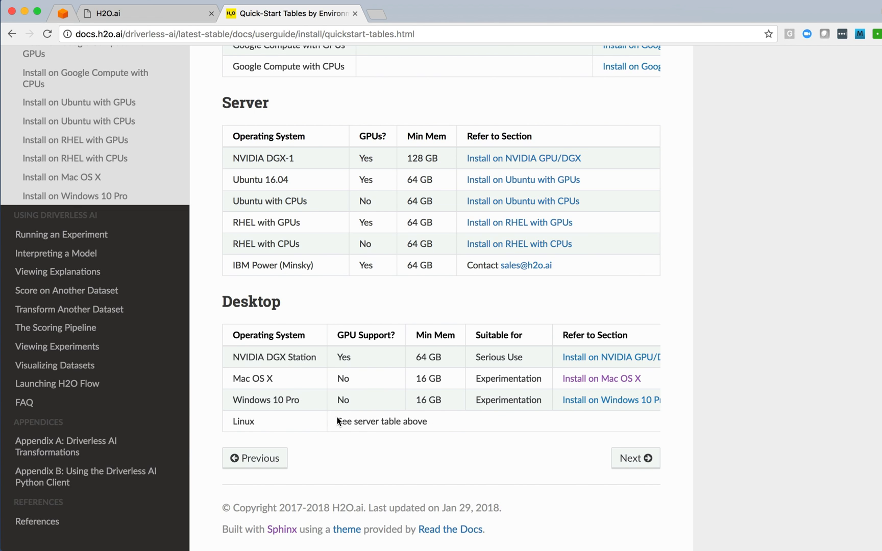
scroll("up", 3)
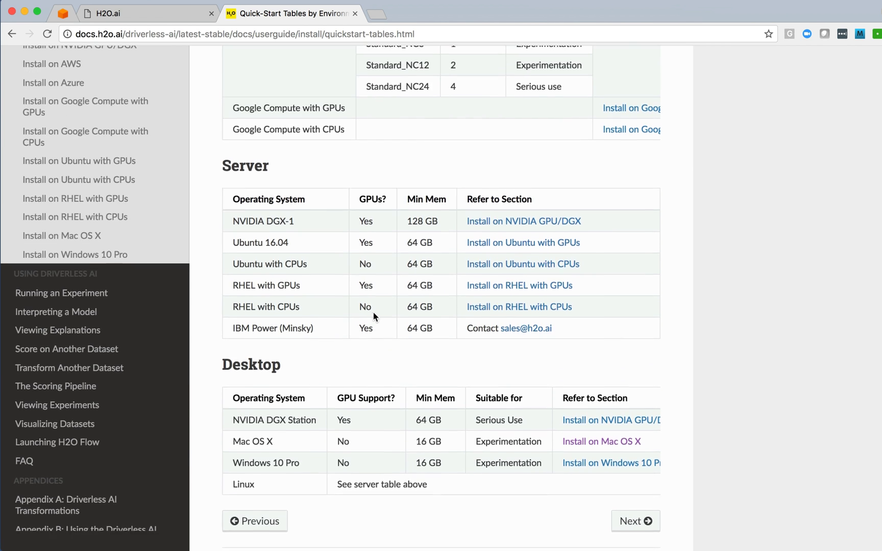
scroll("up", 3)
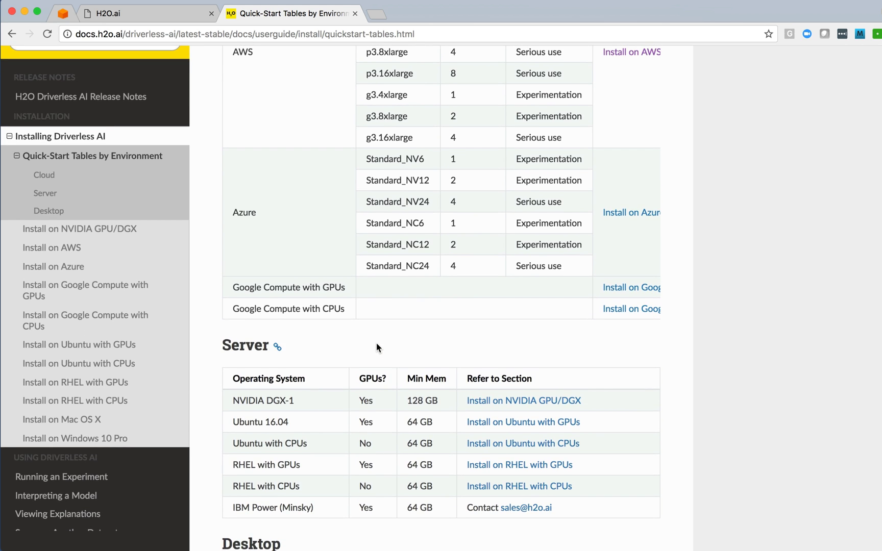
scroll("up", 3)
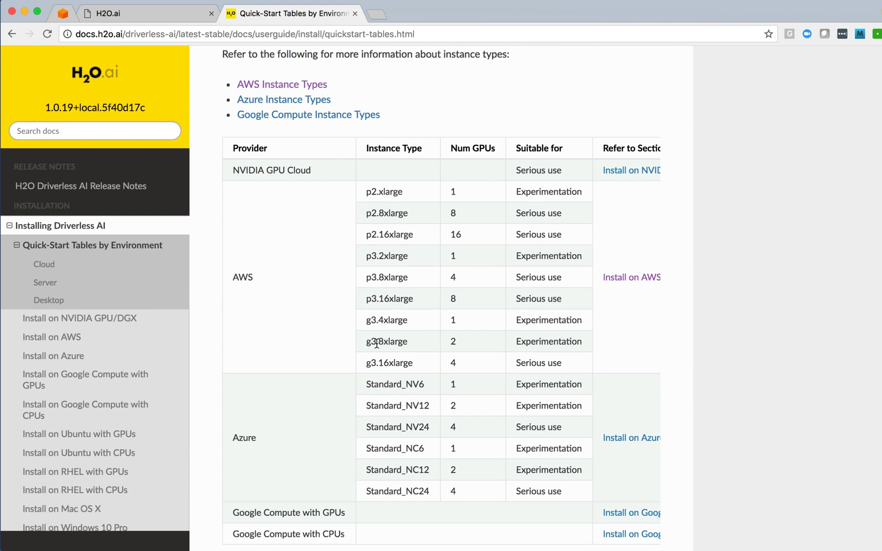
mouse_move(626, 284)
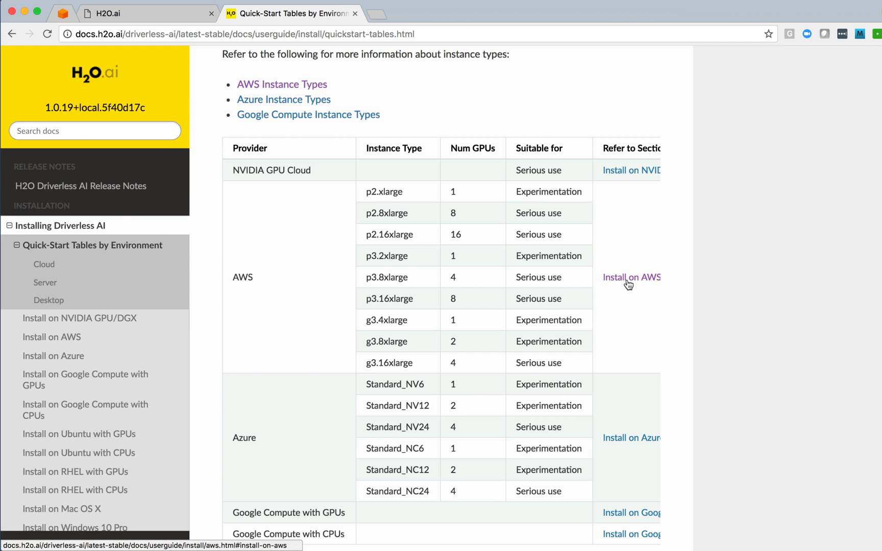
- Follow the Install on AWS link in the Cloud environments table
left_click(631, 276)
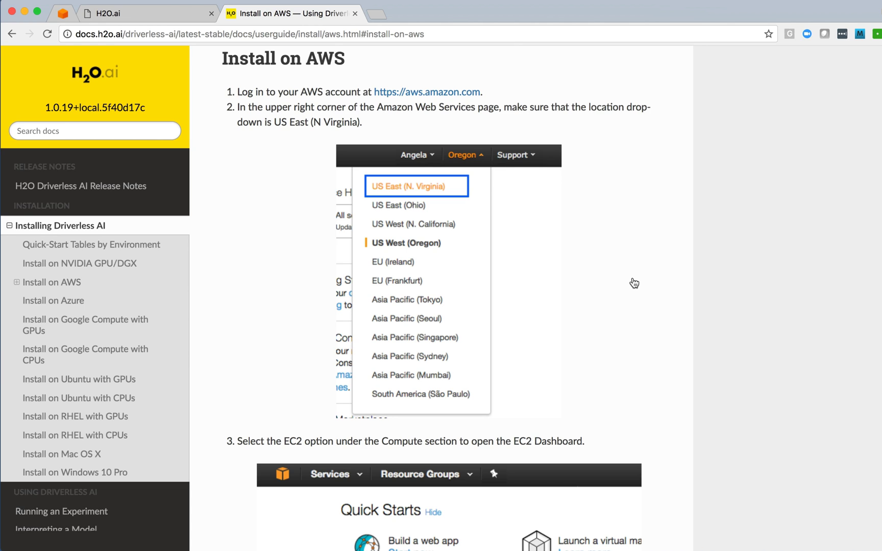
mouse_move(372, 157)
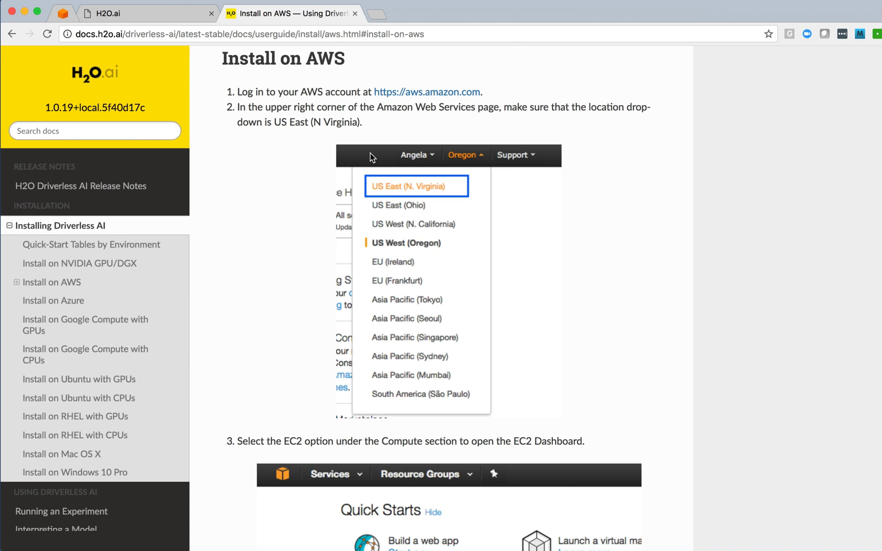
mouse_move(239, 164)
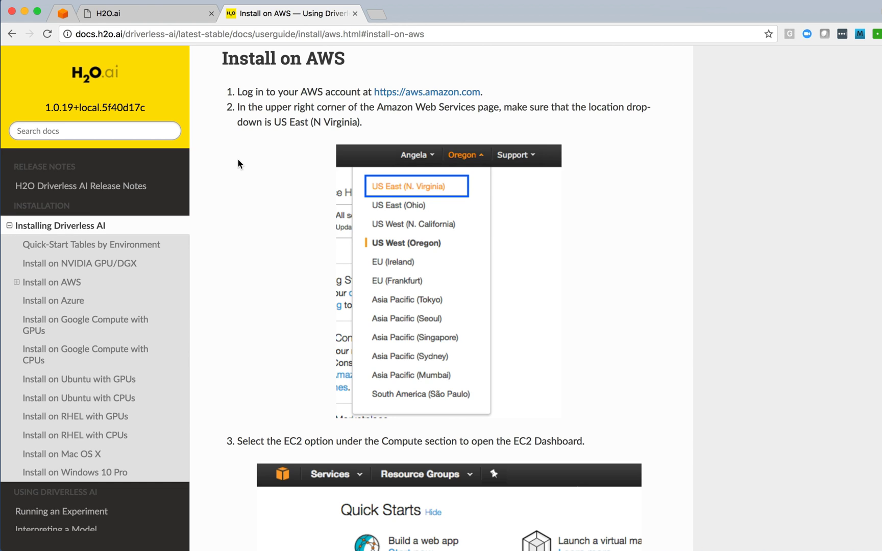
mouse_move(95, 74)
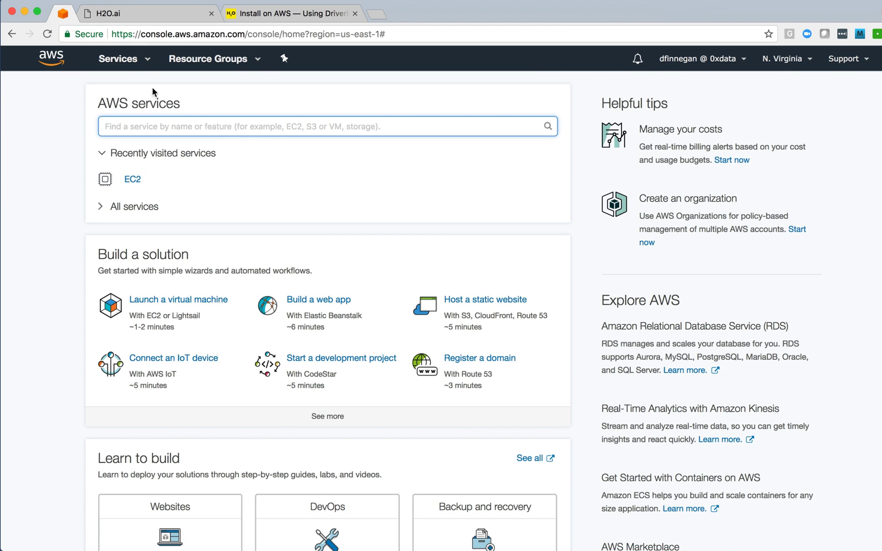
mouse_move(189, 152)
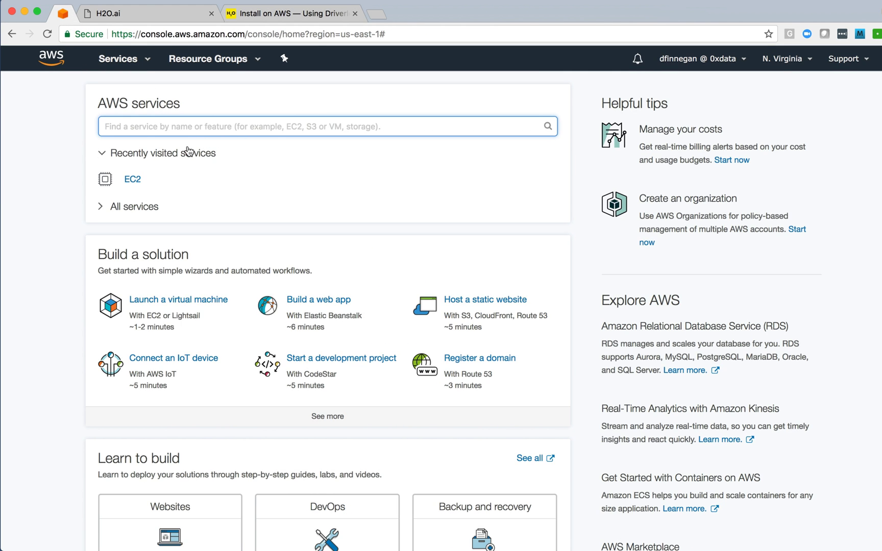
mouse_move(784, 64)
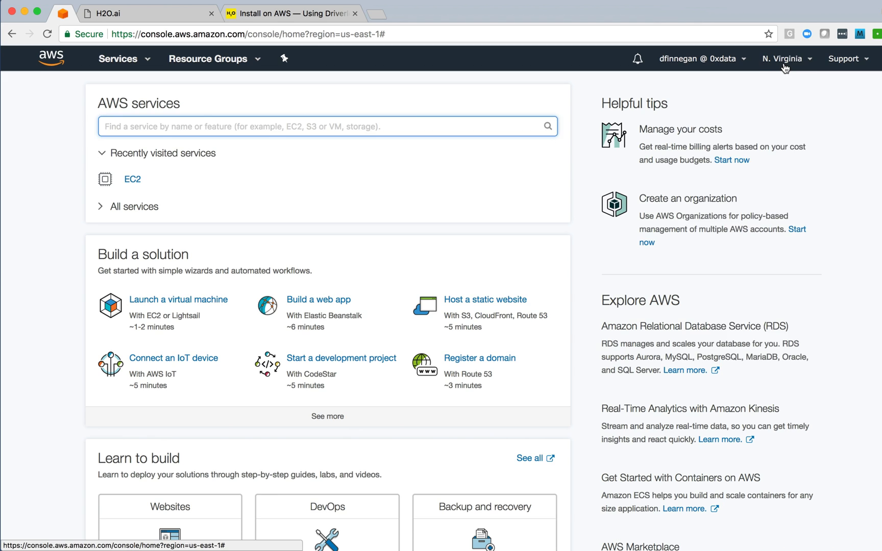
- Confirm the N. Virginia region, go to the EC2 dashboard and start Launch Instance
left_click(782, 58)
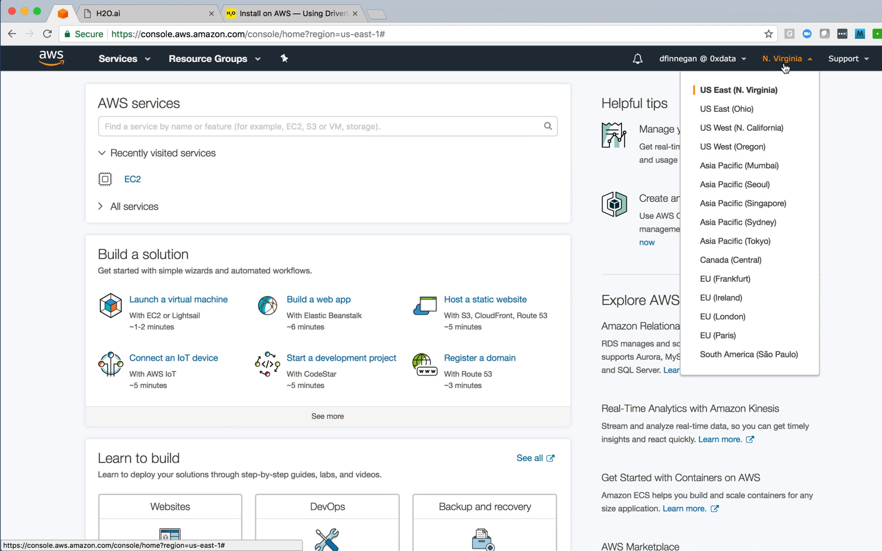
mouse_move(785, 61)
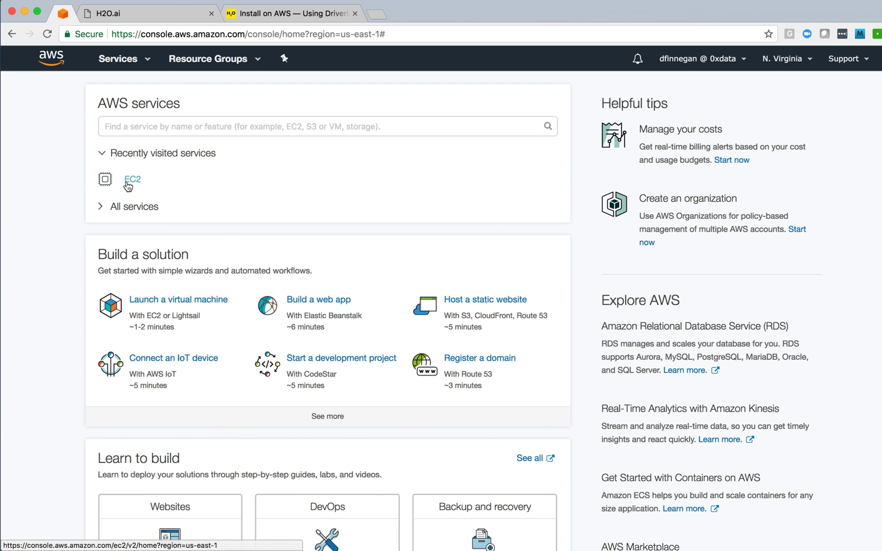
left_click(131, 180)
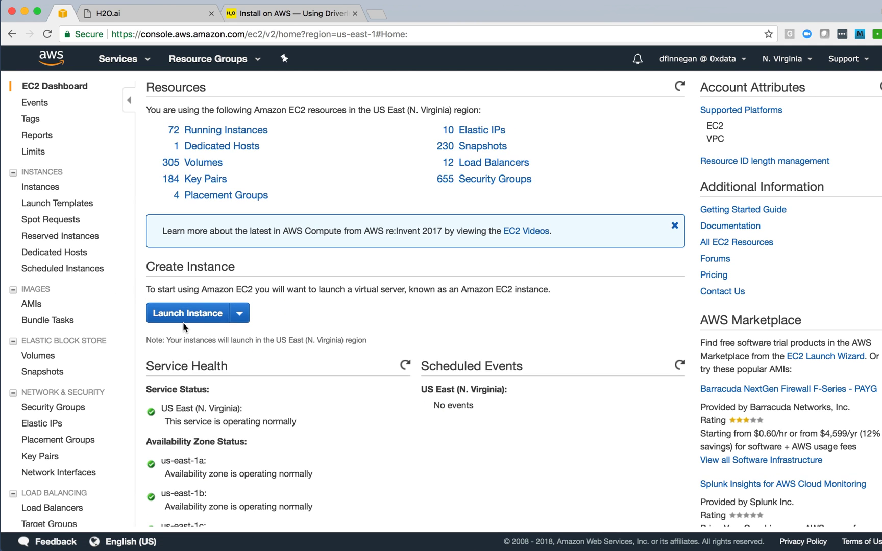
left_click(188, 313)
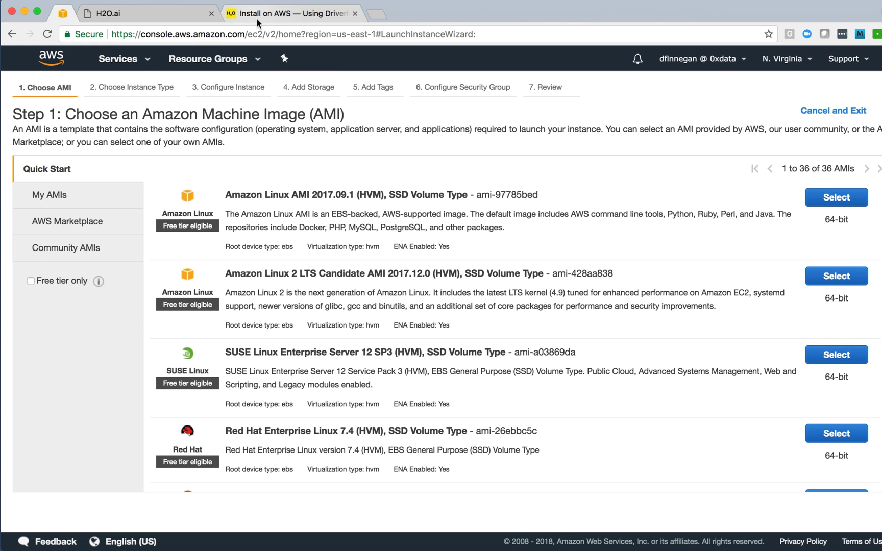
- Scroll the Install on AWS docs to steps 5 and 6 on Community AMIs and instance types
left_click(289, 13)
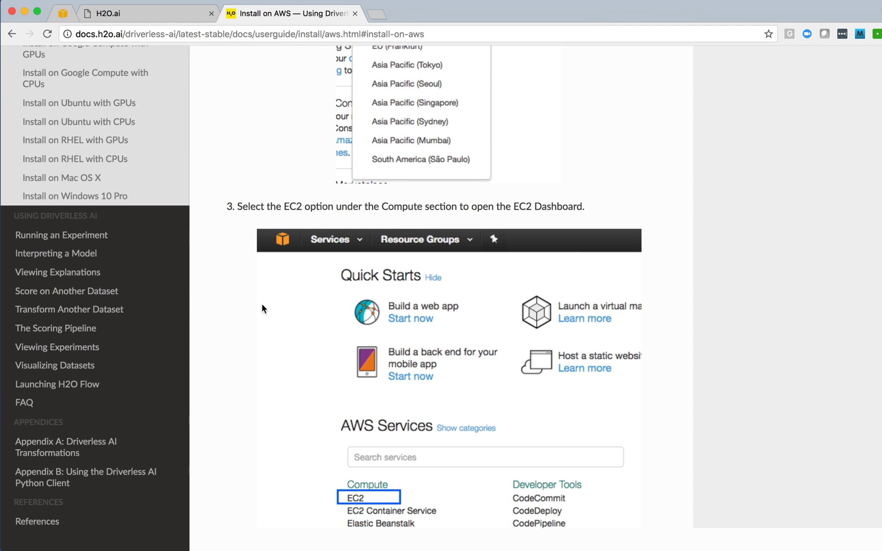
scroll("down", 3)
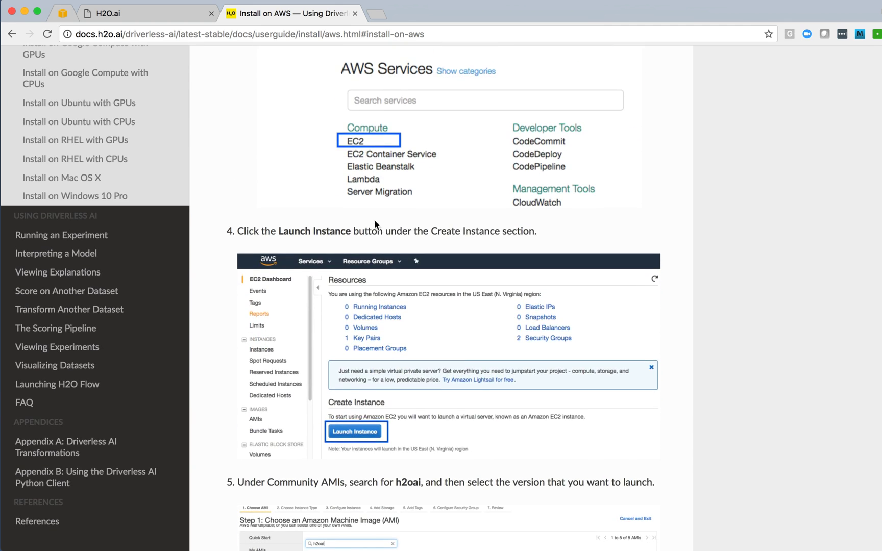
scroll("down", 3)
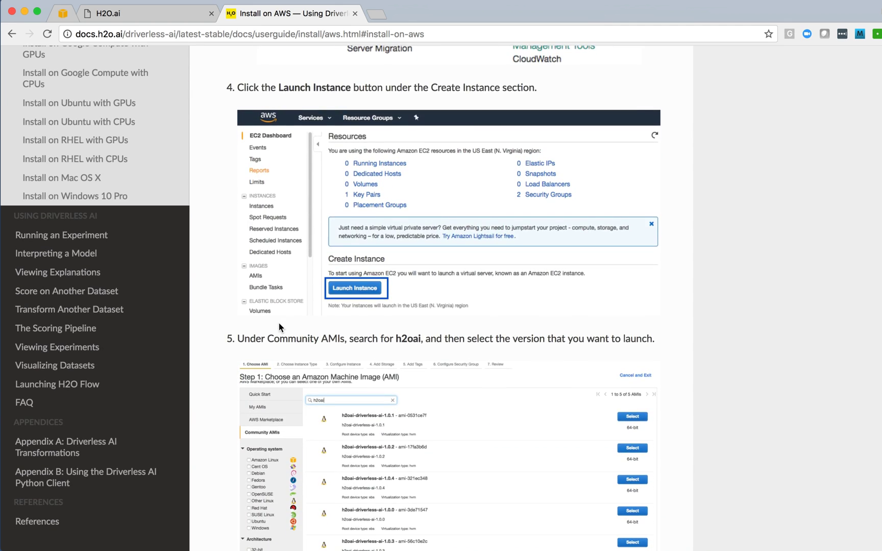
scroll("down", 3)
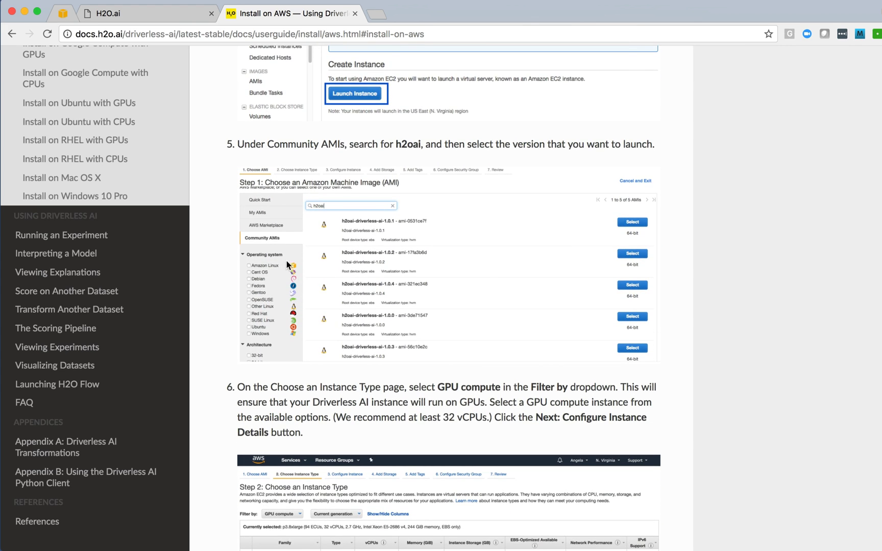
mouse_move(286, 245)
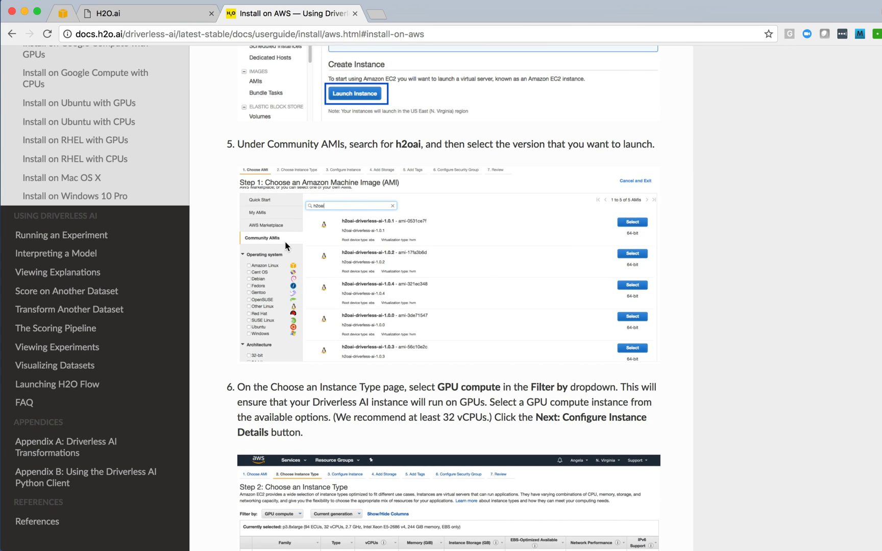
mouse_move(298, 255)
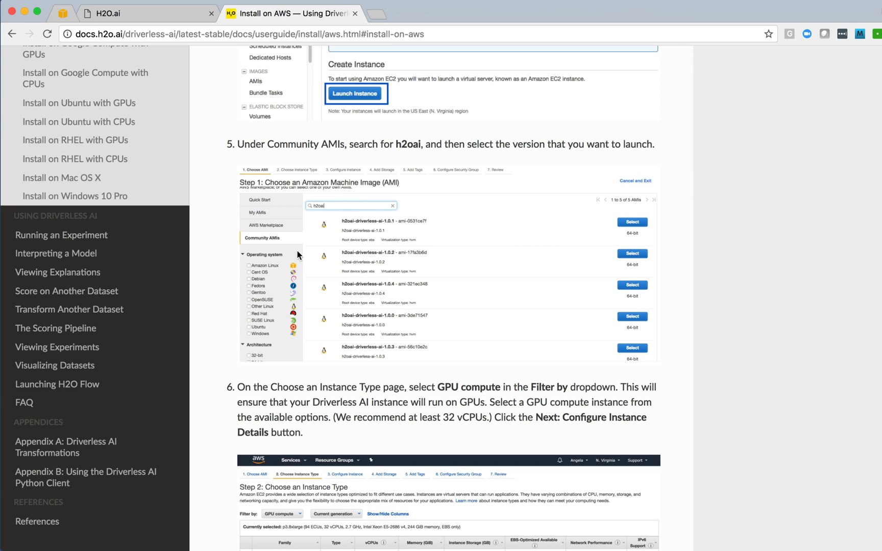
scroll("down", 3)
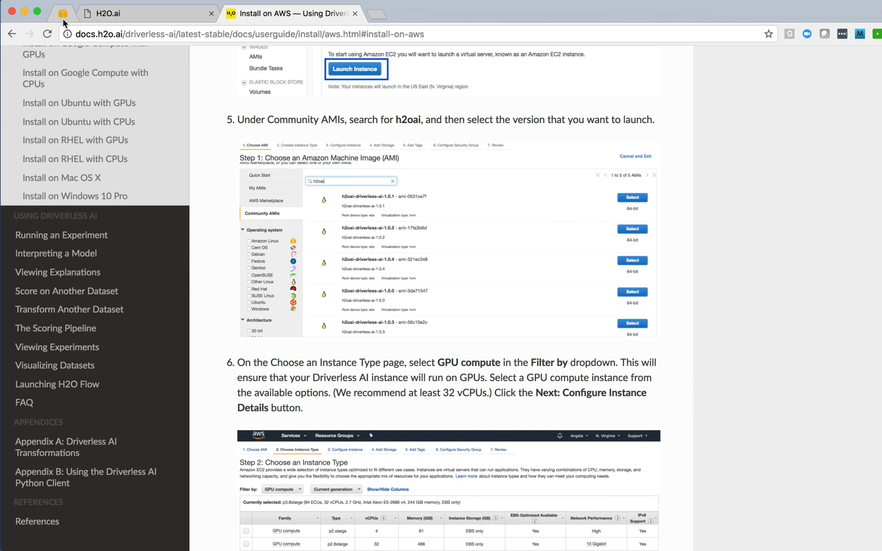
- Search Community AMIs for 'h2oai' and select the h2oai-driverless-ai-1.0.19 image
left_click(356, 68)
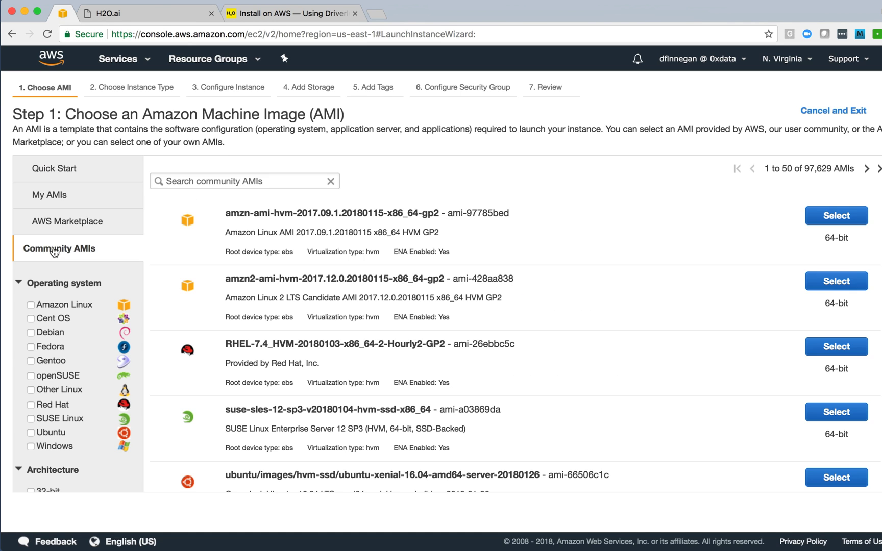
left_click(244, 181)
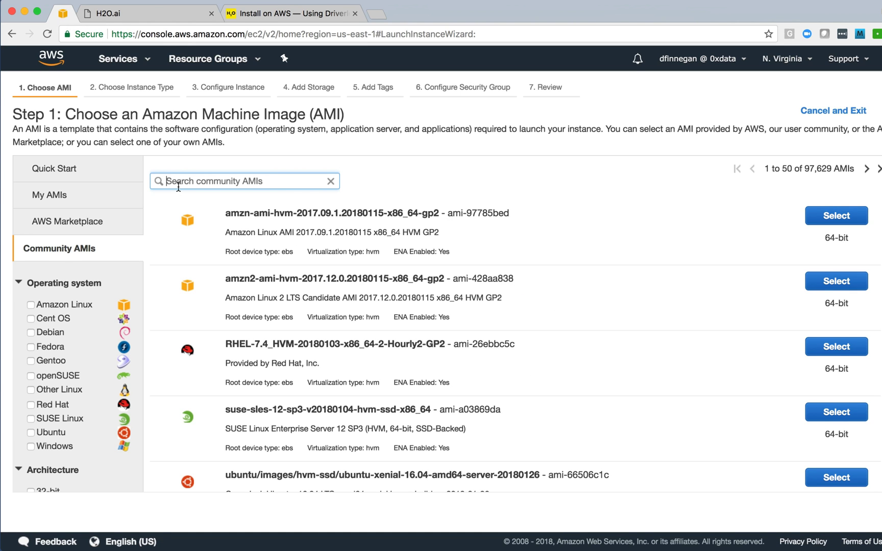
type("h2oai")
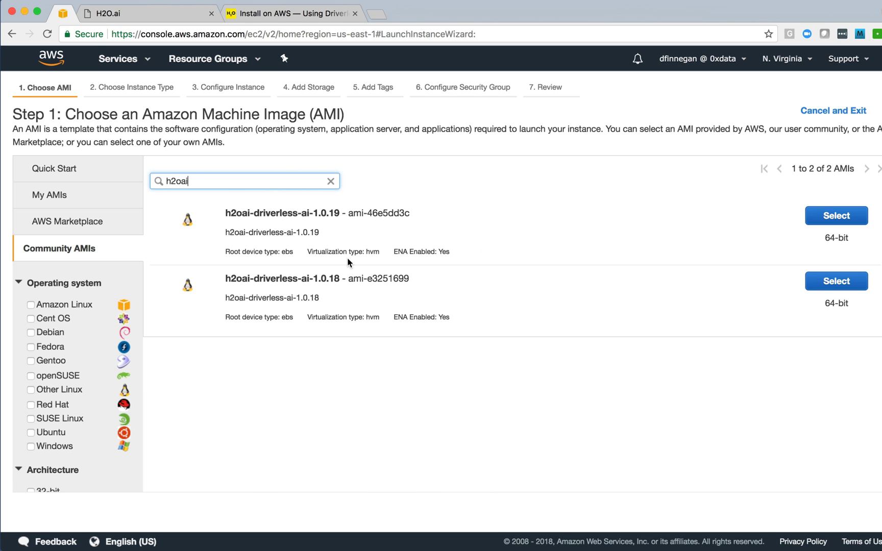
mouse_move(349, 217)
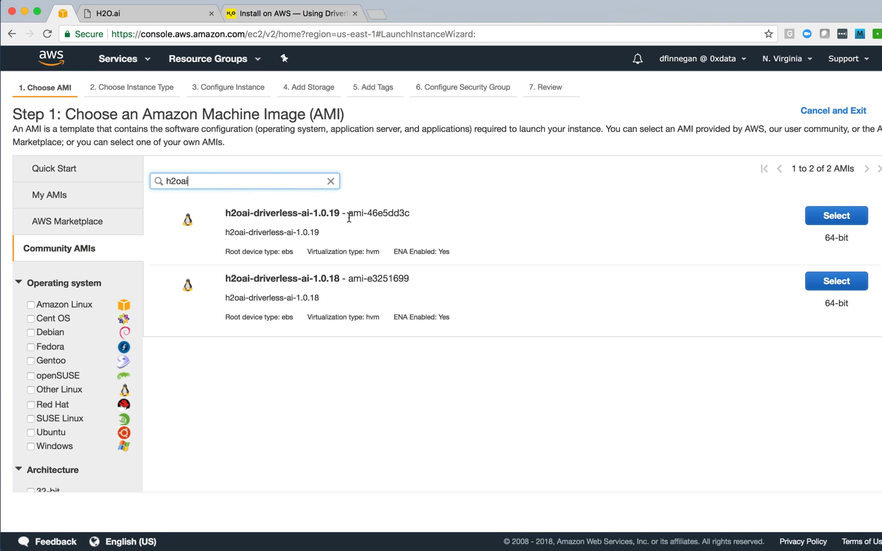
left_click(836, 215)
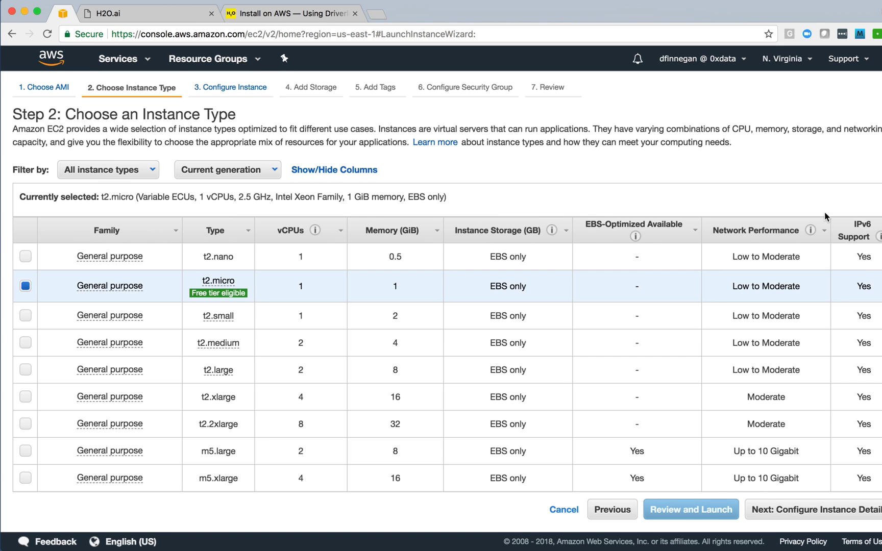
mouse_move(290, 14)
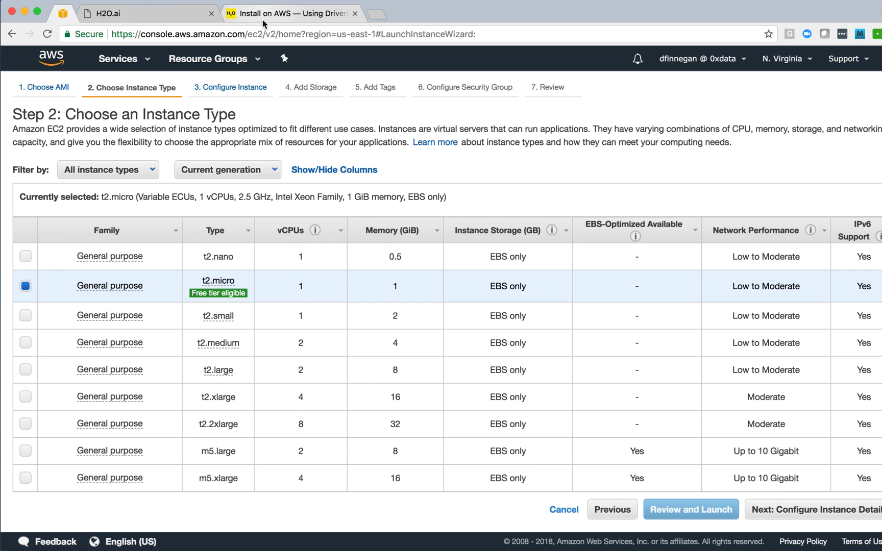
- Return to the docs and scroll to step 6 on GPU compute instance selection
left_click(290, 13)
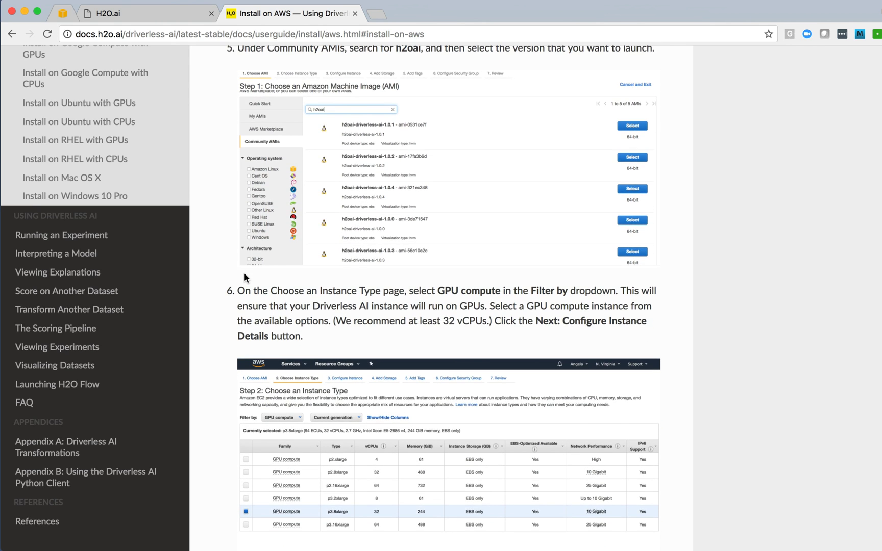
scroll("down", 3)
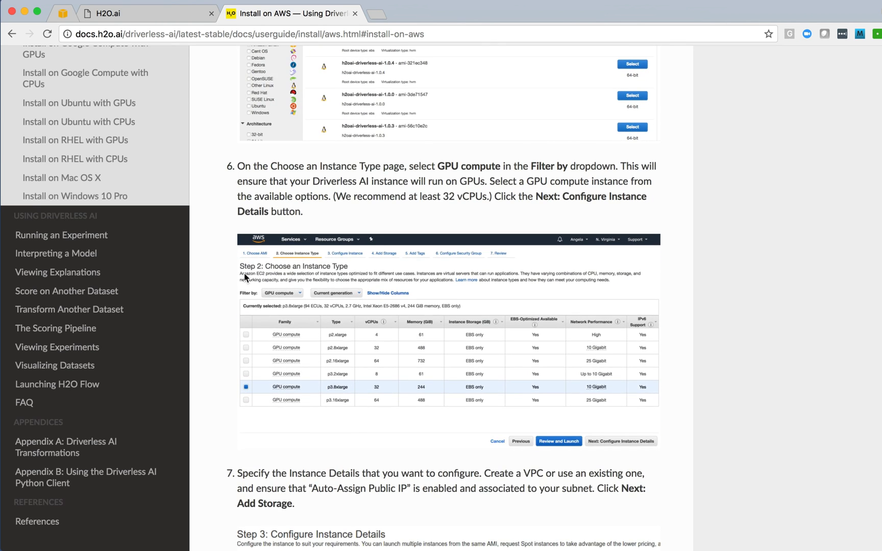
mouse_move(392, 178)
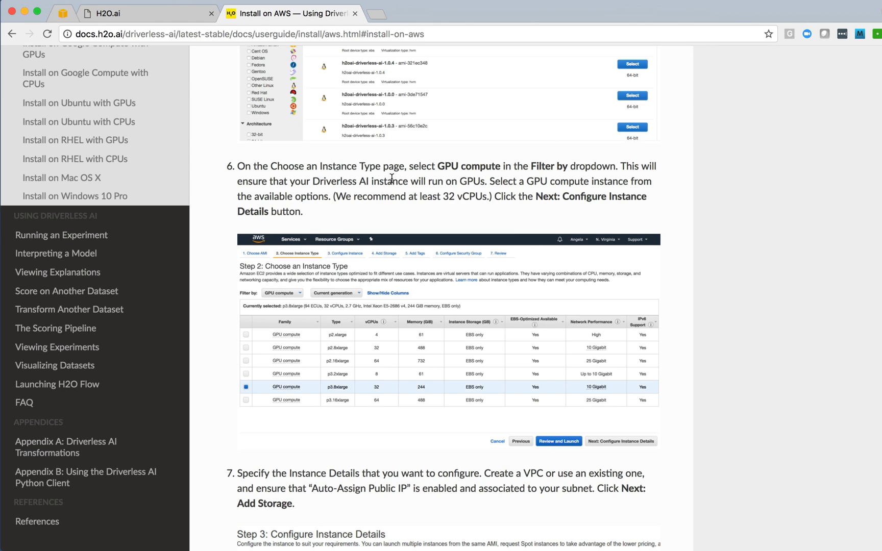
mouse_move(504, 166)
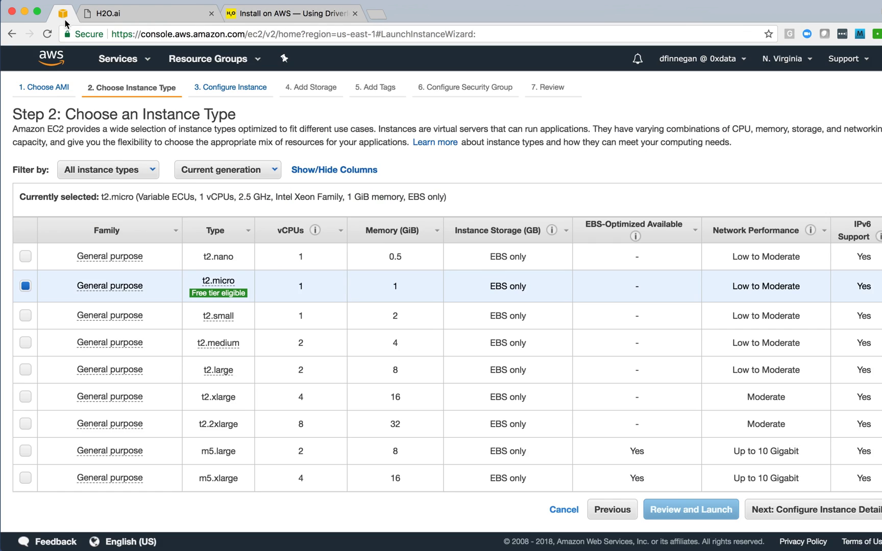
- Filter instance types to GPU compute and select p2.8xlarge with 32 vCPUs
left_click(107, 170)
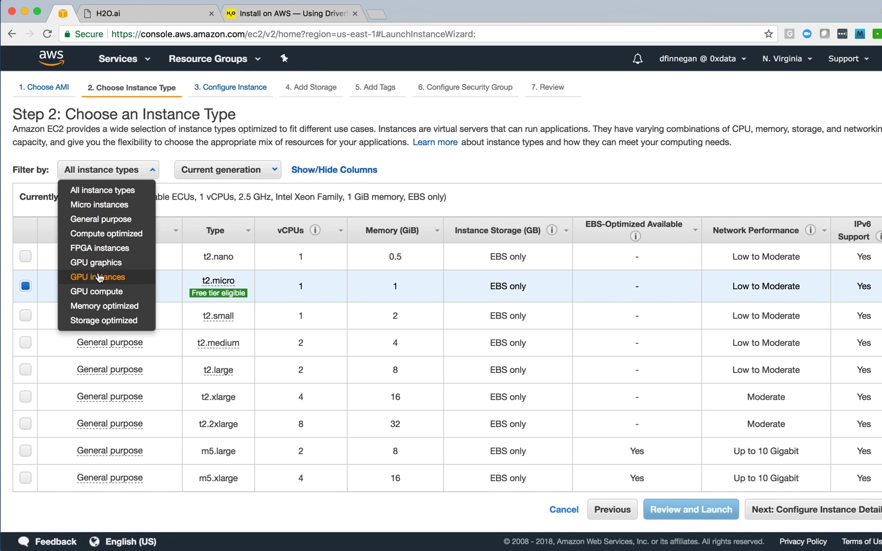
left_click(96, 291)
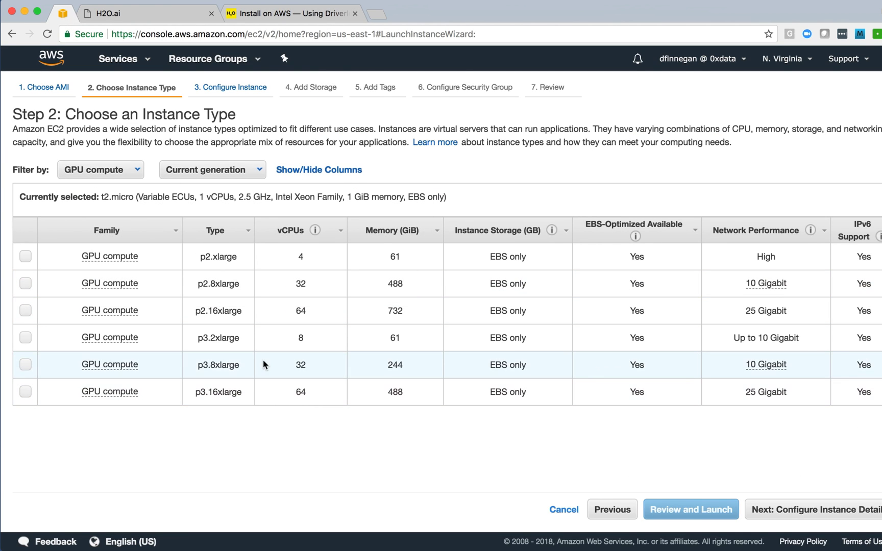
mouse_move(296, 284)
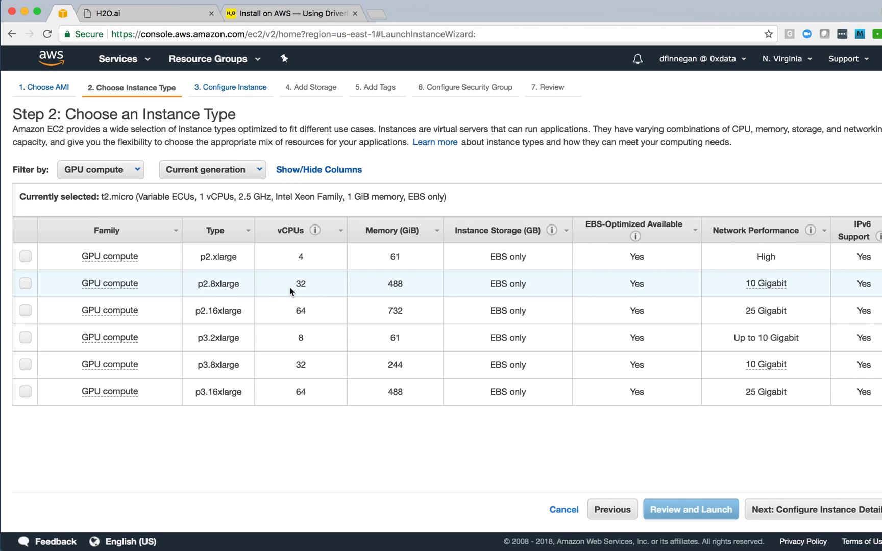
mouse_move(33, 286)
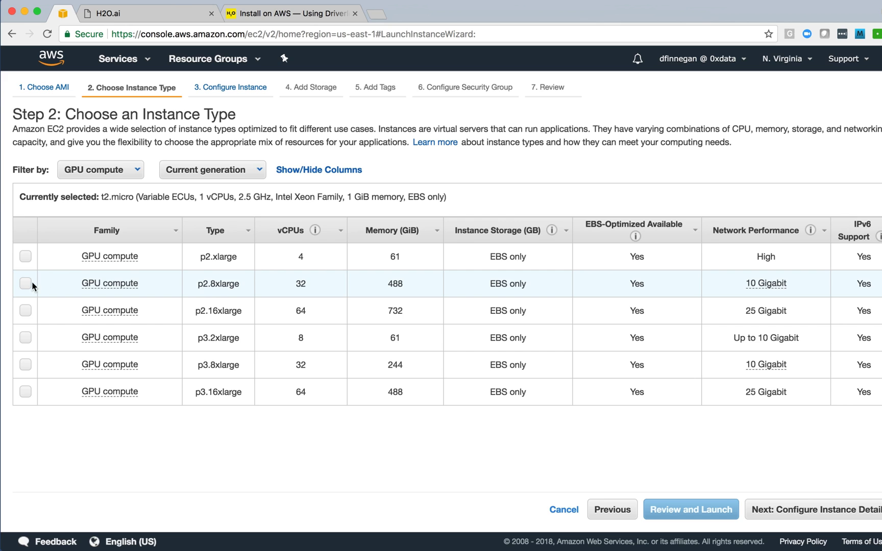
left_click(24, 284)
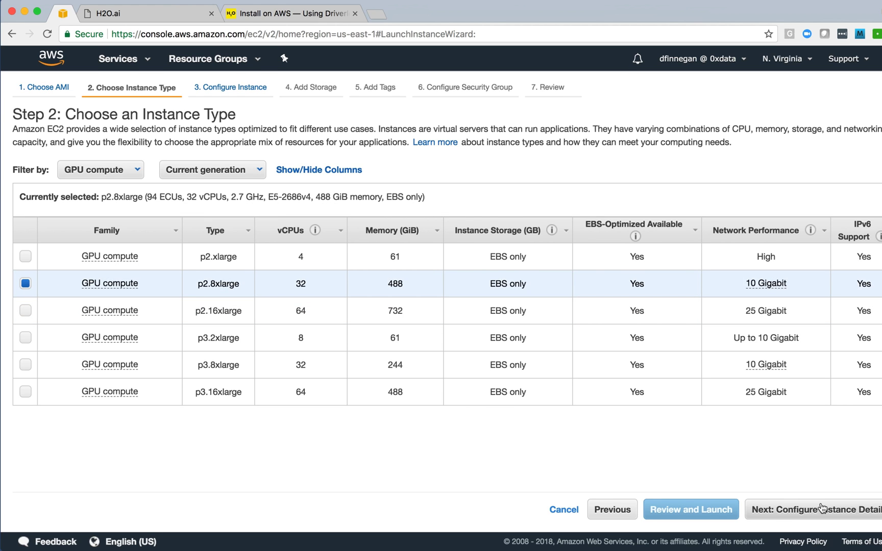
- Set network play_h2o_ai and subnet play-h2o-ai us-east-1a, then continue to Add Storage
left_click(819, 509)
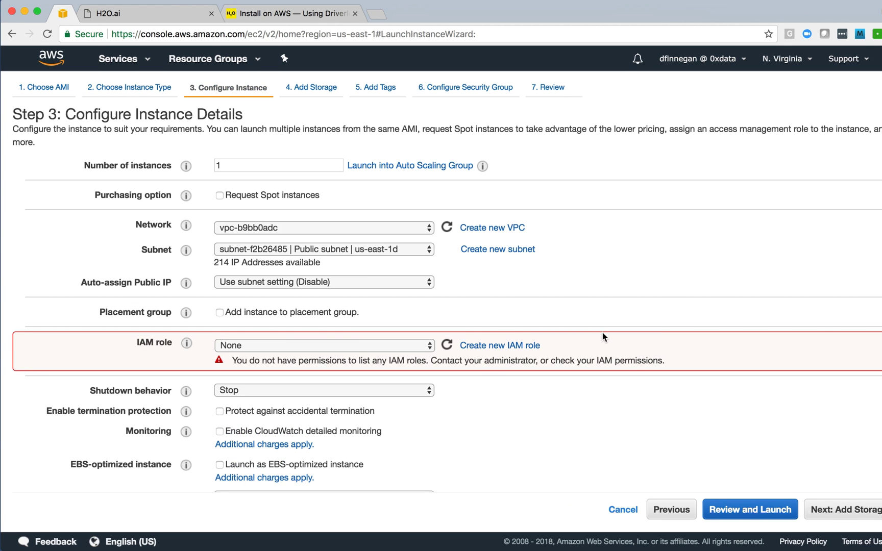
mouse_move(289, 228)
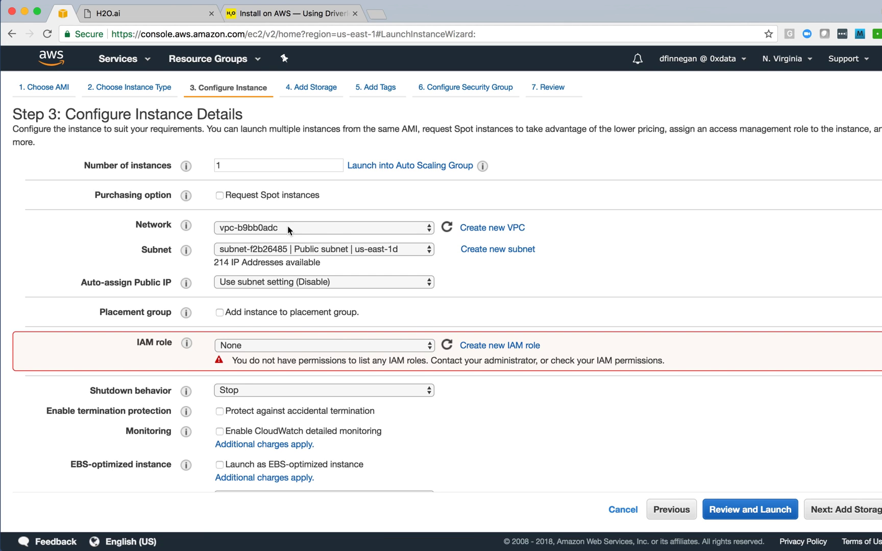
left_click(324, 228)
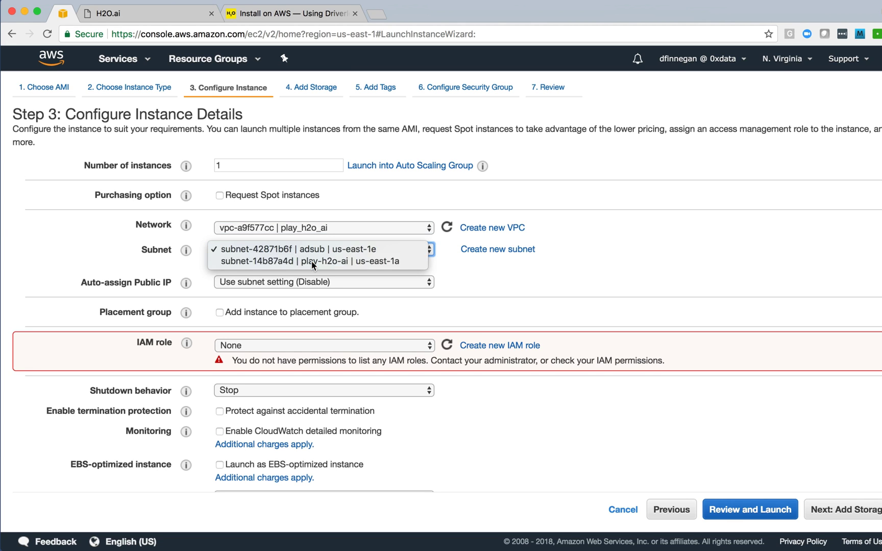
left_click(319, 261)
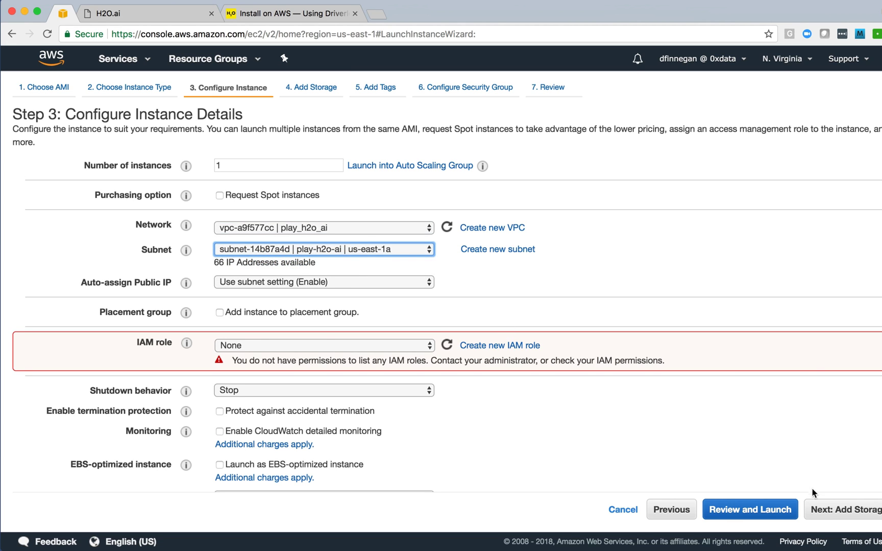
left_click(840, 510)
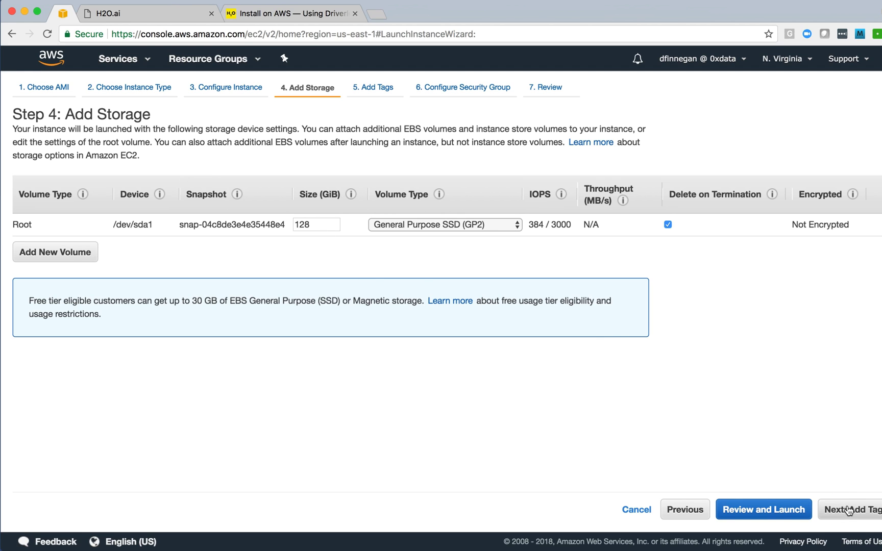
- Add a Name tag with value dave-dai and proceed to Configure Security Group
left_click(853, 509)
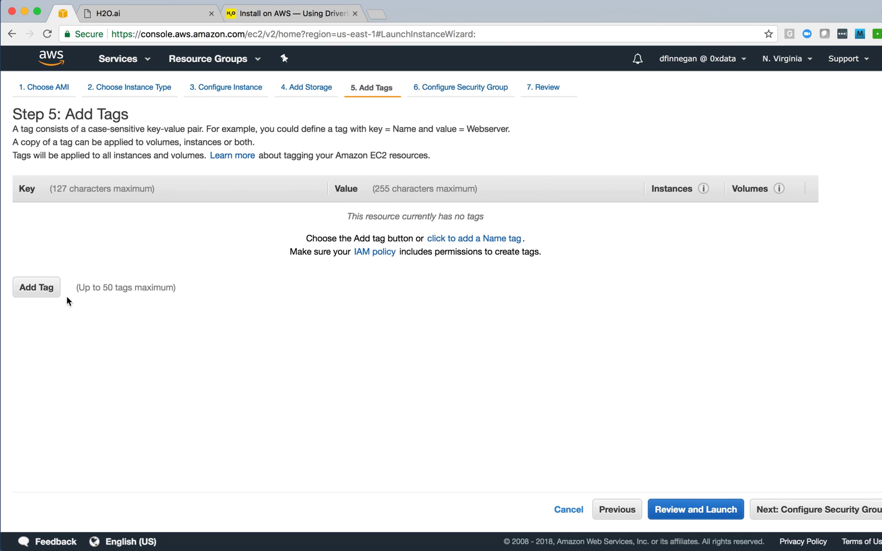
left_click(35, 287)
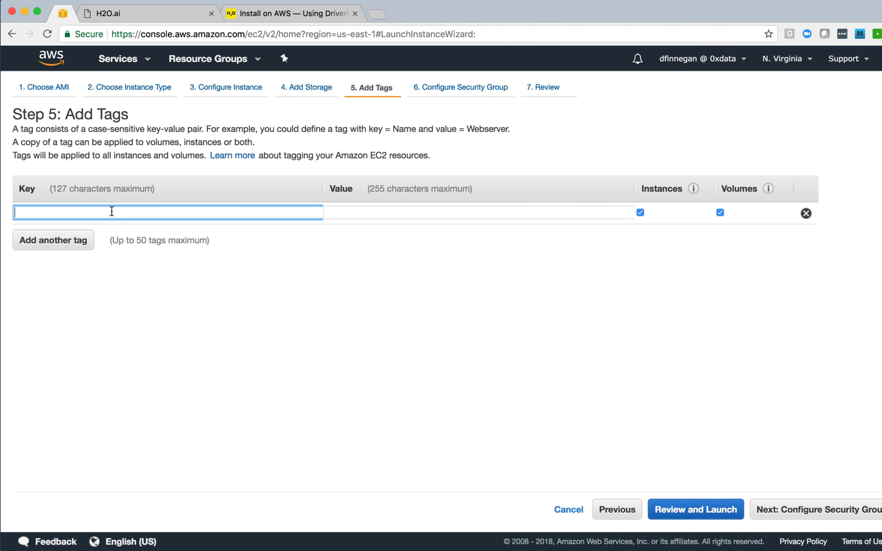
type("dave-")
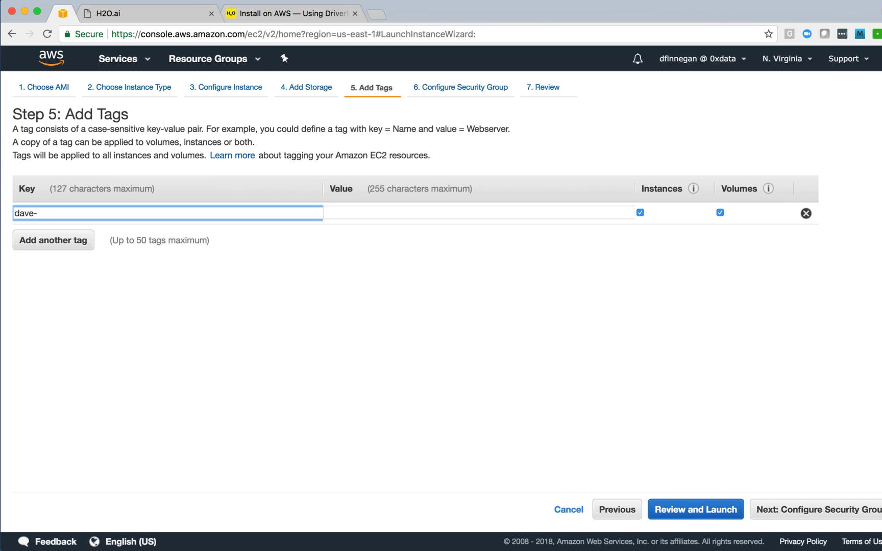
type("dai")
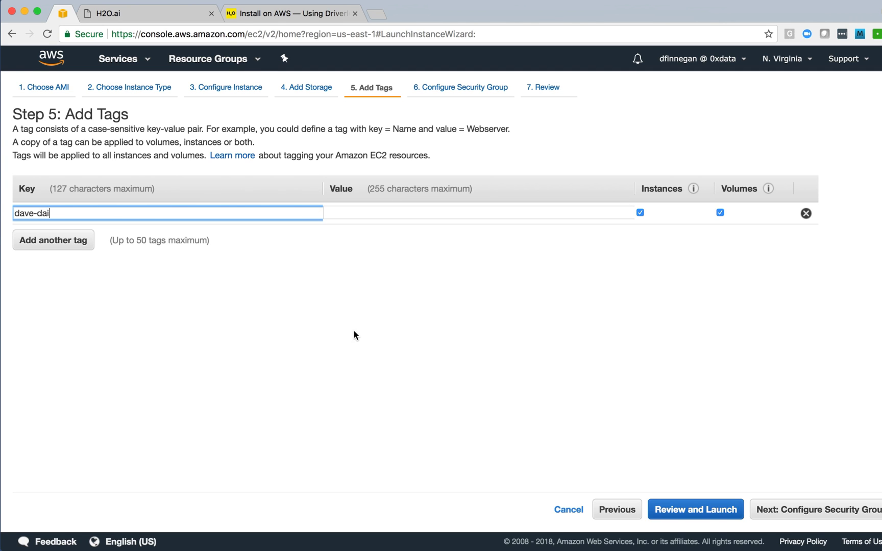
key("Backspace")
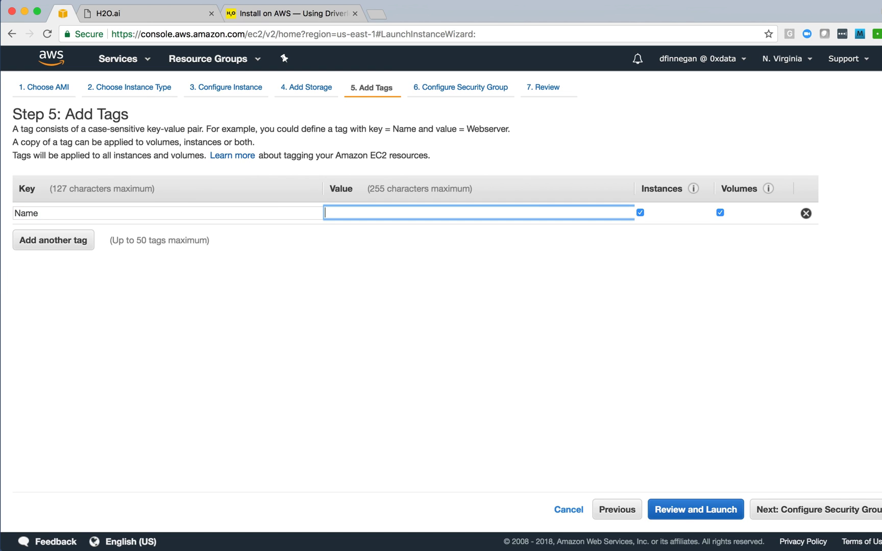
type("dave-")
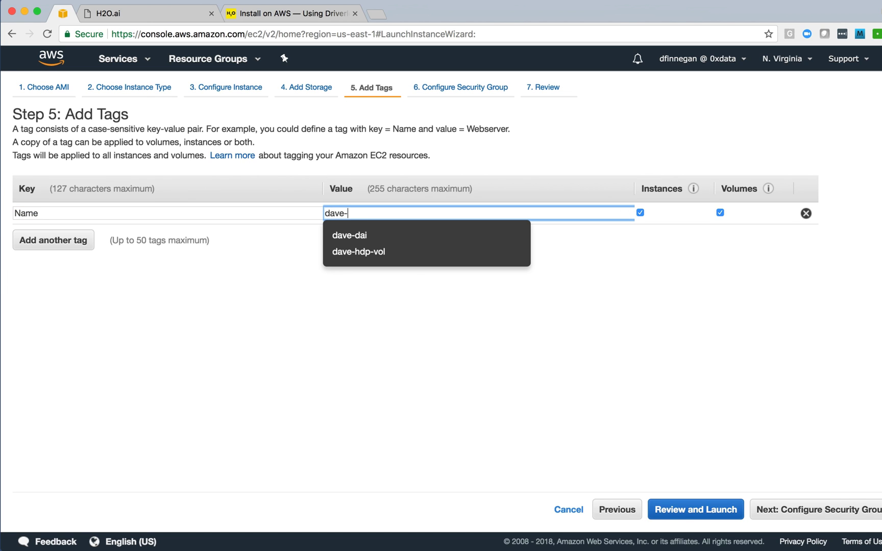
left_click(349, 235)
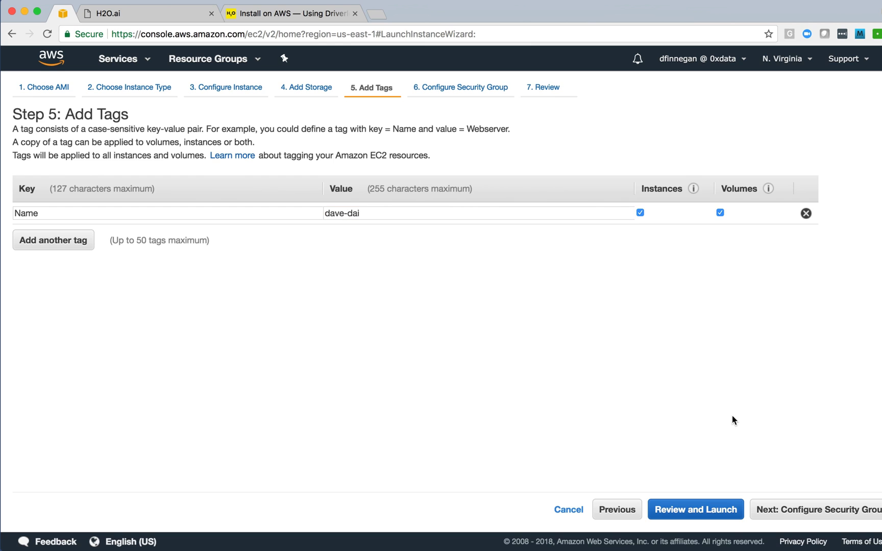
mouse_move(815, 510)
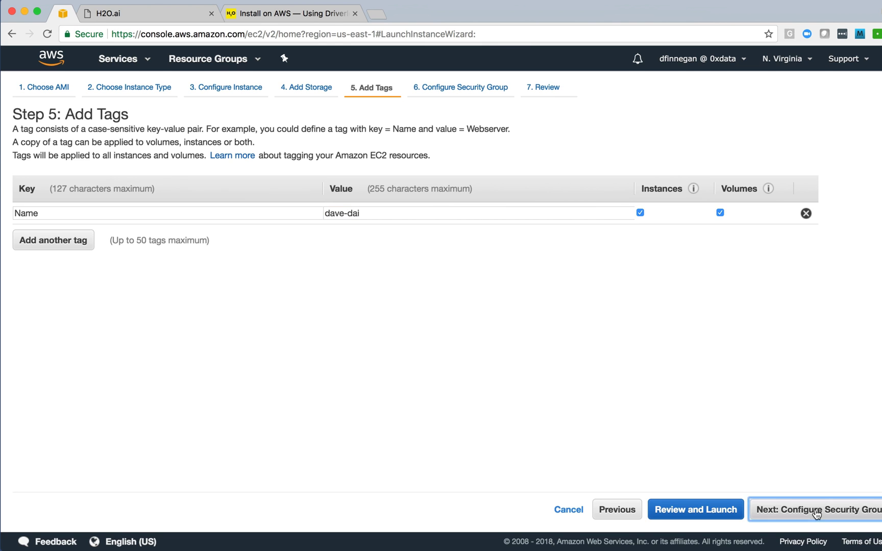
left_click(817, 510)
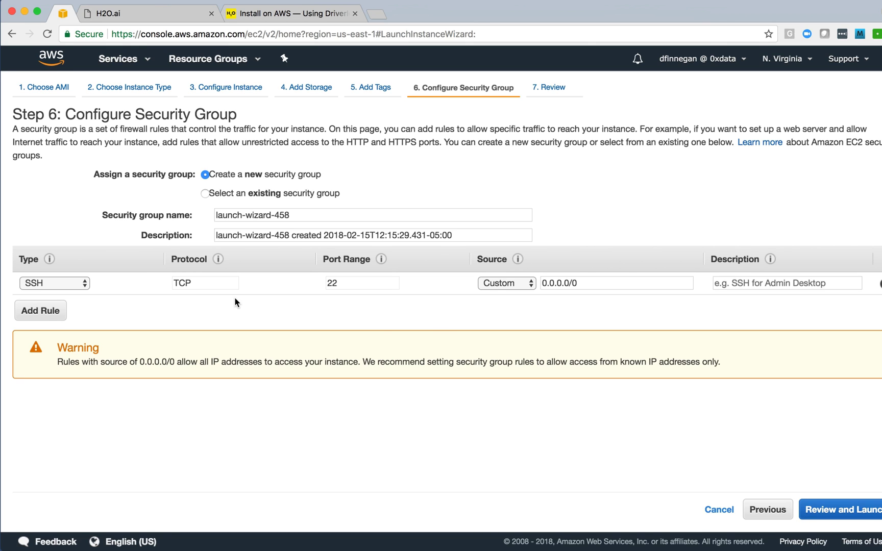
mouse_move(111, 287)
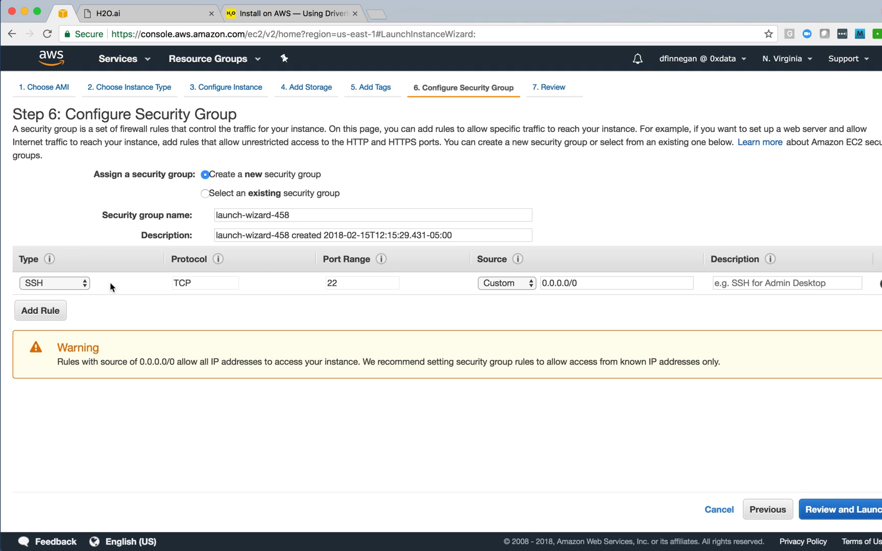
mouse_move(578, 300)
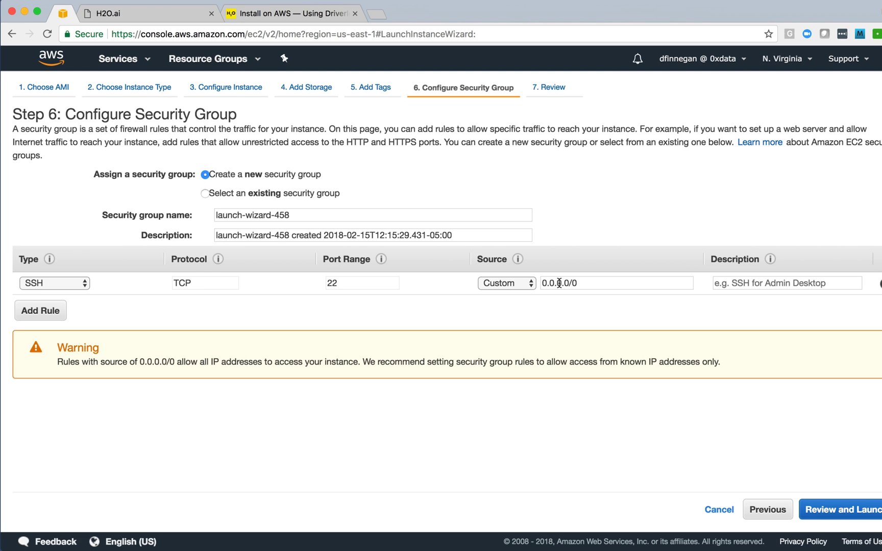
- Describe the SSH rule and add a TCP port 12345 rule described as Driverless AI
left_click(616, 282)
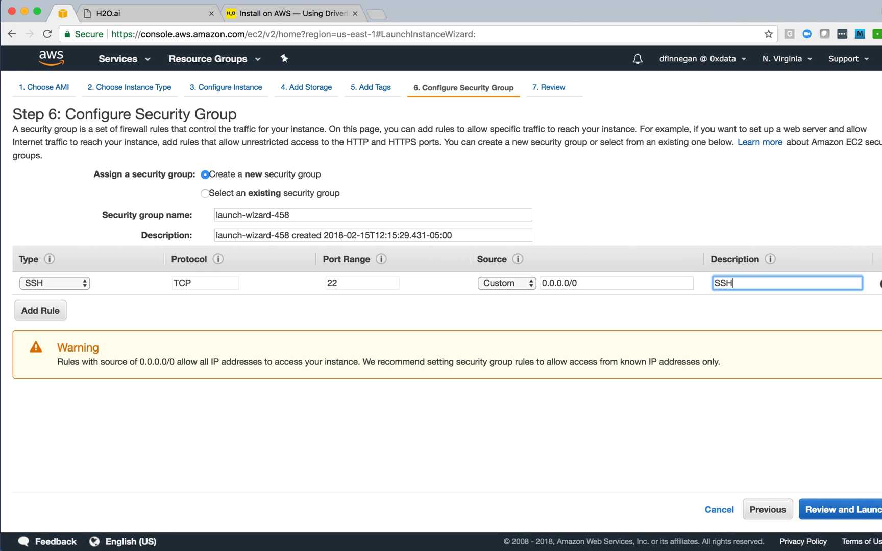
mouse_move(40, 311)
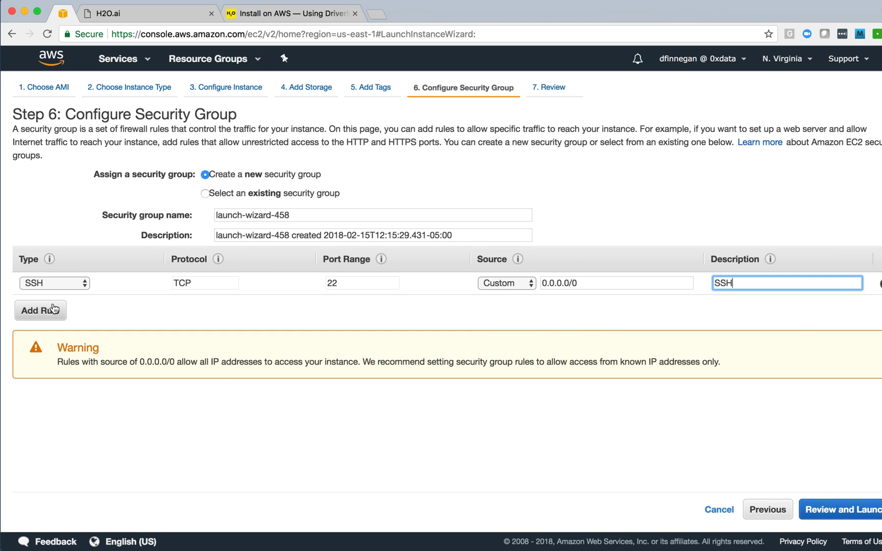
left_click(40, 311)
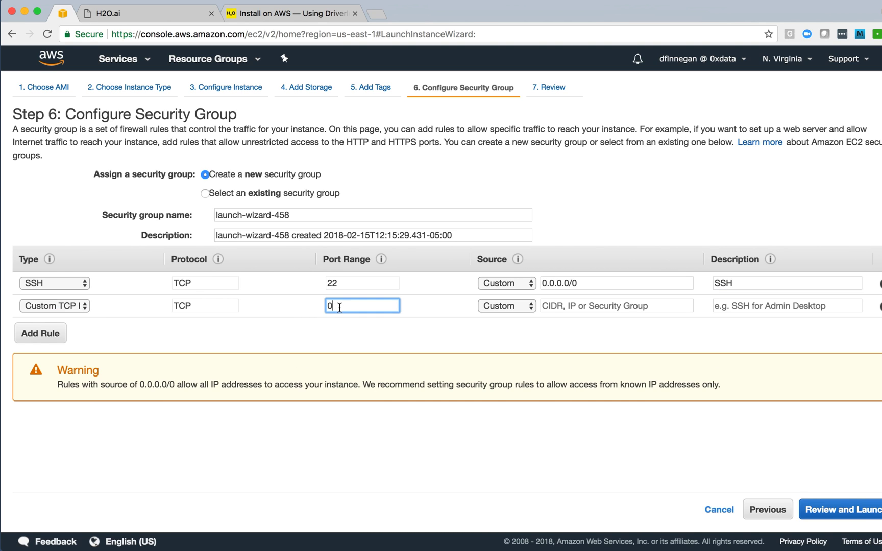
type("12345")
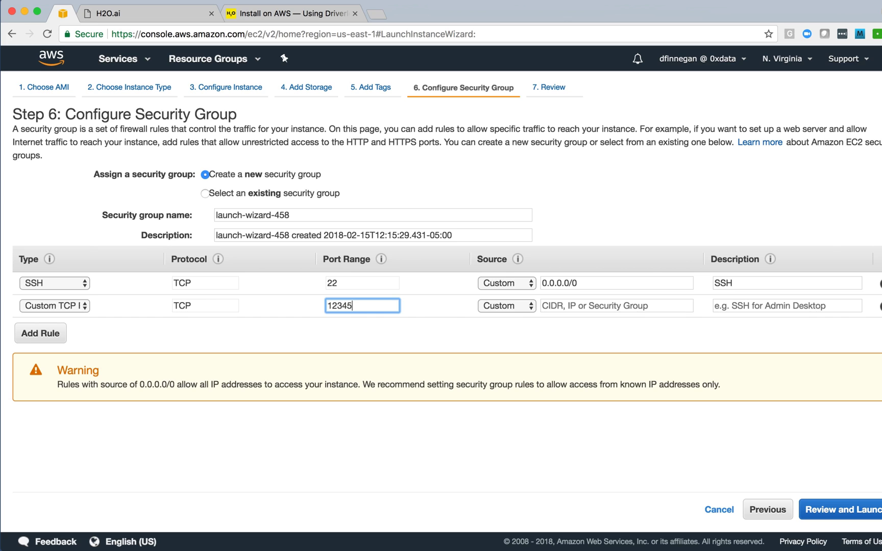
left_click(617, 305)
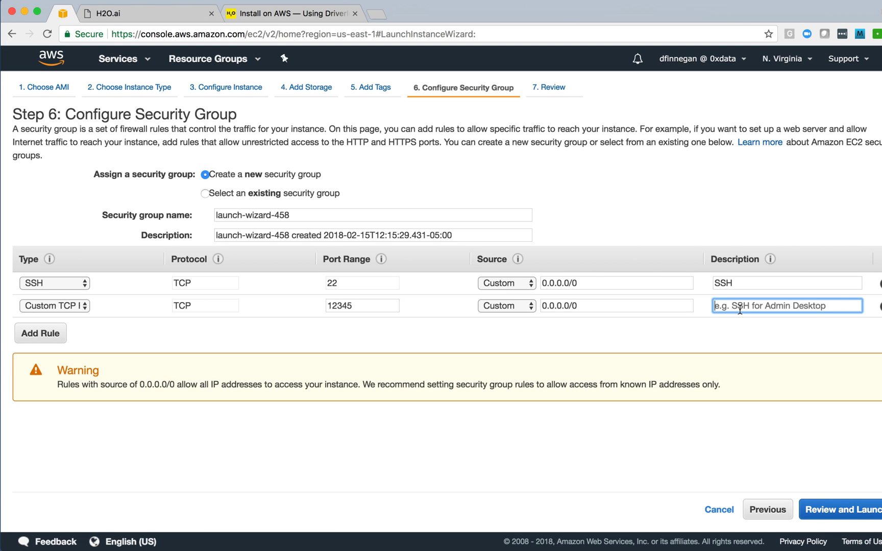
type("Driver")
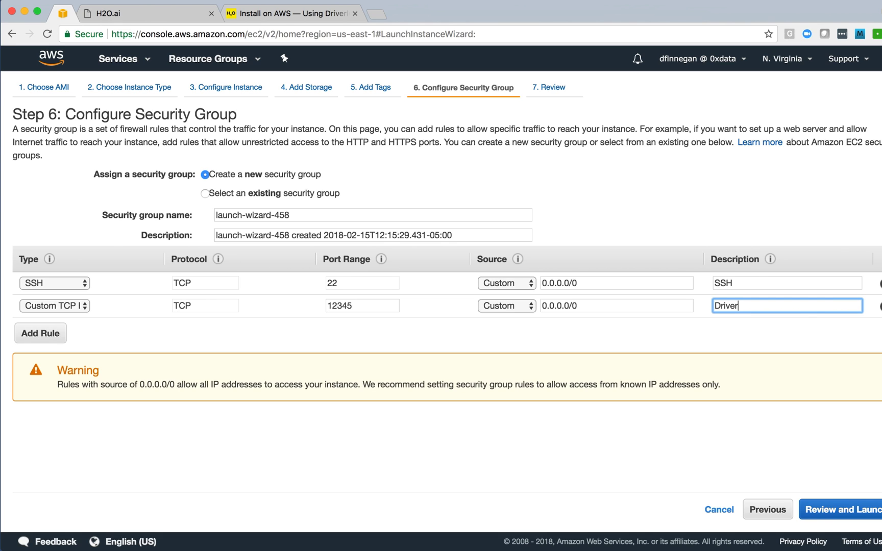
type("less AI")
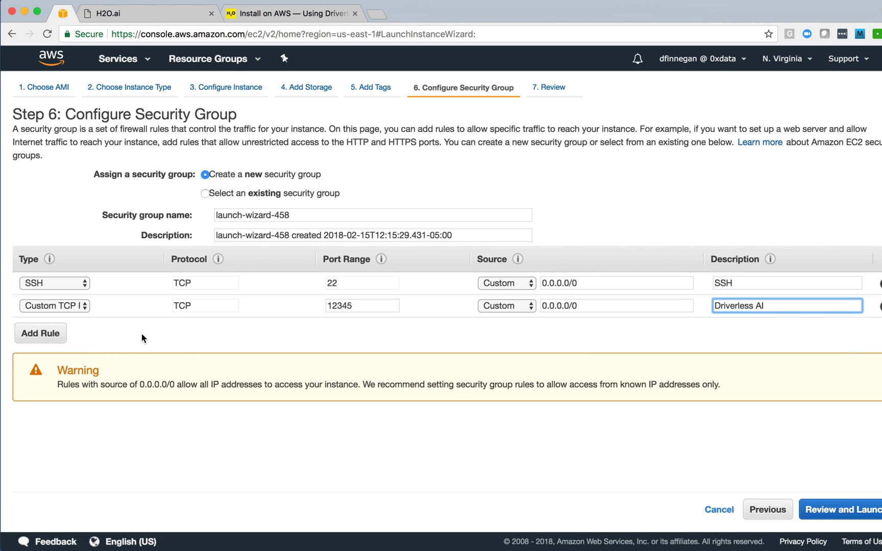
- Add a TCP port 54321 rule described as H2O Flow and proceed to Review and Launch
left_click(39, 333)
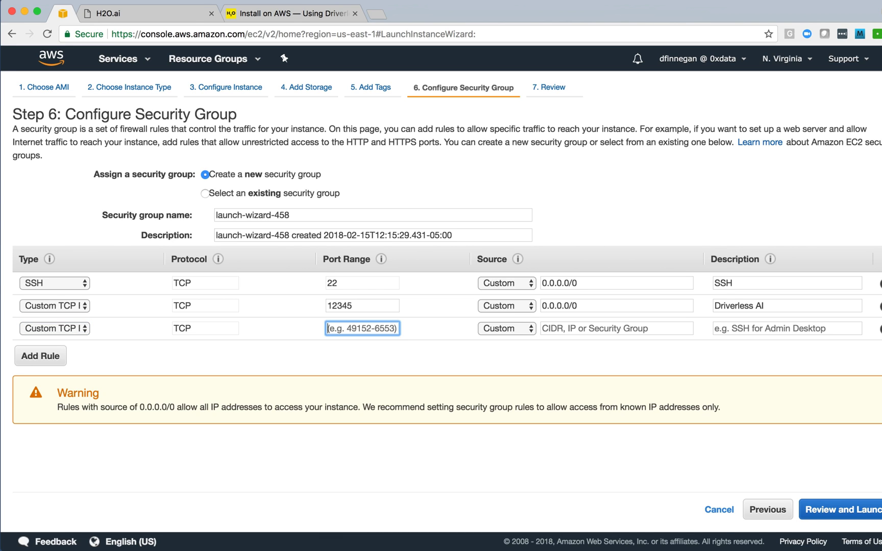
type("54321")
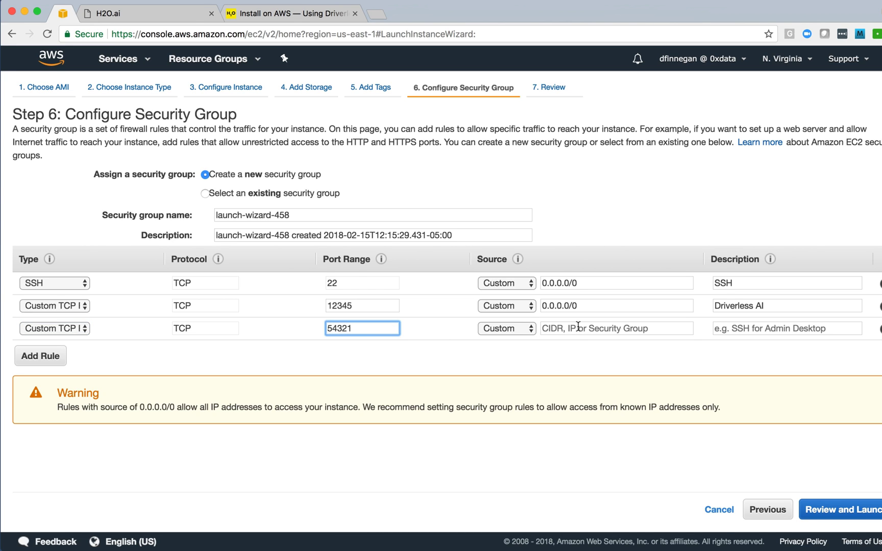
left_click(616, 329)
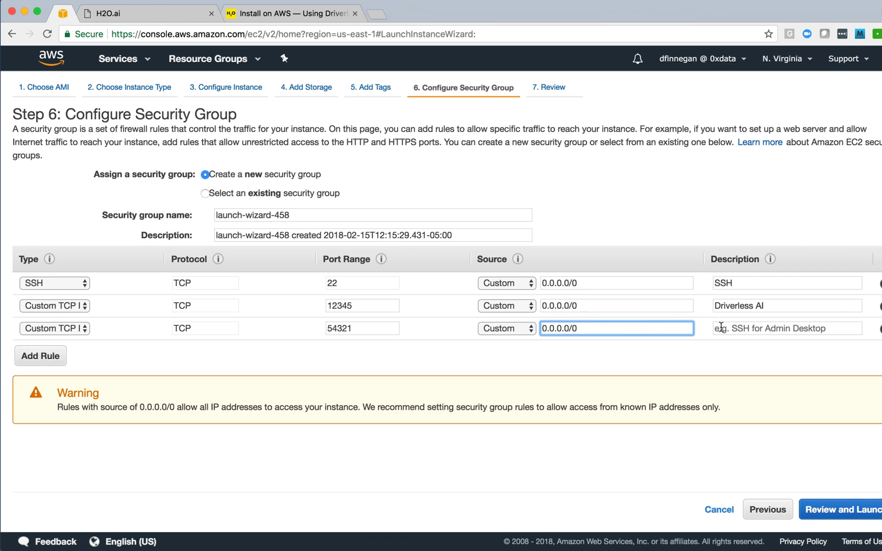
type("H2O")
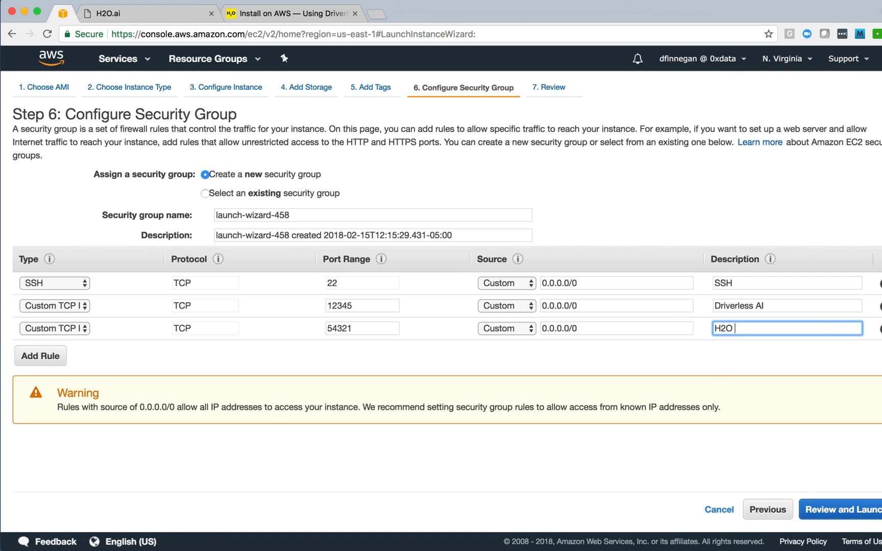
type("Flow")
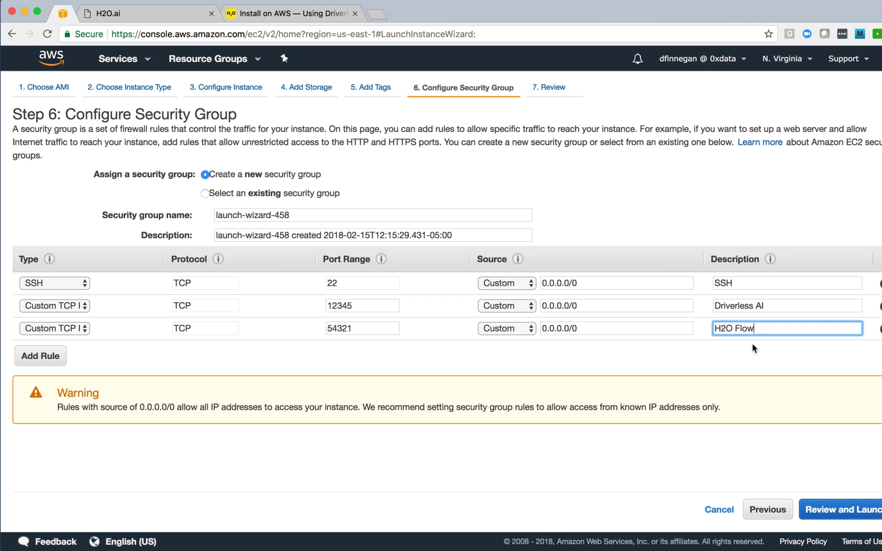
mouse_move(738, 320)
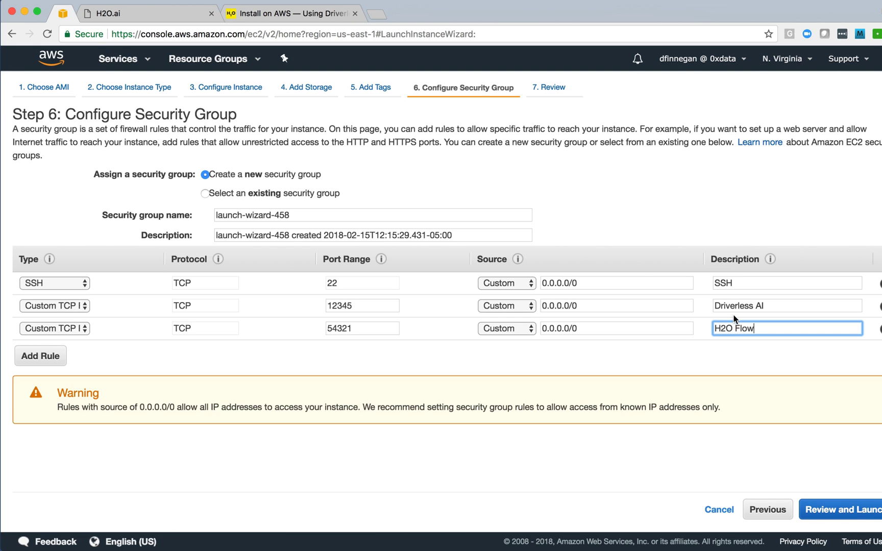
mouse_move(731, 350)
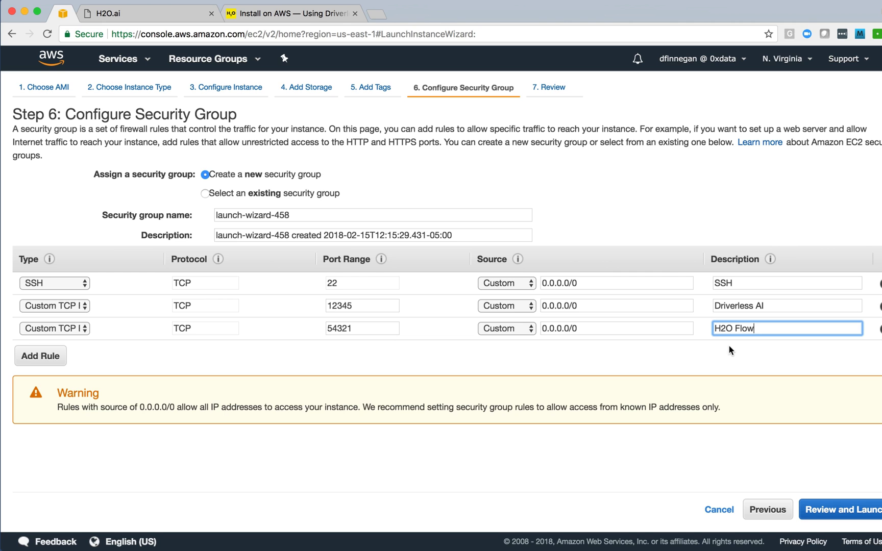
left_click(842, 509)
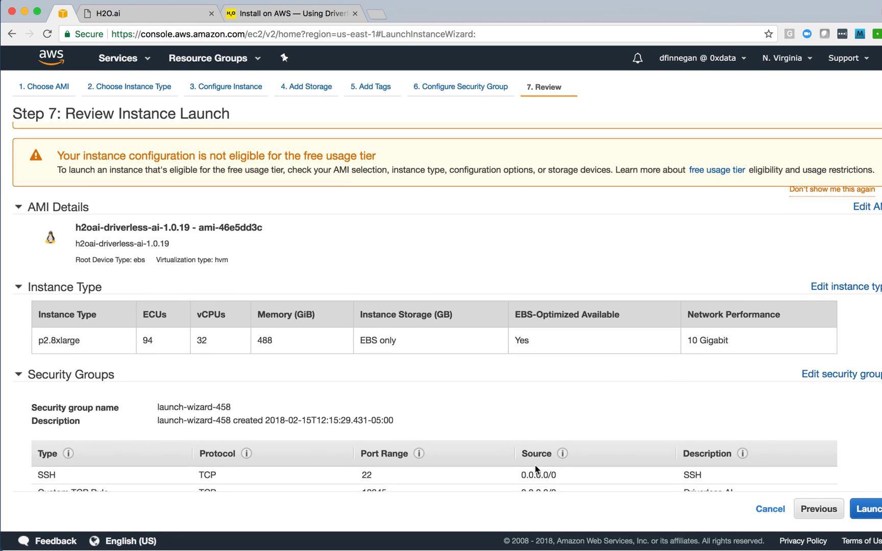
- Launch the instance with existing key pair 0xdata_df, acknowledging the private key
left_click(869, 509)
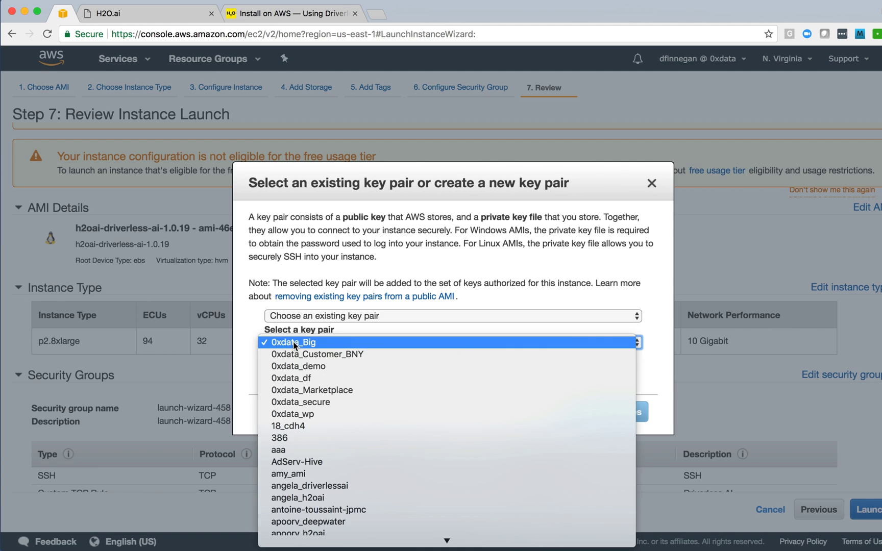
left_click(291, 378)
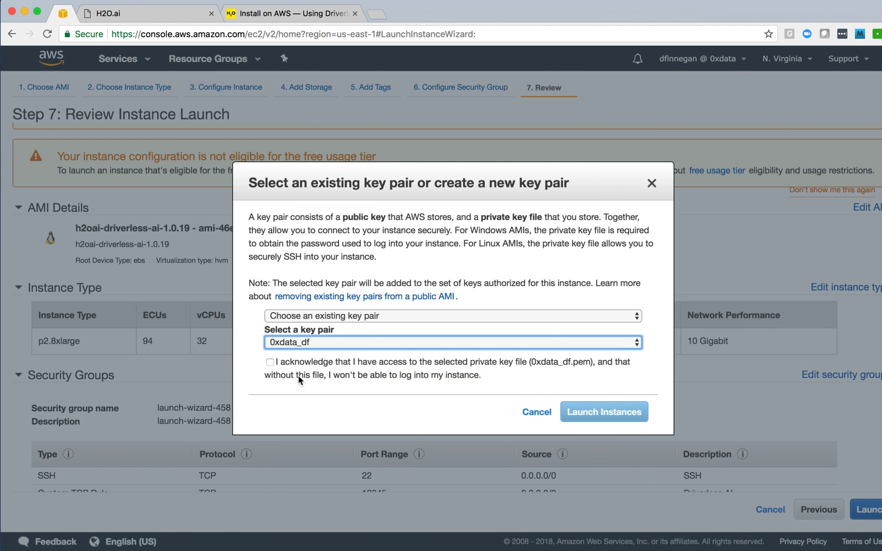
left_click(270, 362)
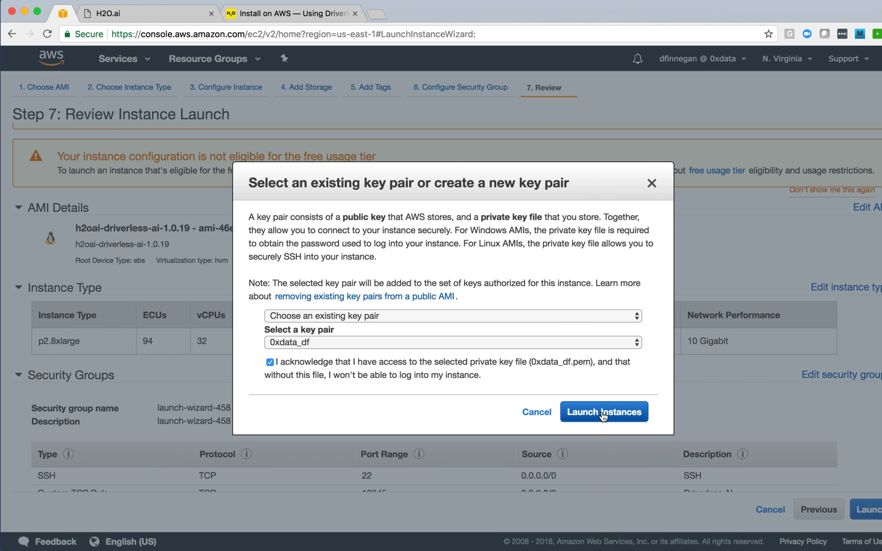
left_click(603, 412)
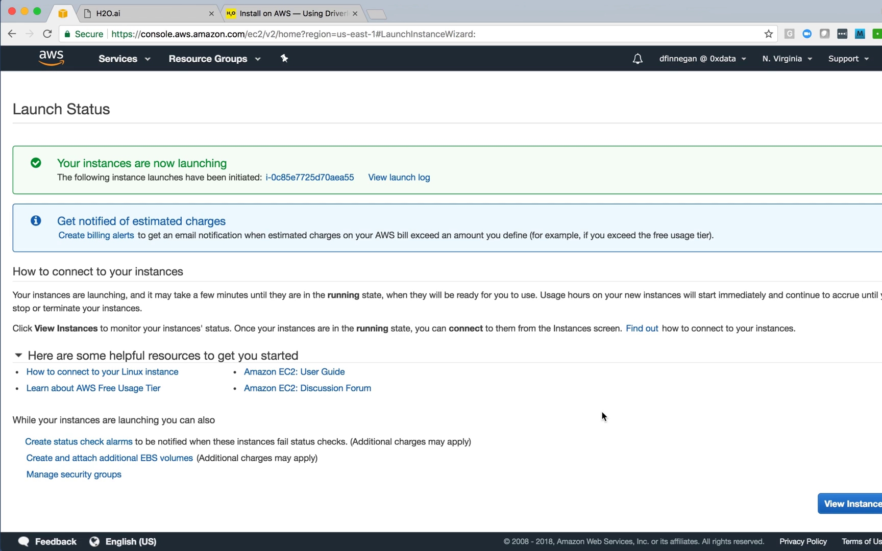
mouse_move(649, 489)
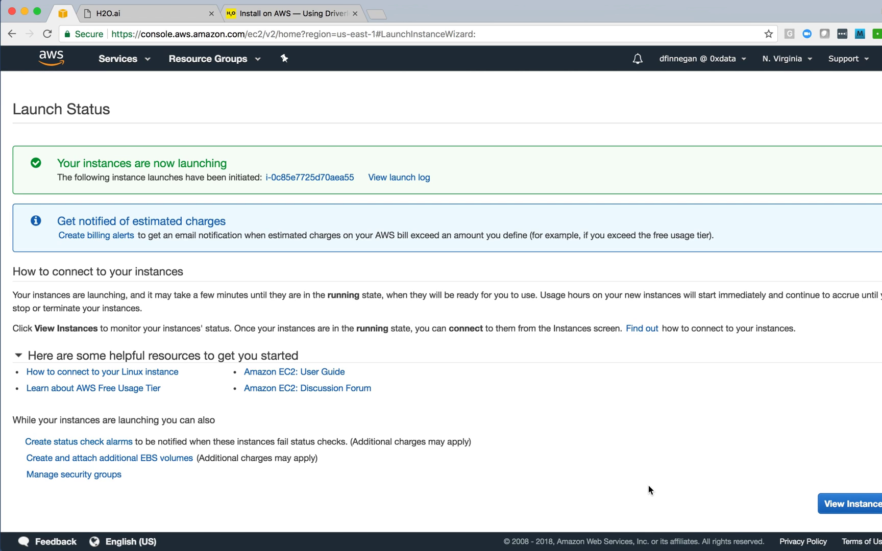
- Find the dave-dai instance in the list and select its public IPv4 address
left_click(864, 504)
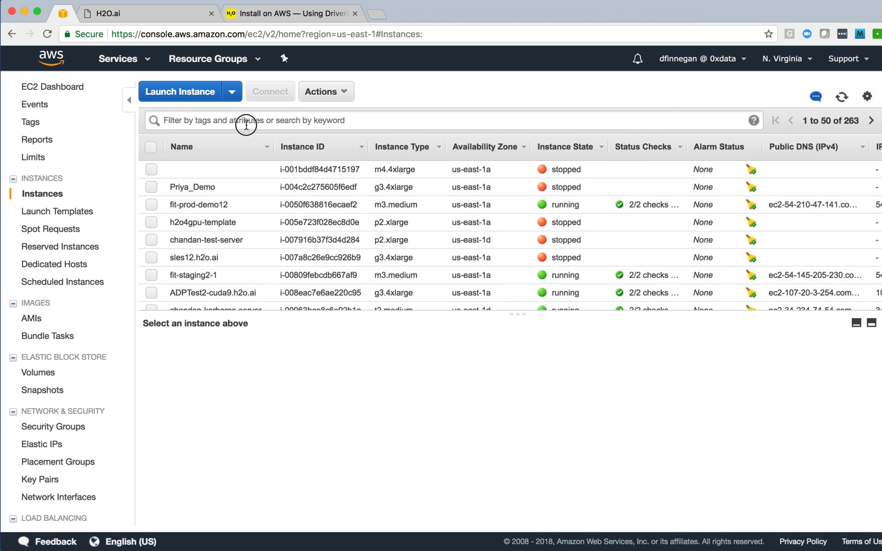
type("dave")
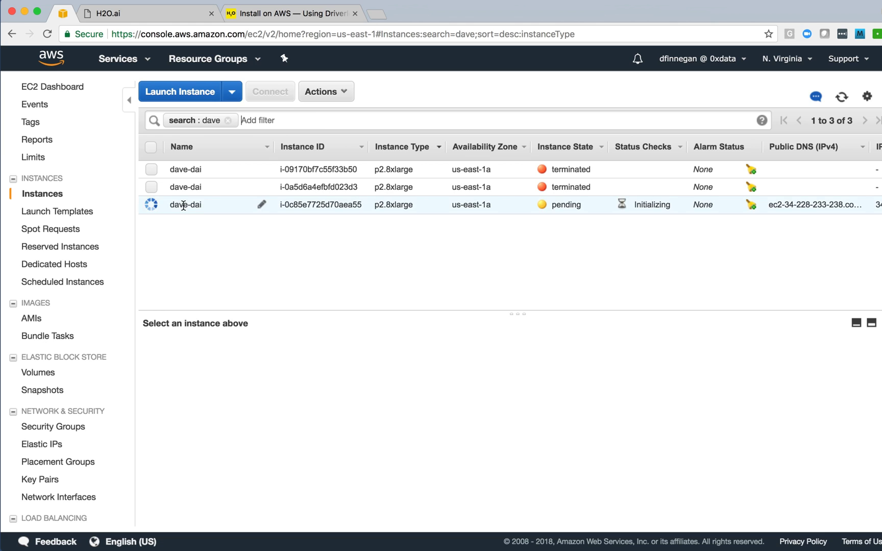
left_click(185, 204)
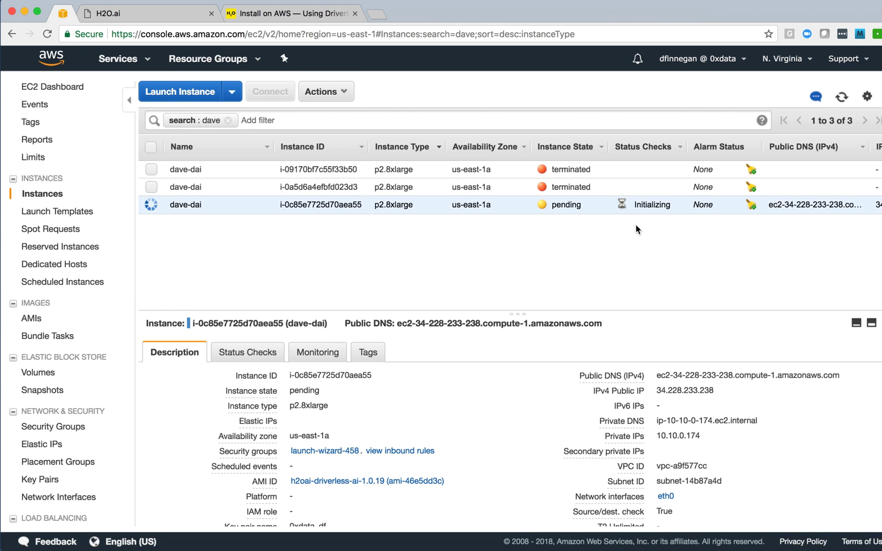
mouse_move(8, 201)
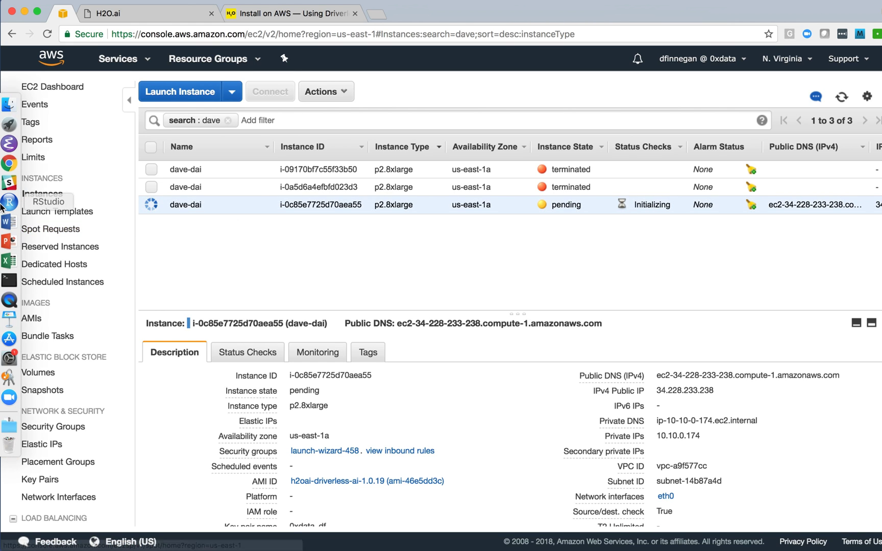
mouse_move(12, 301)
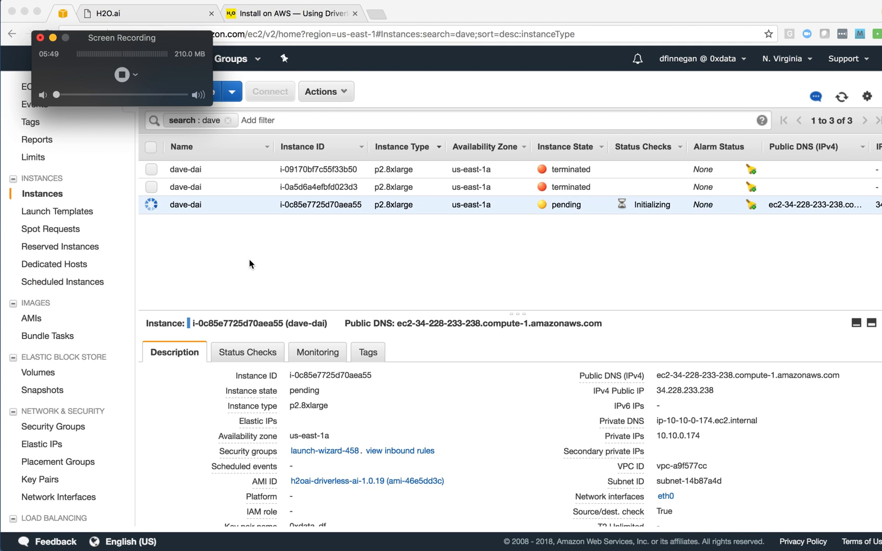
left_click(121, 75)
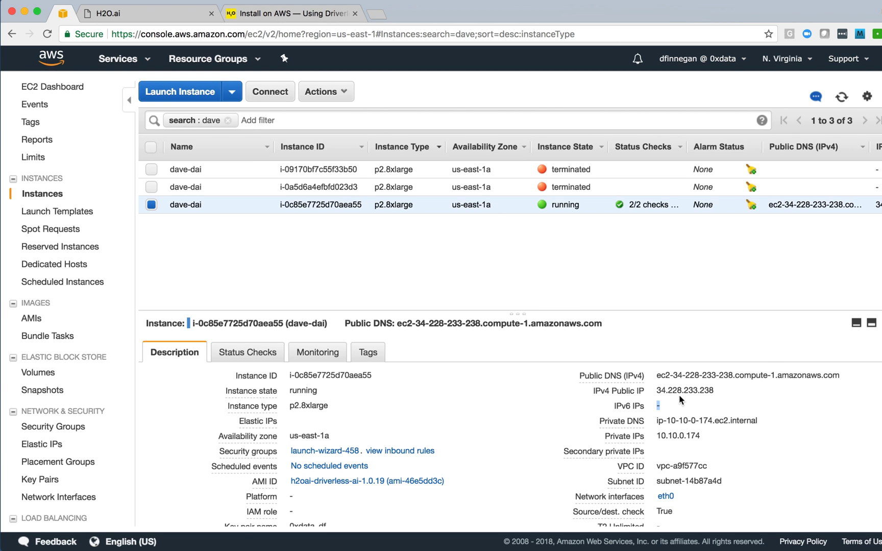
double_click(685, 390)
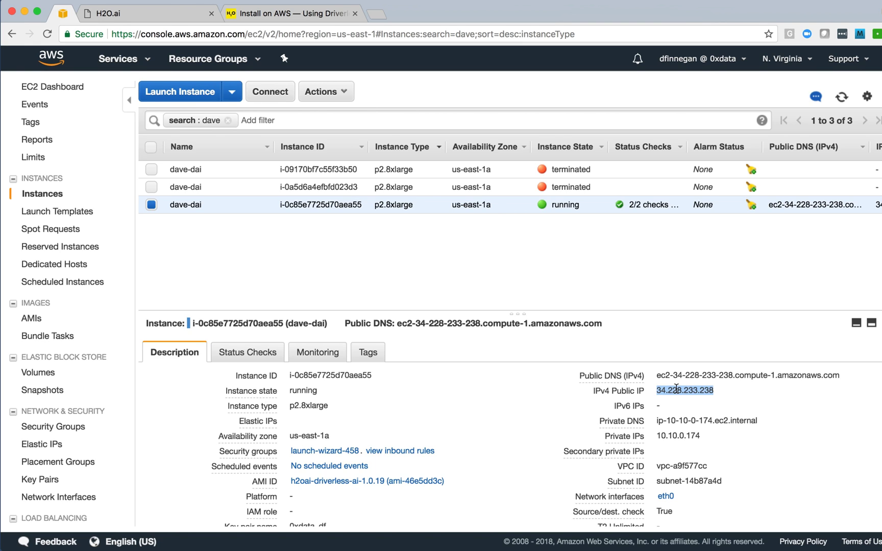
mouse_move(611, 376)
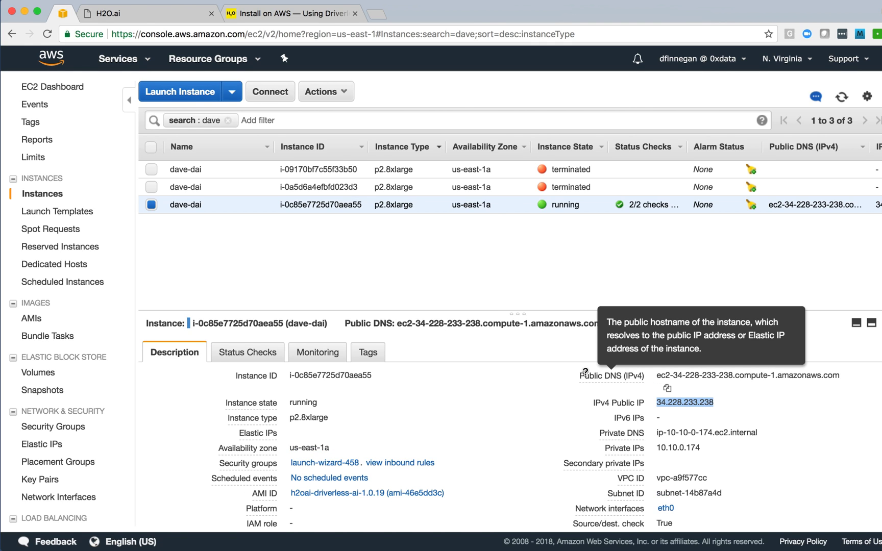
mouse_move(377, 24)
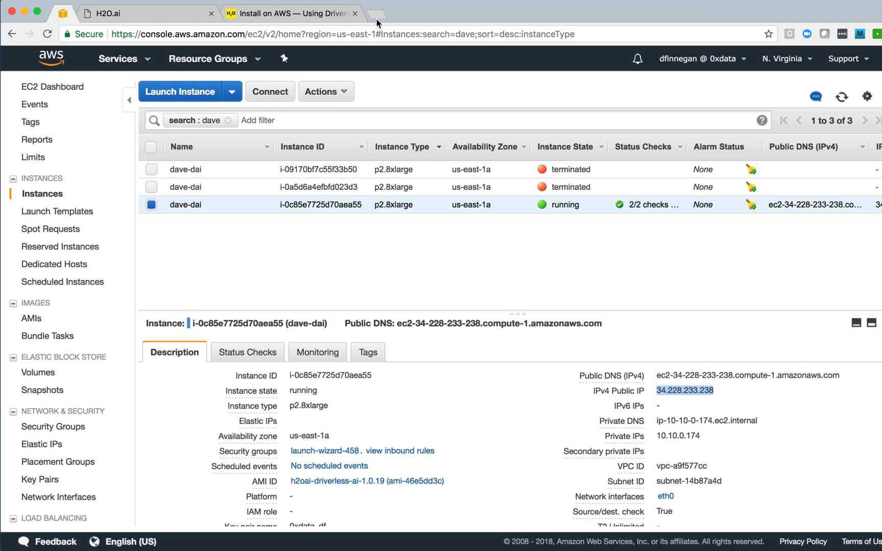
- Browse to 34.228.233.238 on port 12345 and accept the evaluation agreement
left_click(371, 14)
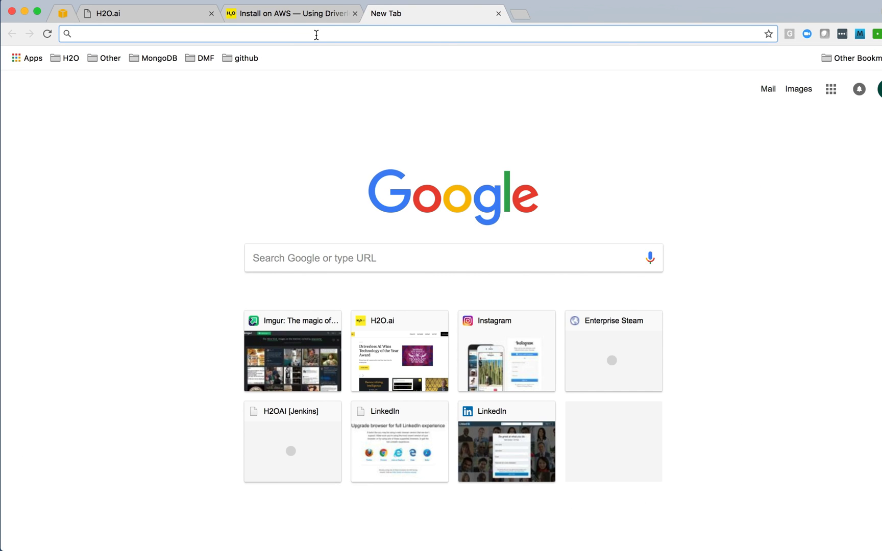
type("34.228.233.238:12345/login")
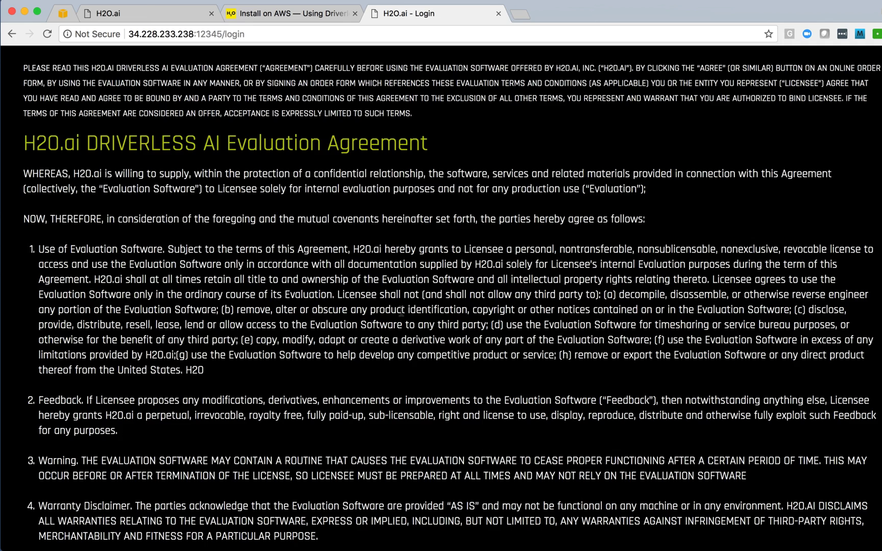
scroll("down", 3)
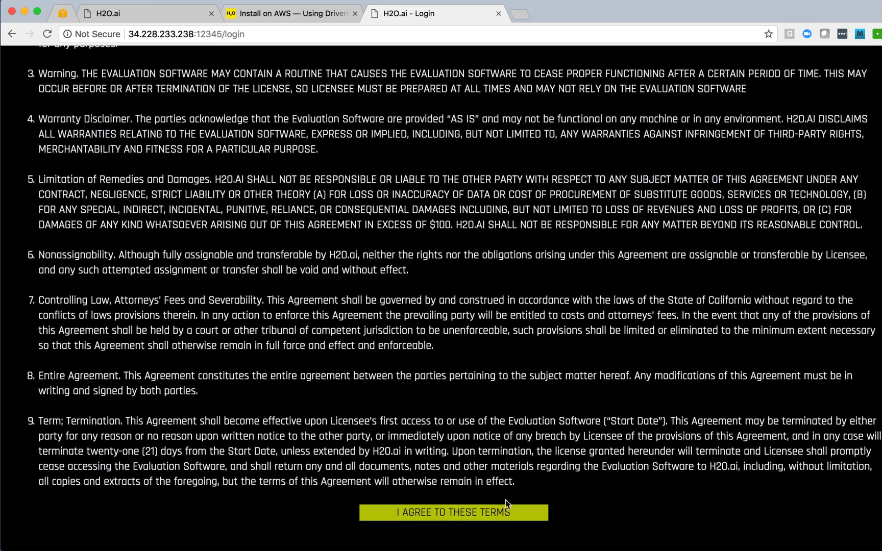
left_click(453, 513)
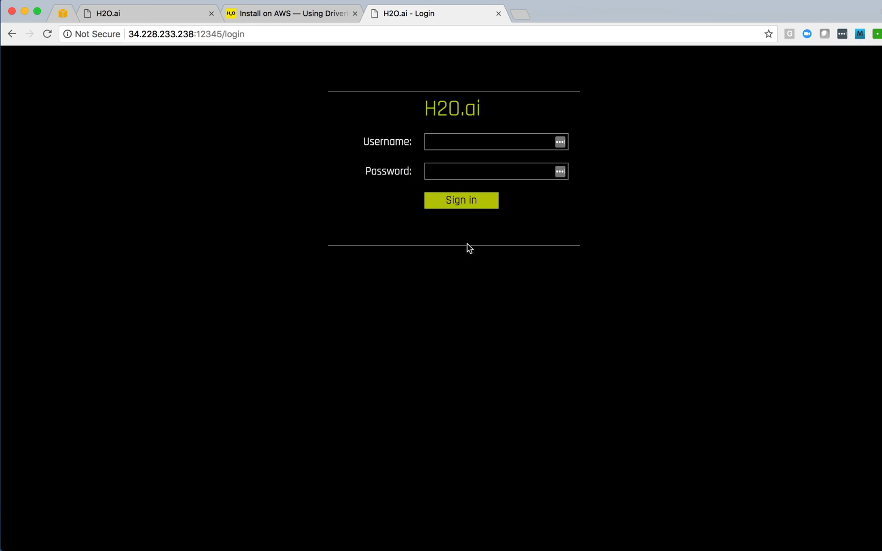
- Fill in the saved username dave and password for sign-in
type("dav")
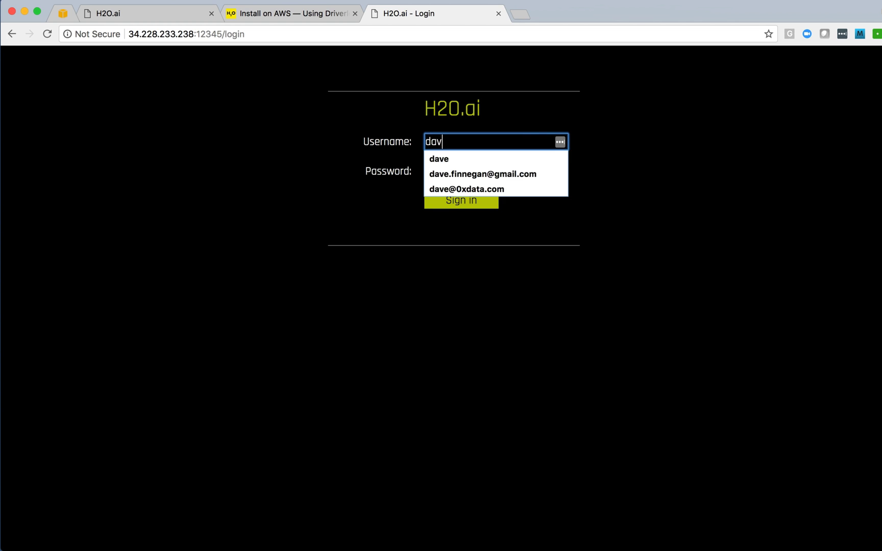
left_click(439, 158)
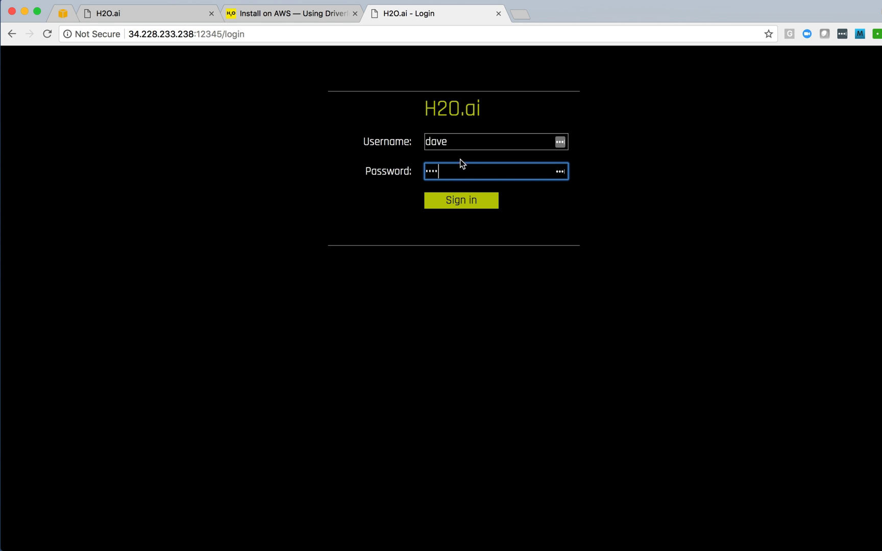
mouse_move(461, 201)
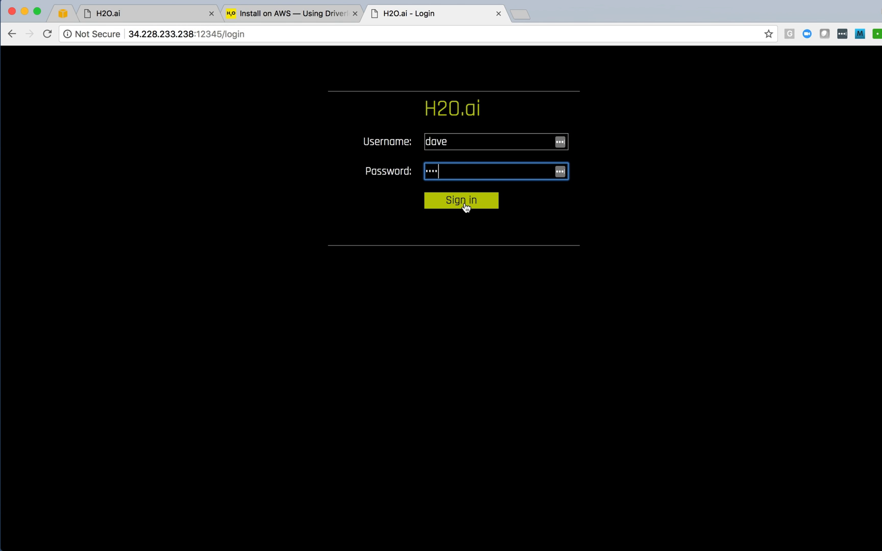
left_click(461, 200)
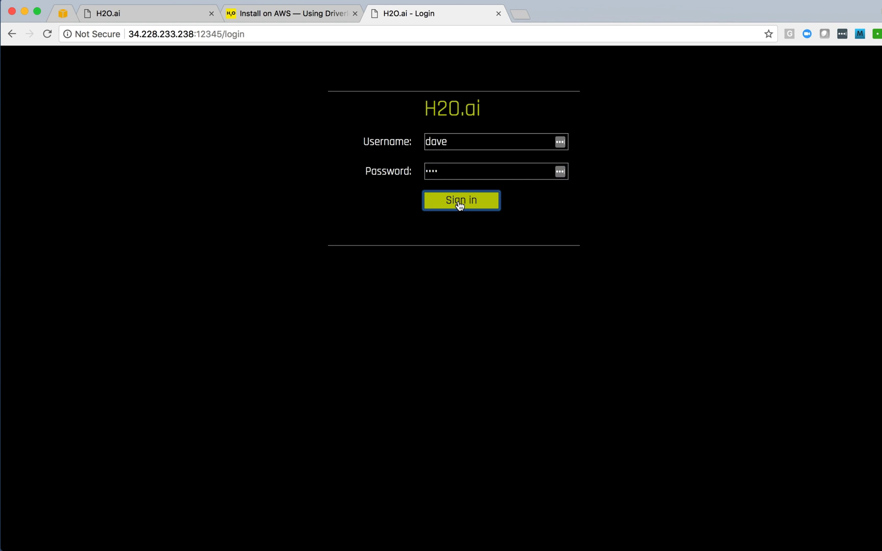
- Sign in to Driverless AI, reaching the license key prompt
left_click(461, 200)
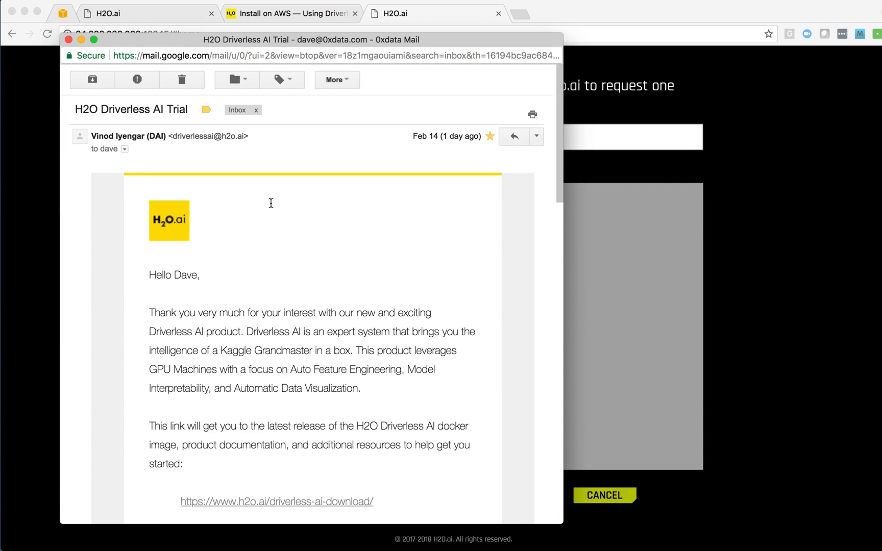
- Paste the trial license key into the License Key field and save it
scroll("down", 3)
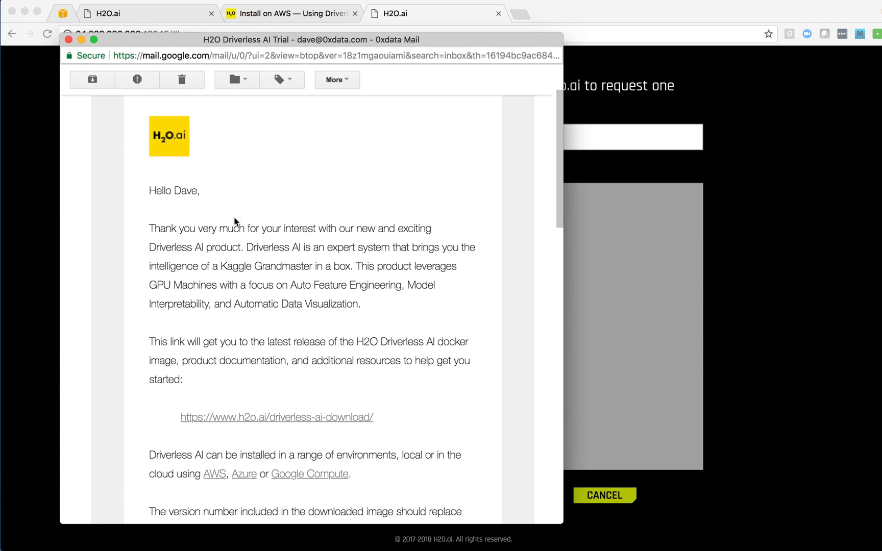
scroll("down", 3)
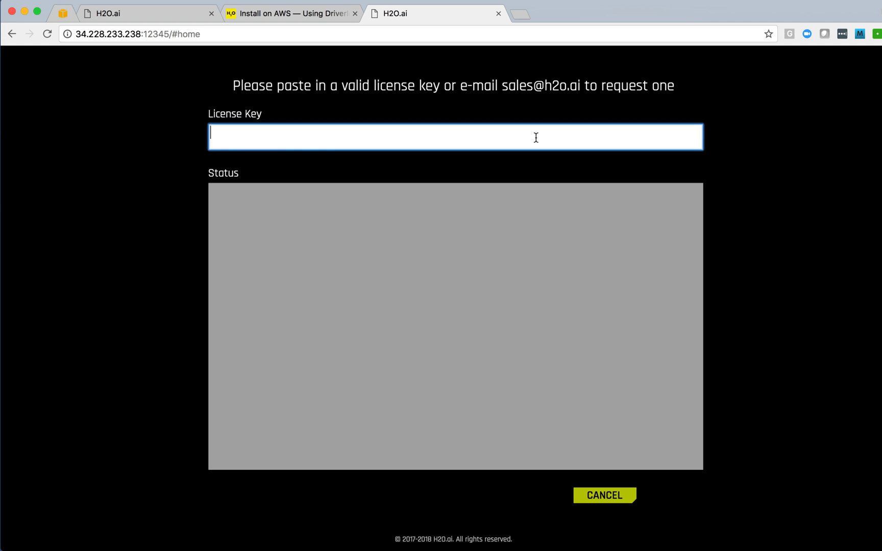
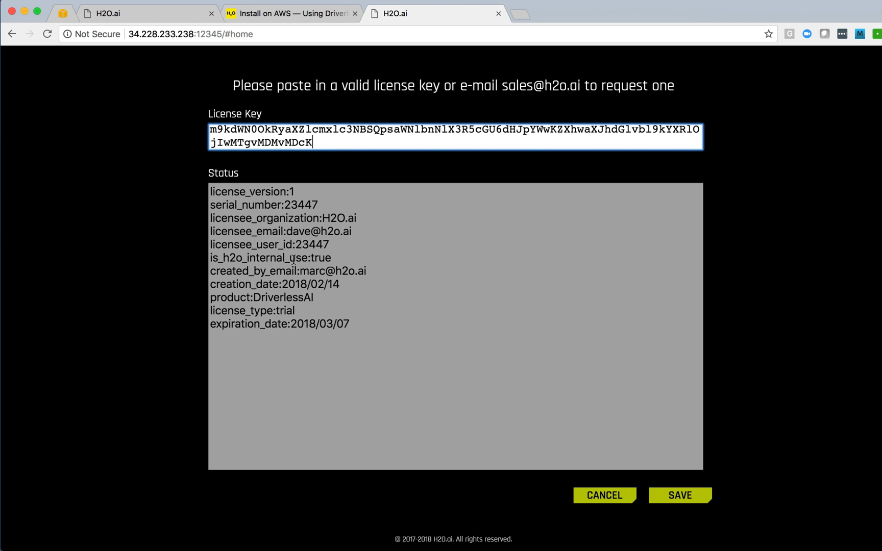
mouse_move(580, 431)
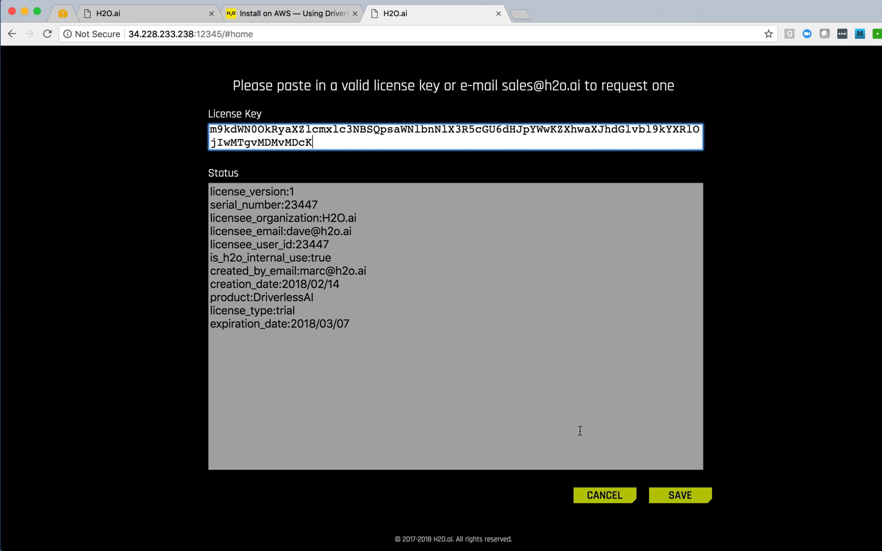
left_click(681, 496)
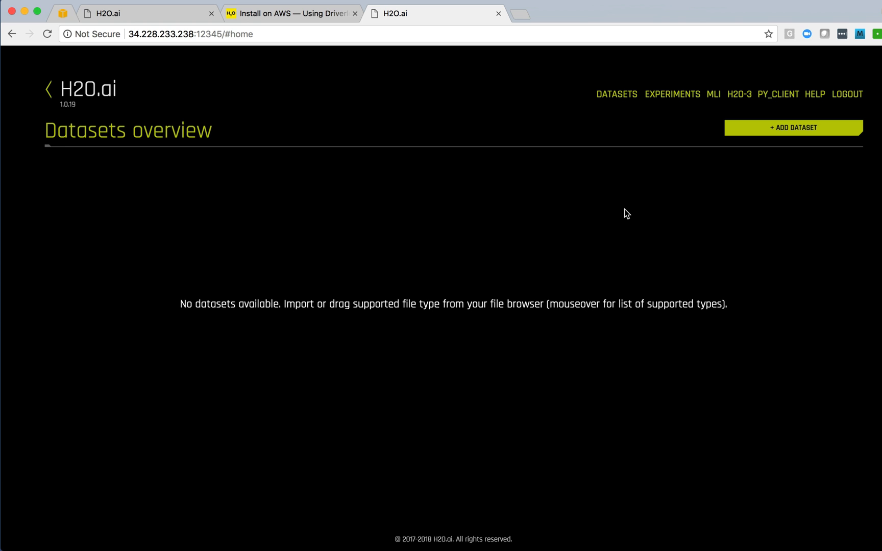
mouse_move(788, 160)
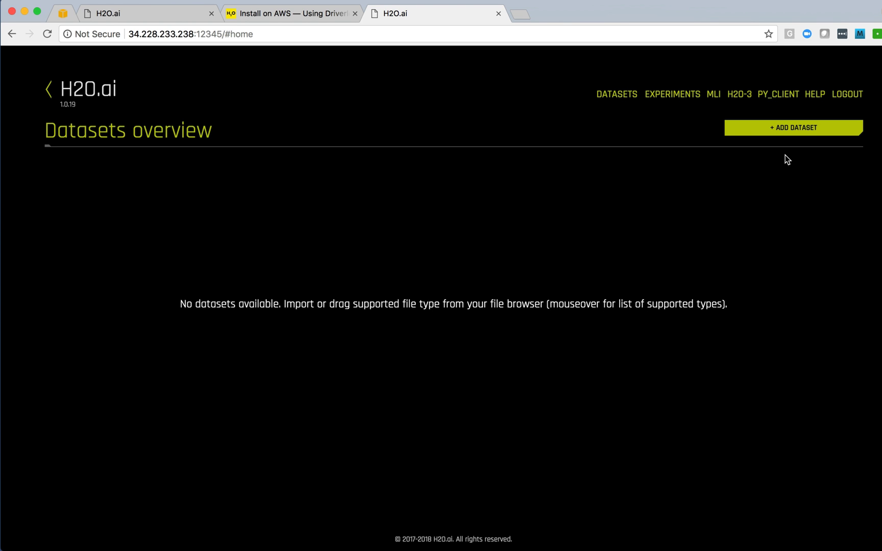
- Add a dataset, browsing data/ > Kaggle/ > CreditCard/ for CreditCard-train.csv
left_click(793, 127)
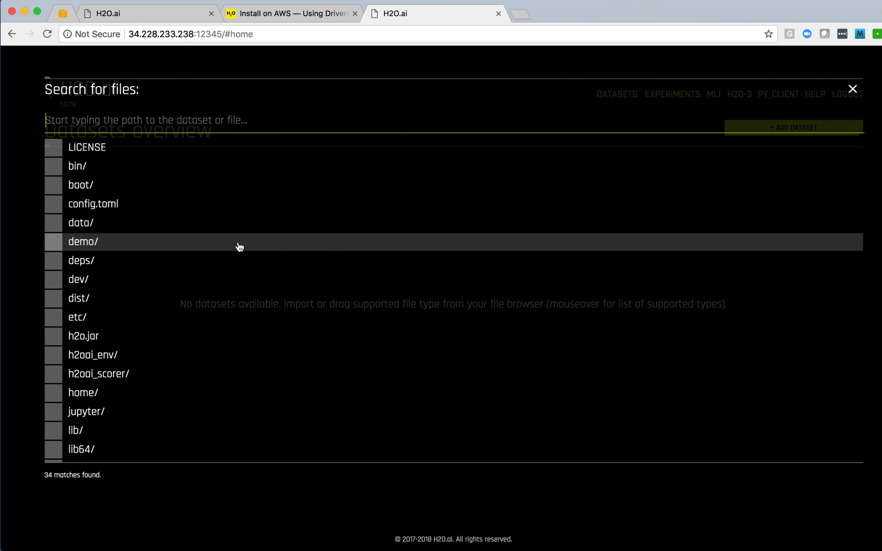
mouse_move(80, 223)
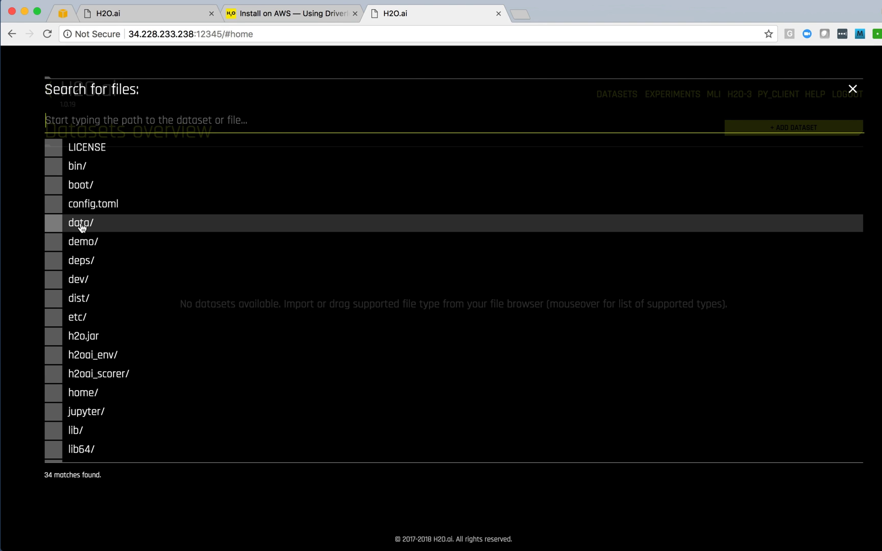
left_click(81, 223)
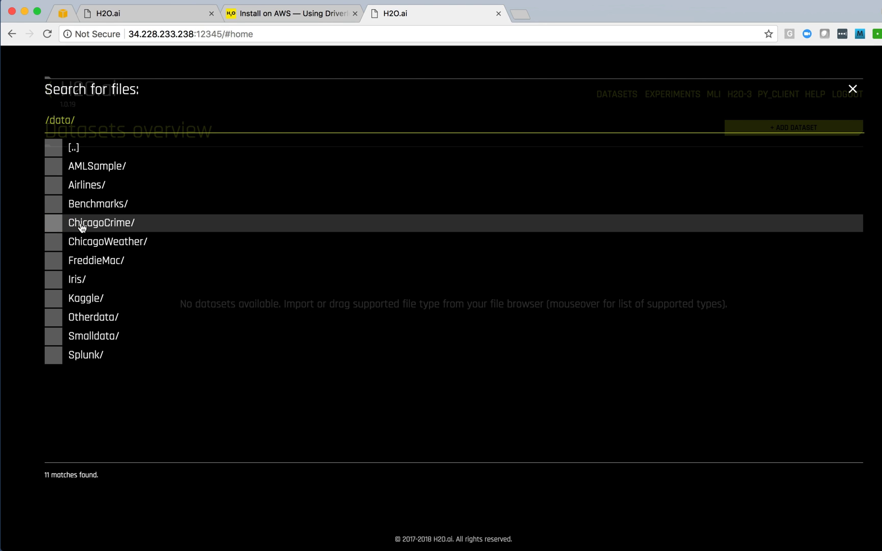
left_click(86, 298)
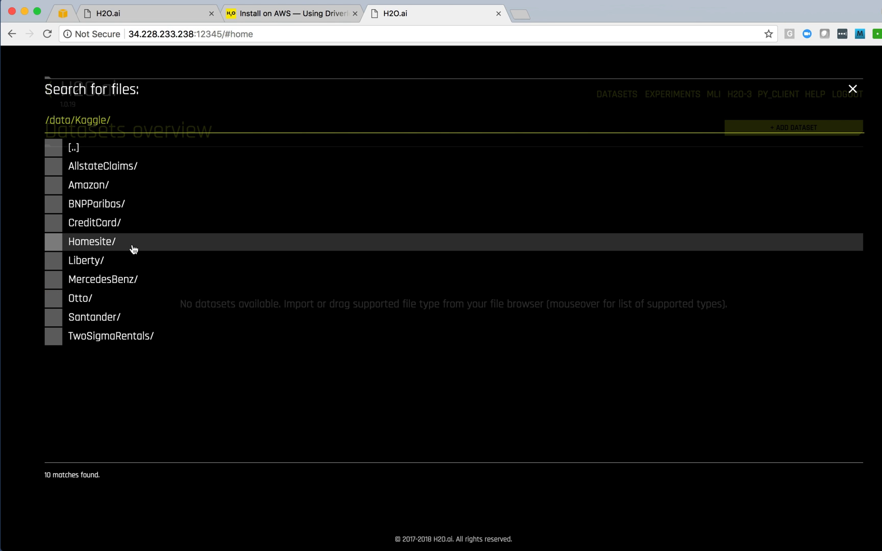
left_click(94, 223)
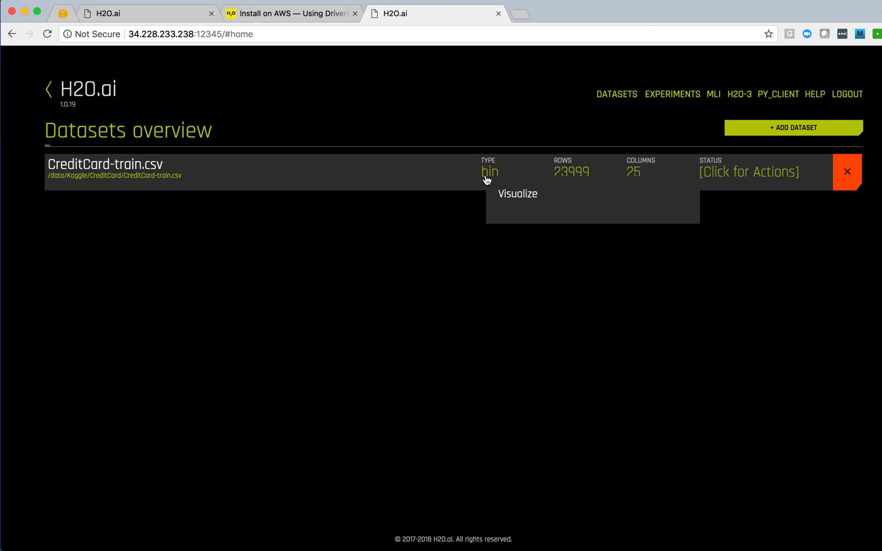
- Visualize CreditCard-train.csv and step through the BILL_AMT spikey histograms, then close them
left_click(517, 194)
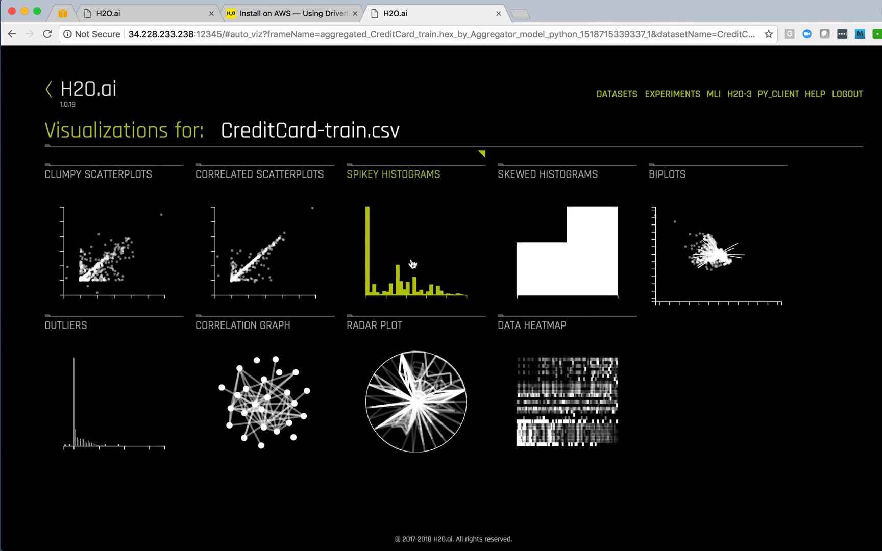
left_click(415, 258)
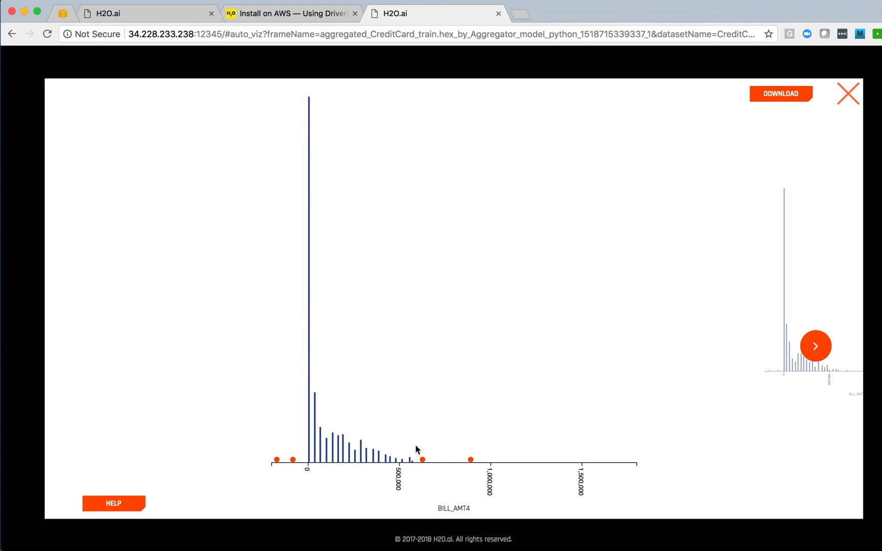
mouse_move(487, 456)
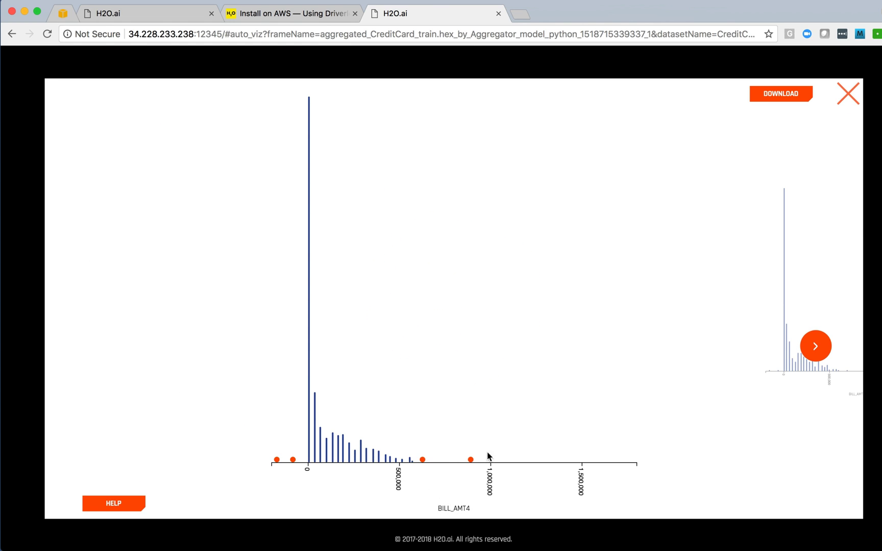
left_click(815, 347)
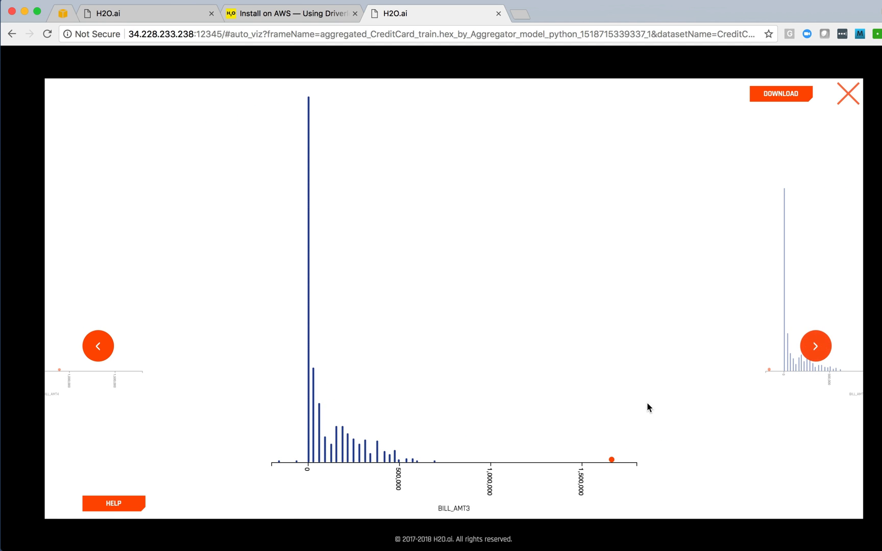
left_click(815, 346)
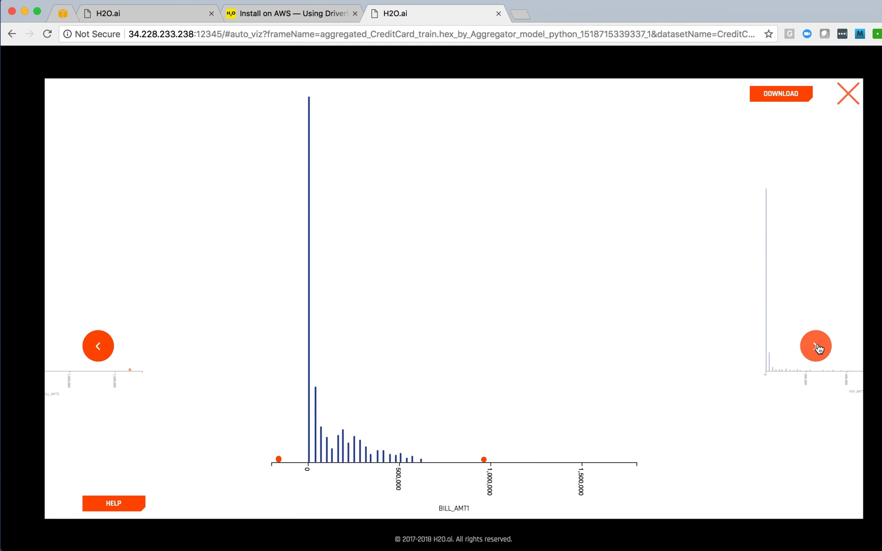
mouse_move(733, 228)
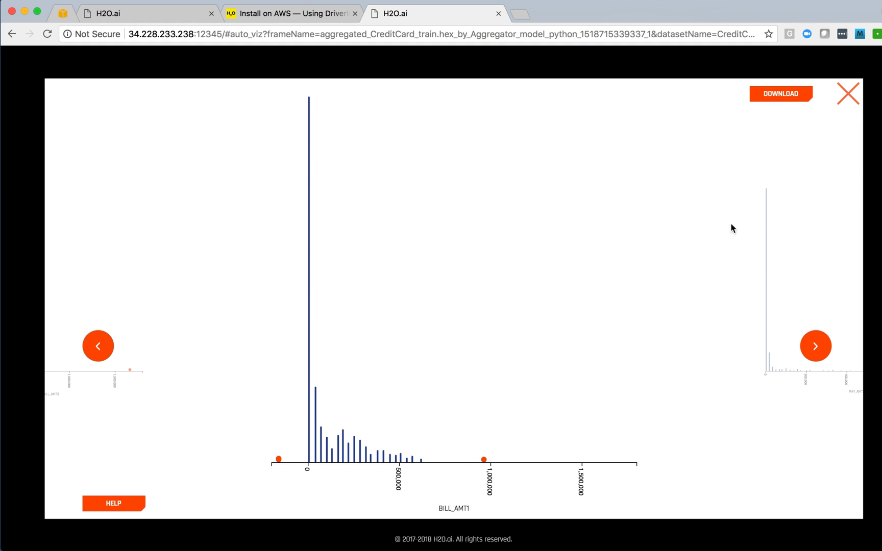
left_click(848, 93)
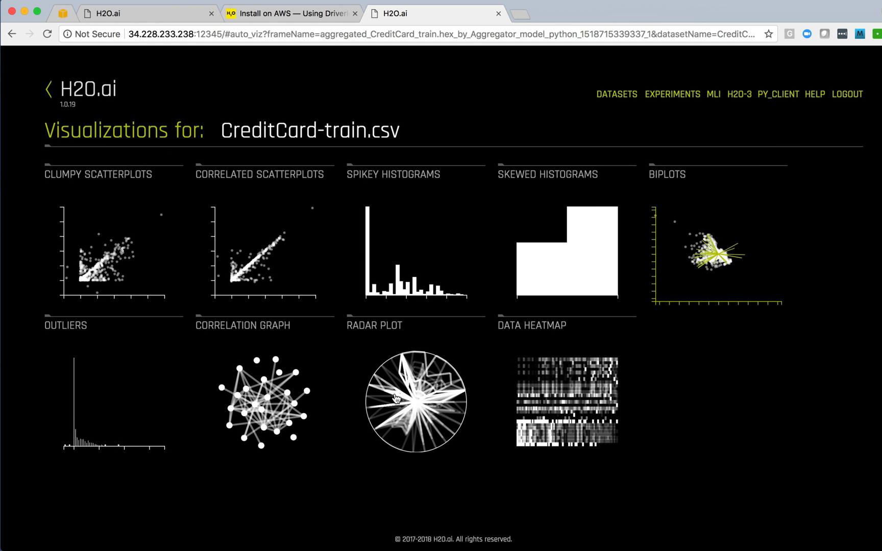
- Explore the correlation graph of columns such as PAY_6, then close it
left_click(264, 401)
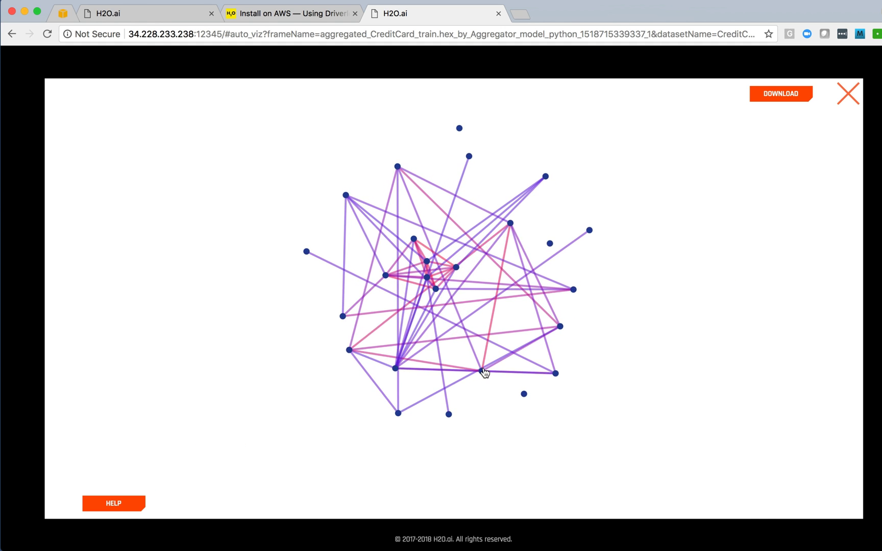
mouse_move(564, 371)
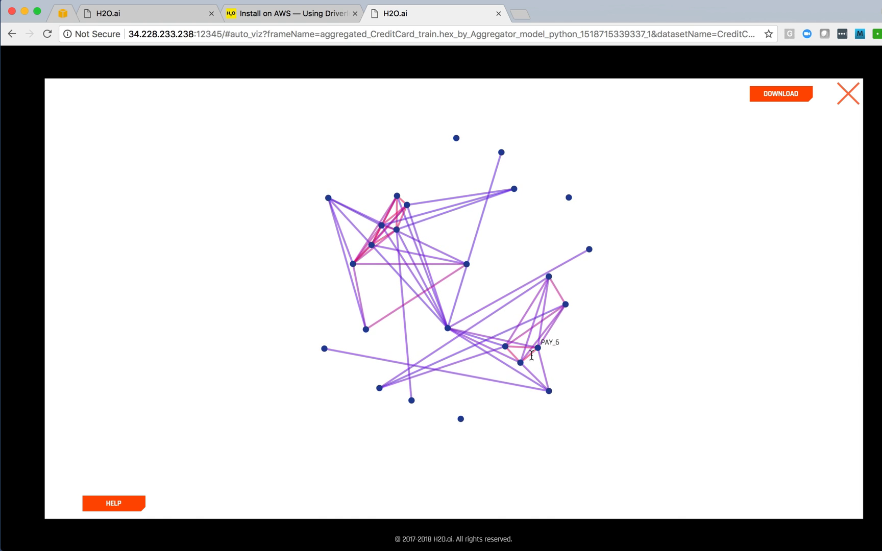
mouse_move(461, 423)
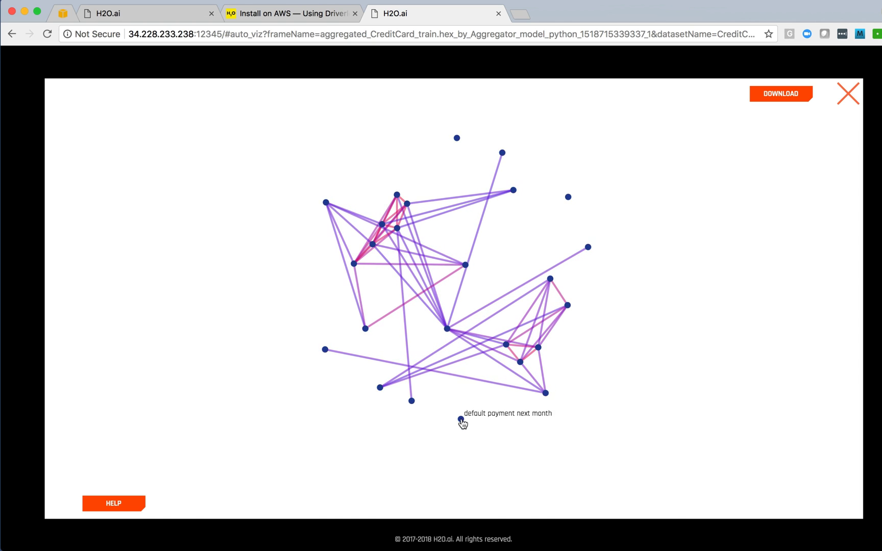
mouse_move(548, 231)
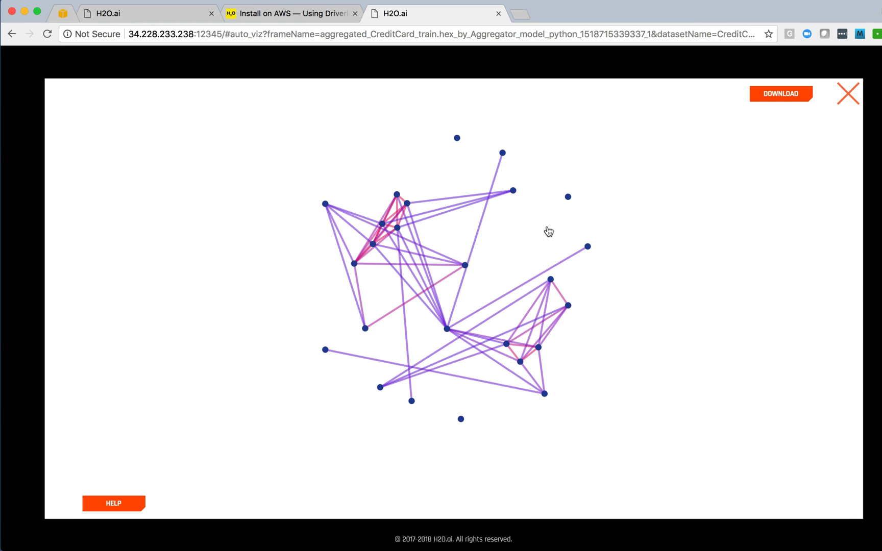
mouse_move(567, 197)
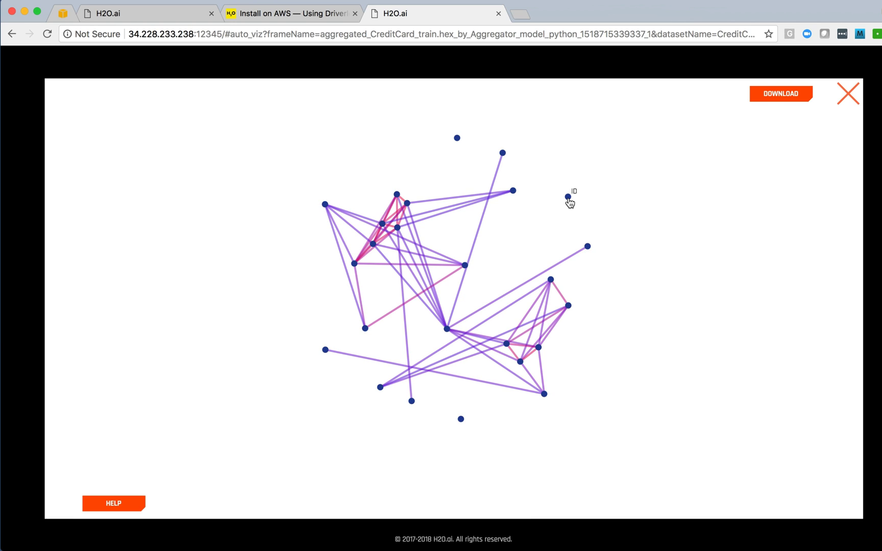
mouse_move(849, 93)
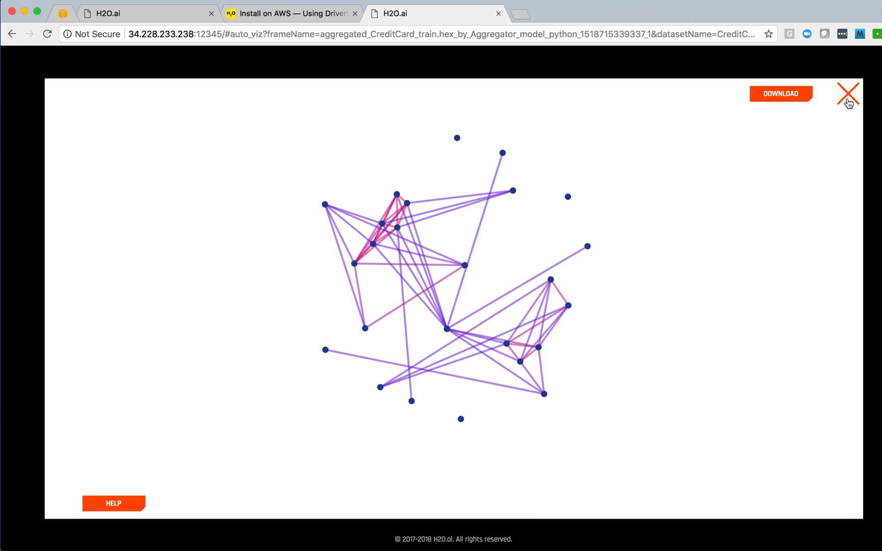
left_click(847, 93)
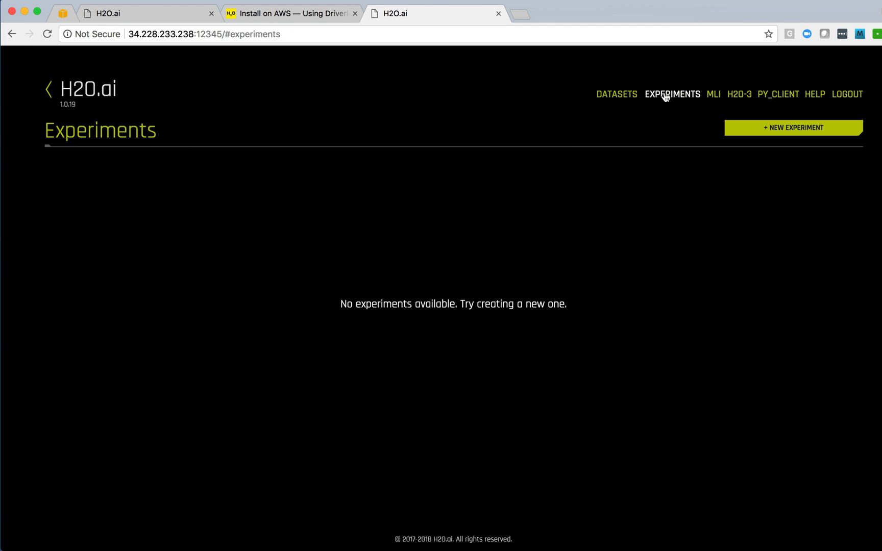
- Create a new experiment with 'default payment next month' as the target column
left_click(793, 128)
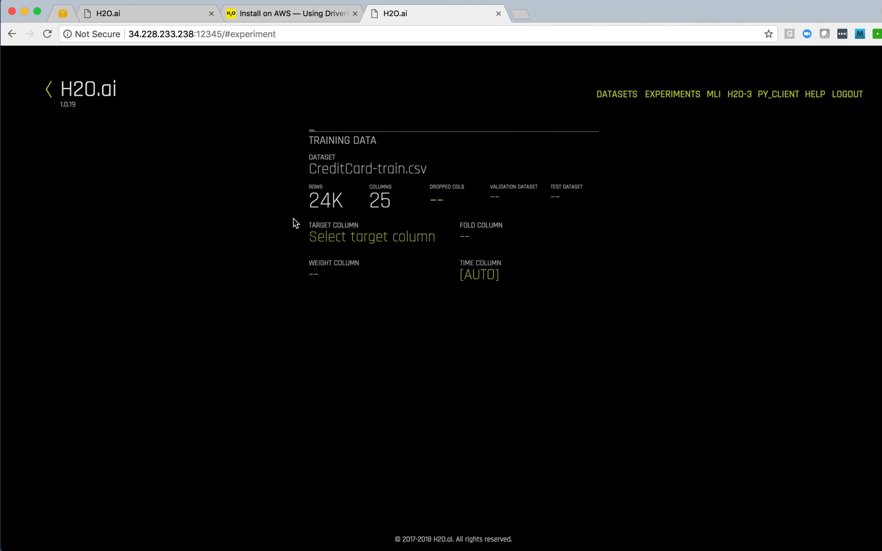
left_click(372, 236)
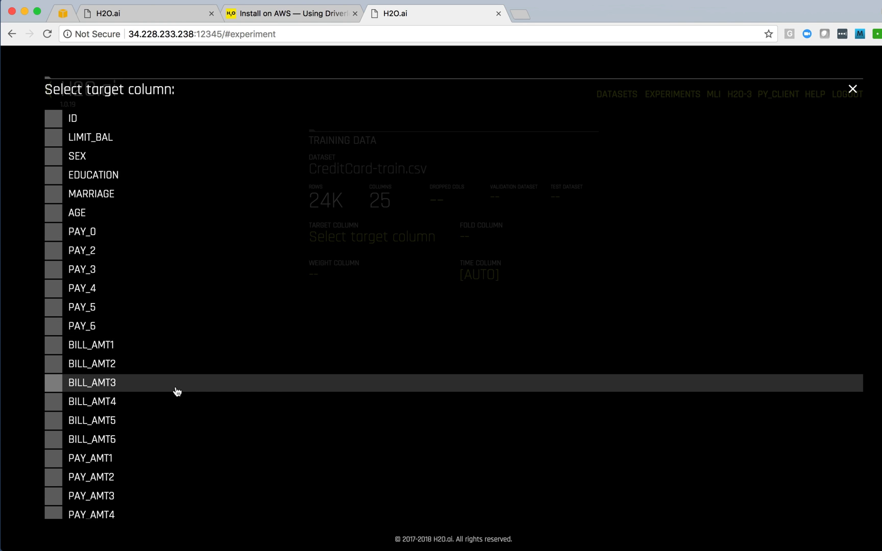
mouse_move(145, 159)
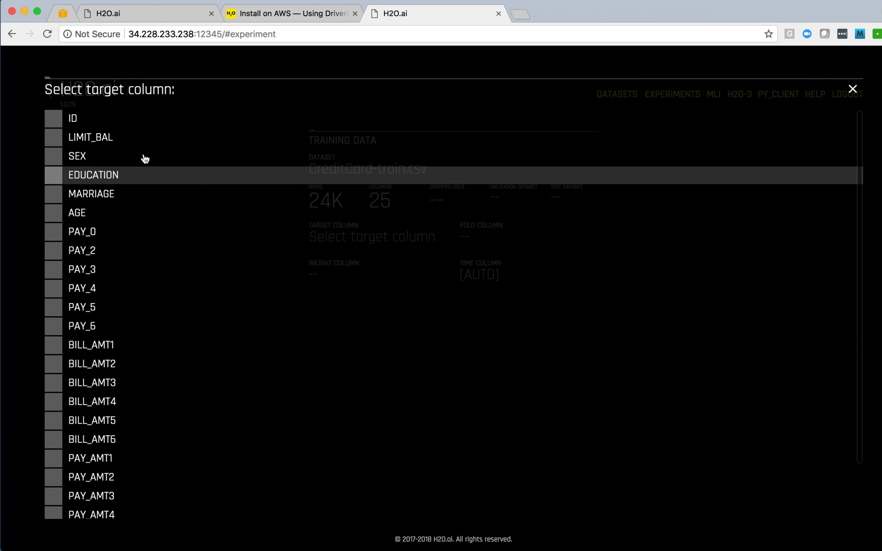
mouse_move(162, 194)
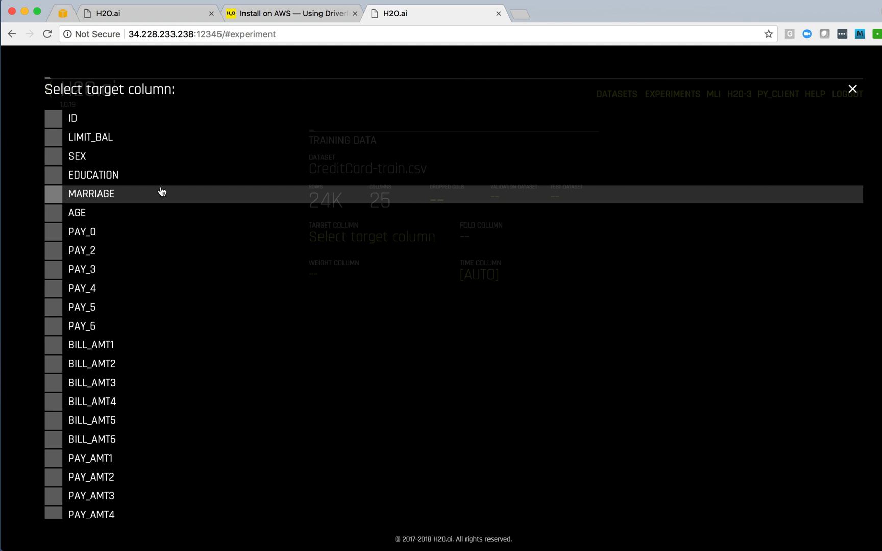
scroll("down", 3)
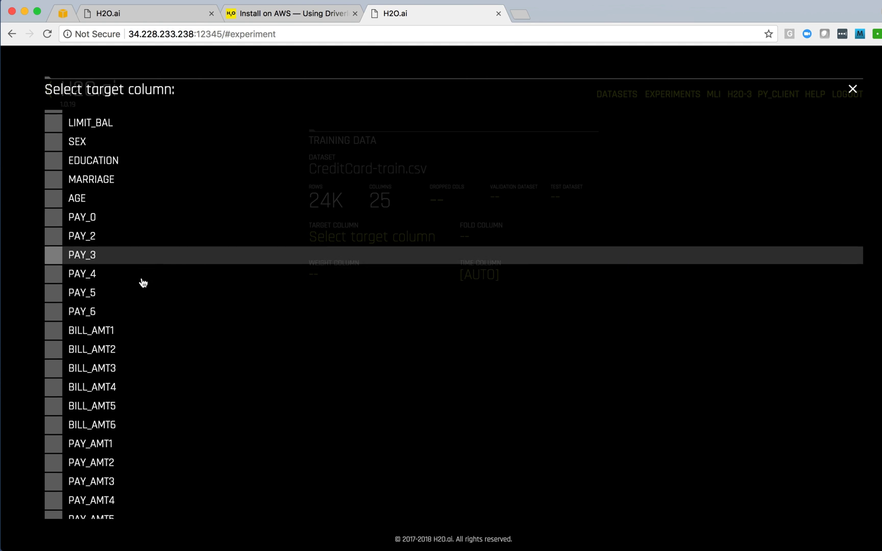
scroll("down", 3)
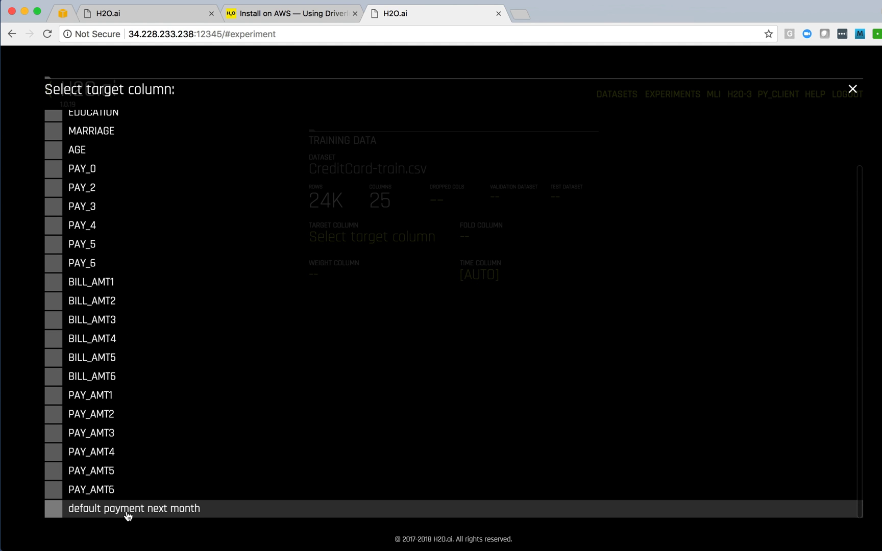
left_click(134, 508)
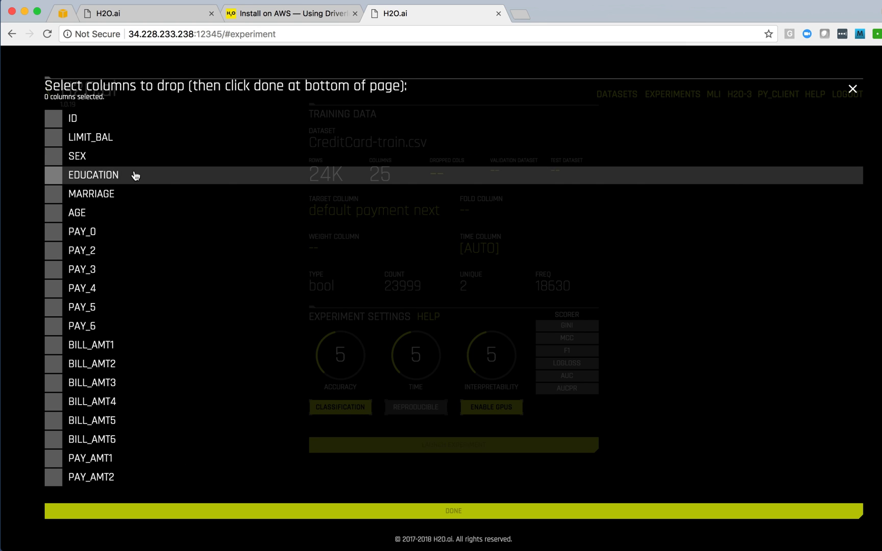
- Drop the ID column from the experiment's input columns
left_click(72, 118)
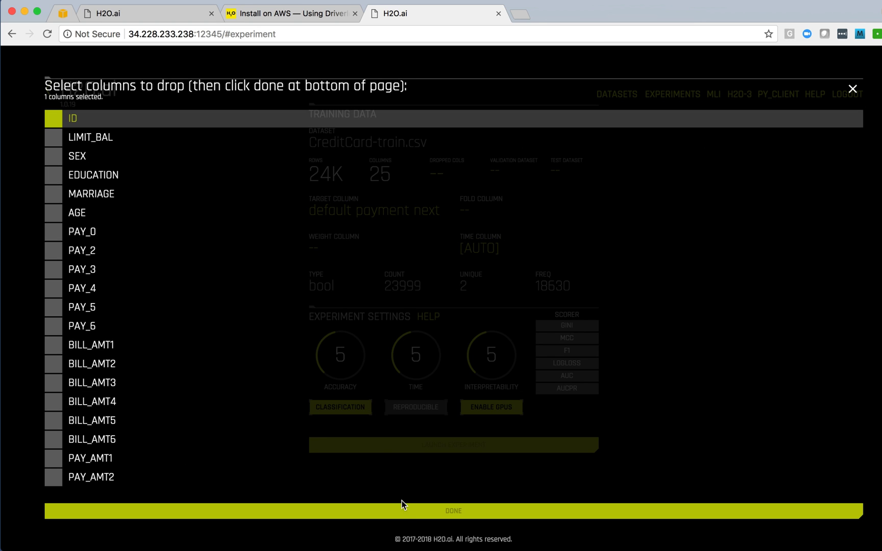
left_click(452, 510)
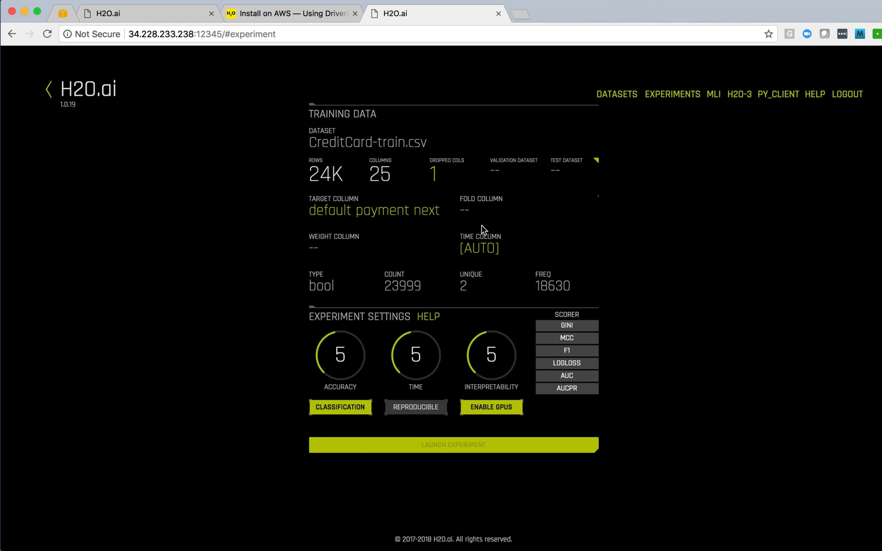
mouse_move(428, 270)
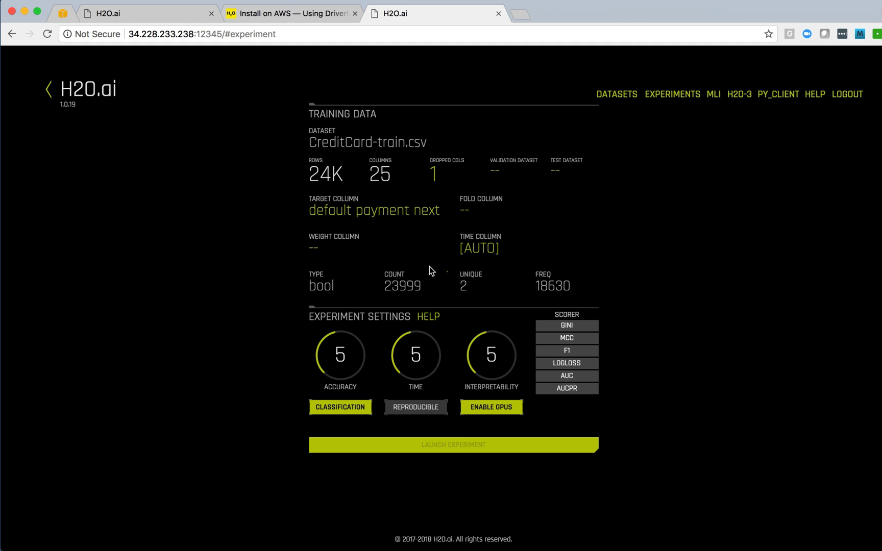
mouse_move(427, 277)
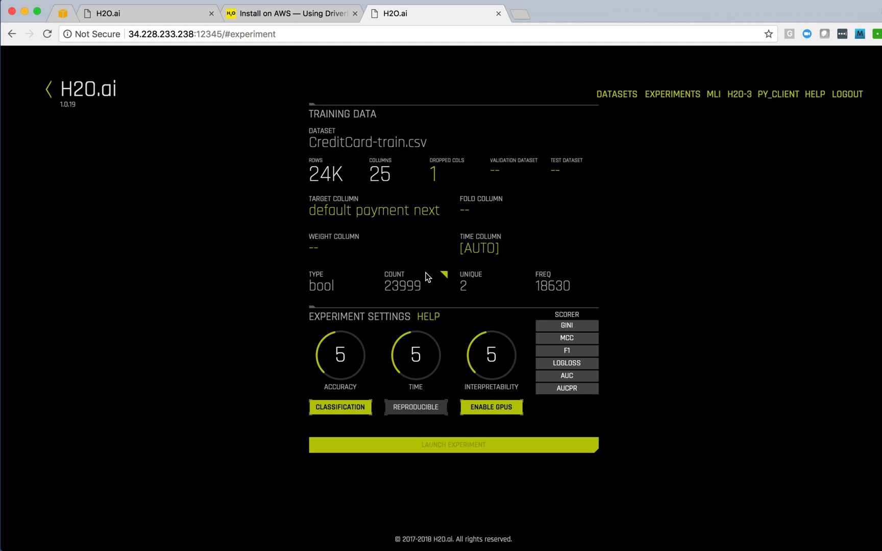
mouse_move(356, 341)
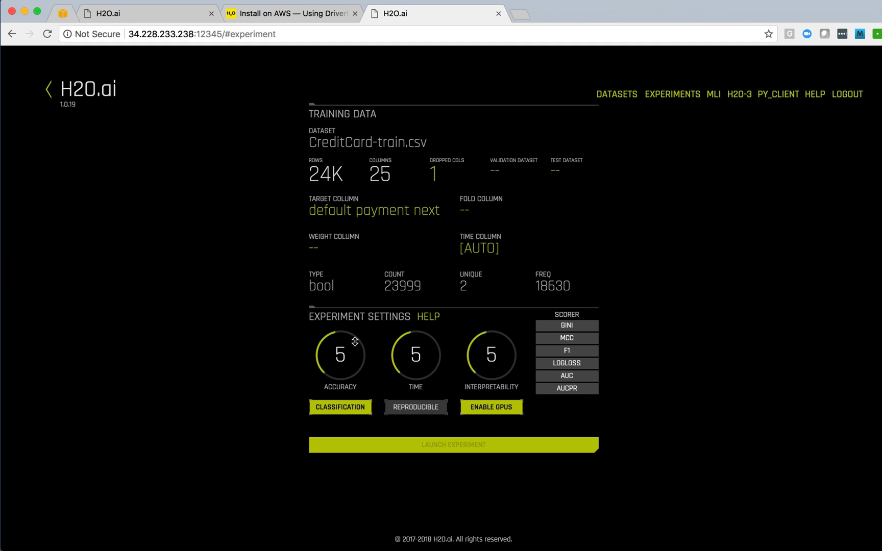
mouse_move(343, 358)
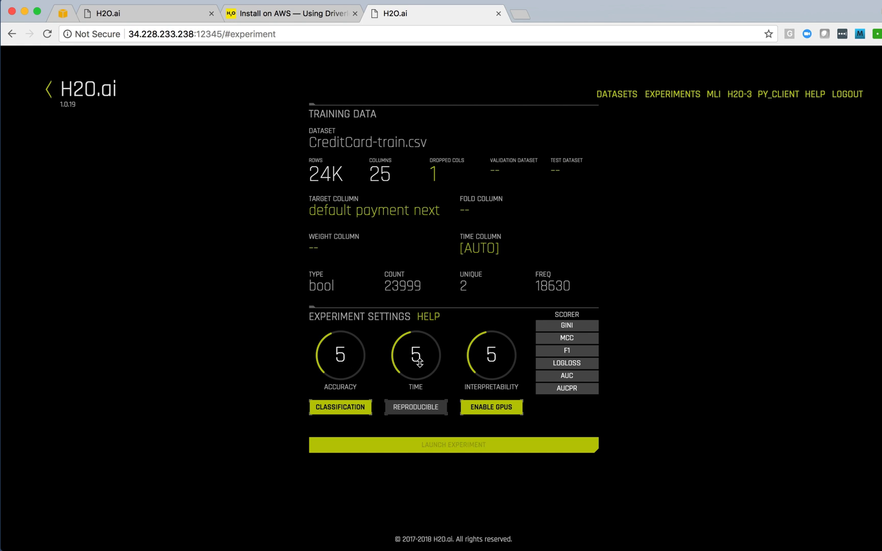
mouse_move(493, 372)
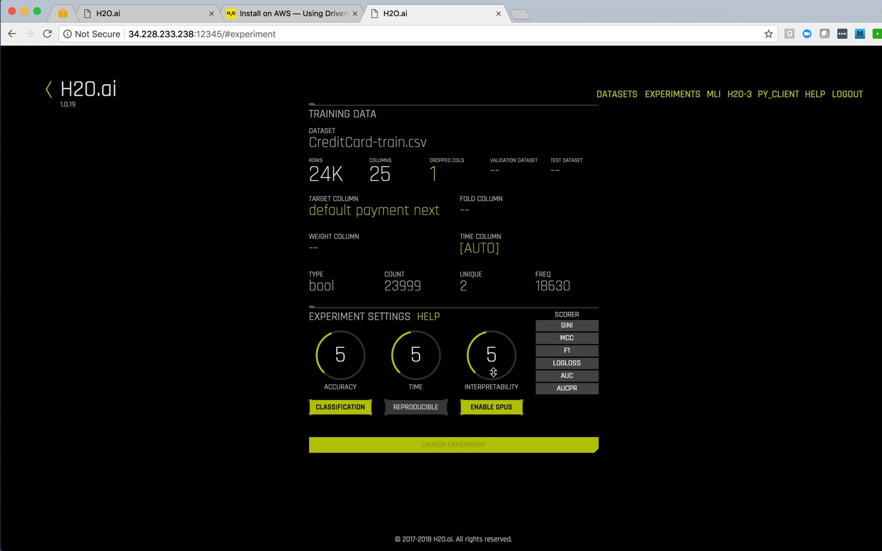
mouse_move(437, 445)
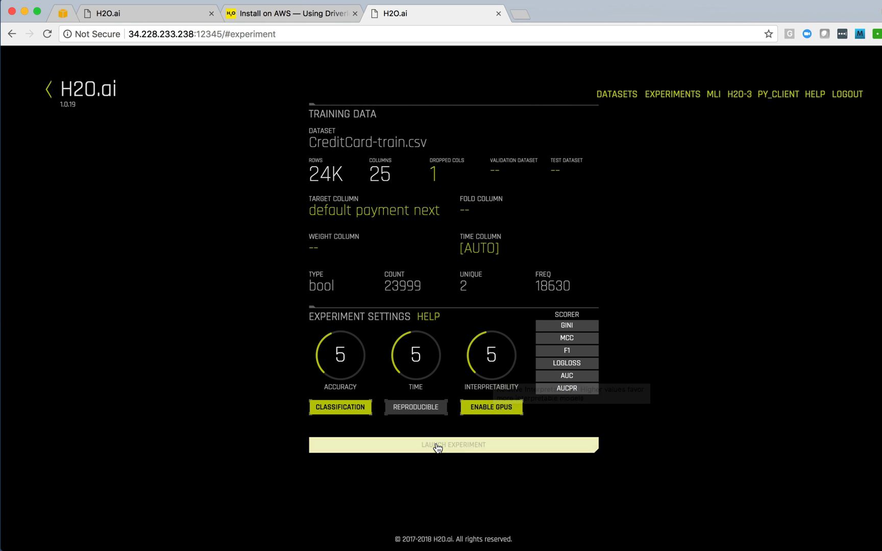
- Launch the experiment with accuracy, time and interpretability left at 5
left_click(453, 445)
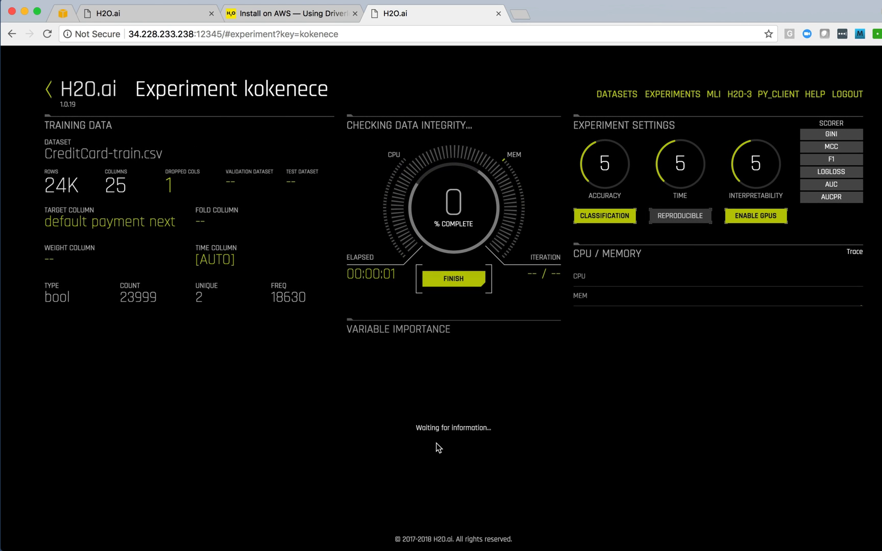